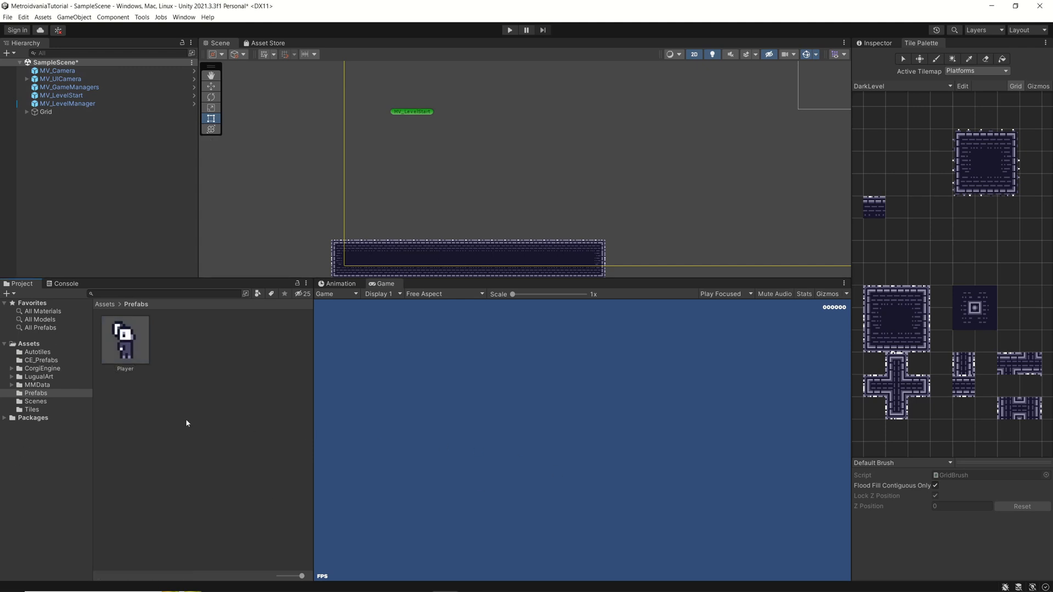
mouse_move(180, 414)
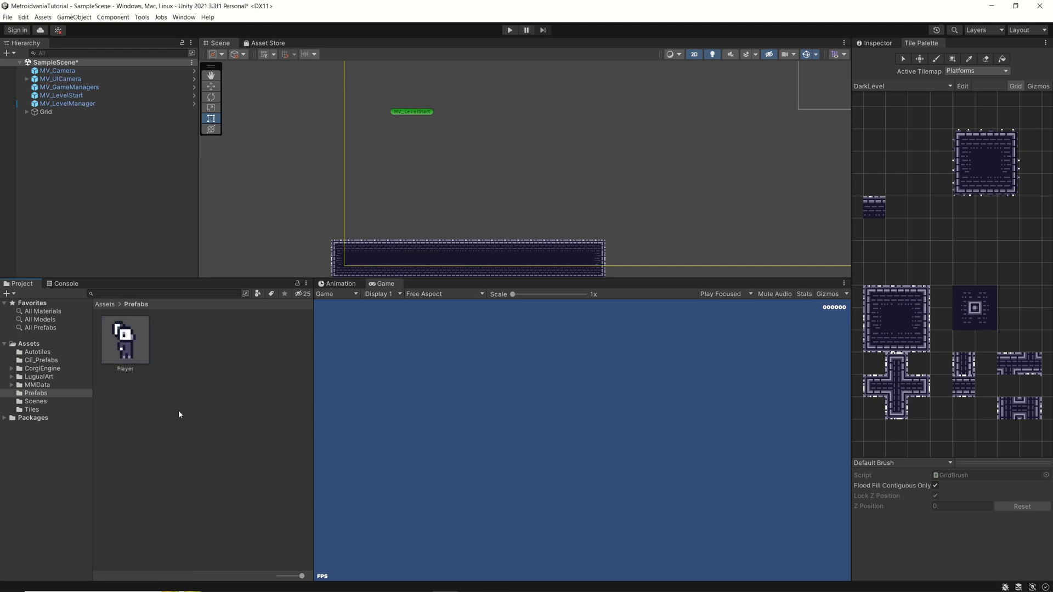
mouse_move(201, 372)
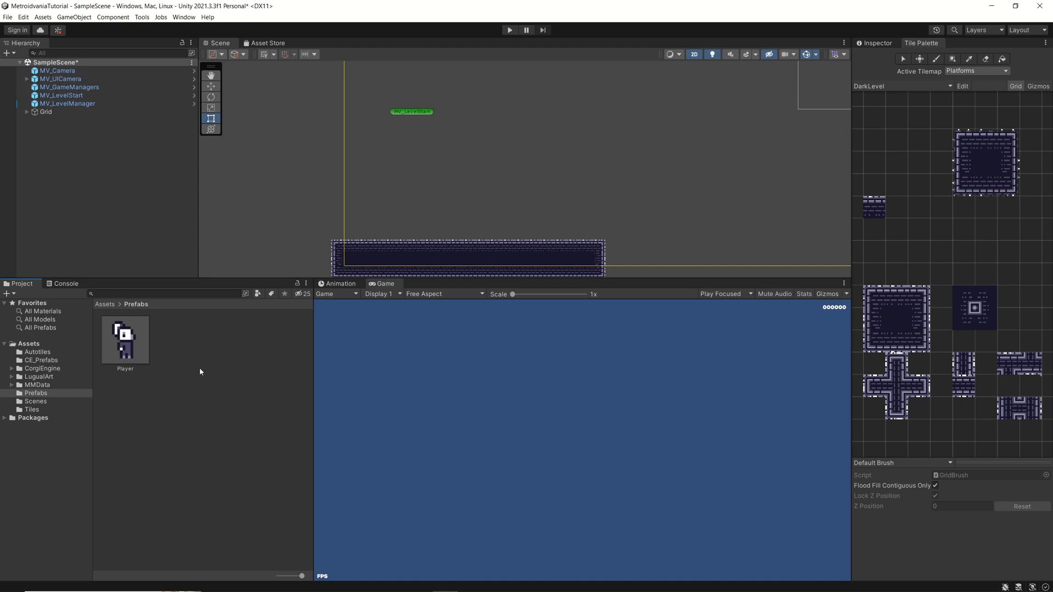
mouse_move(46, 421)
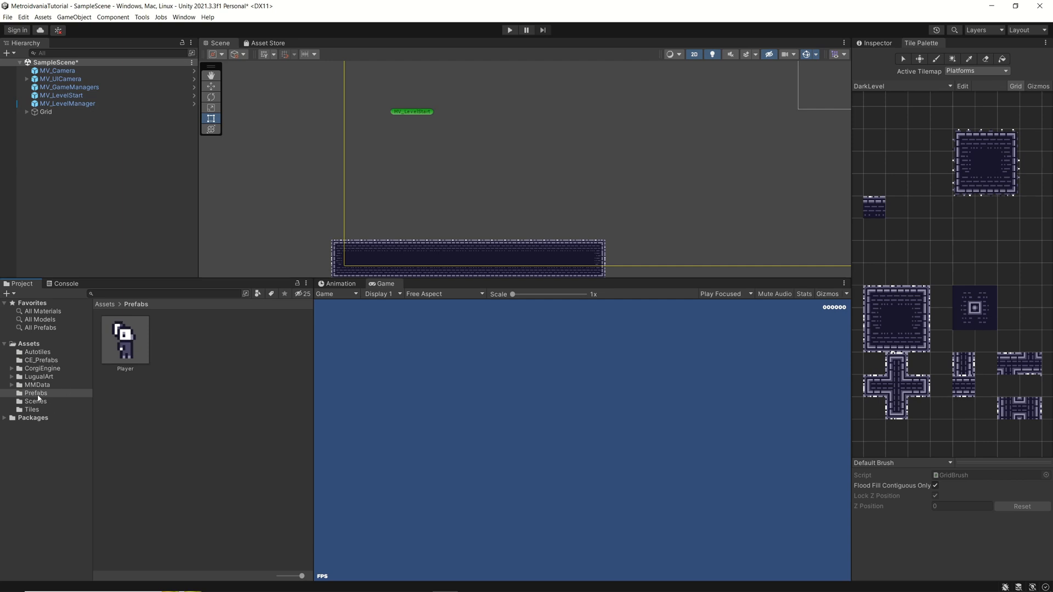
Step: Select the Player prefab in the Prefabs folder and show its components
click(125, 340)
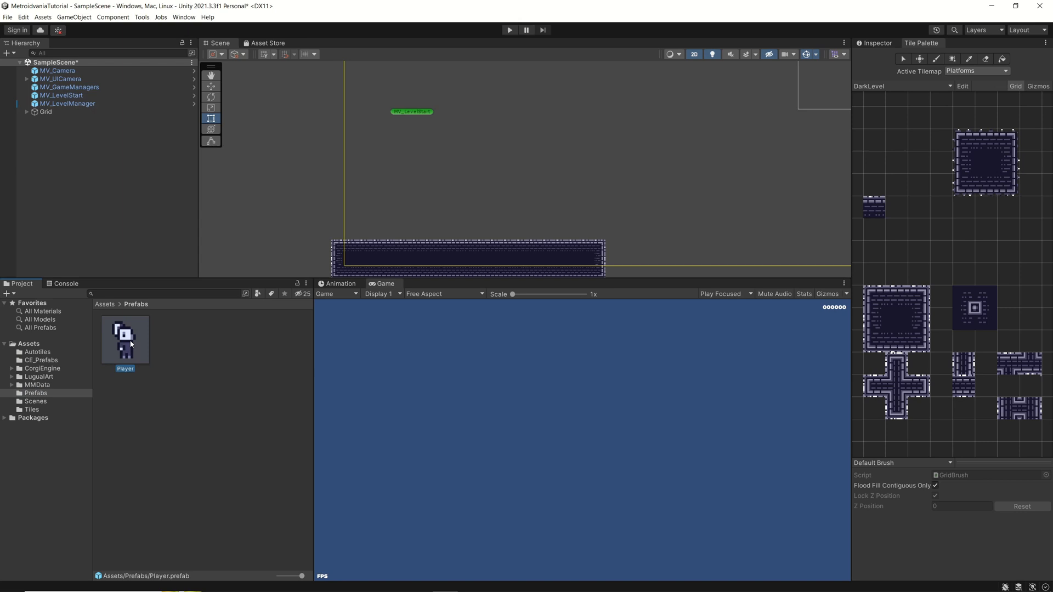
mouse_move(132, 355)
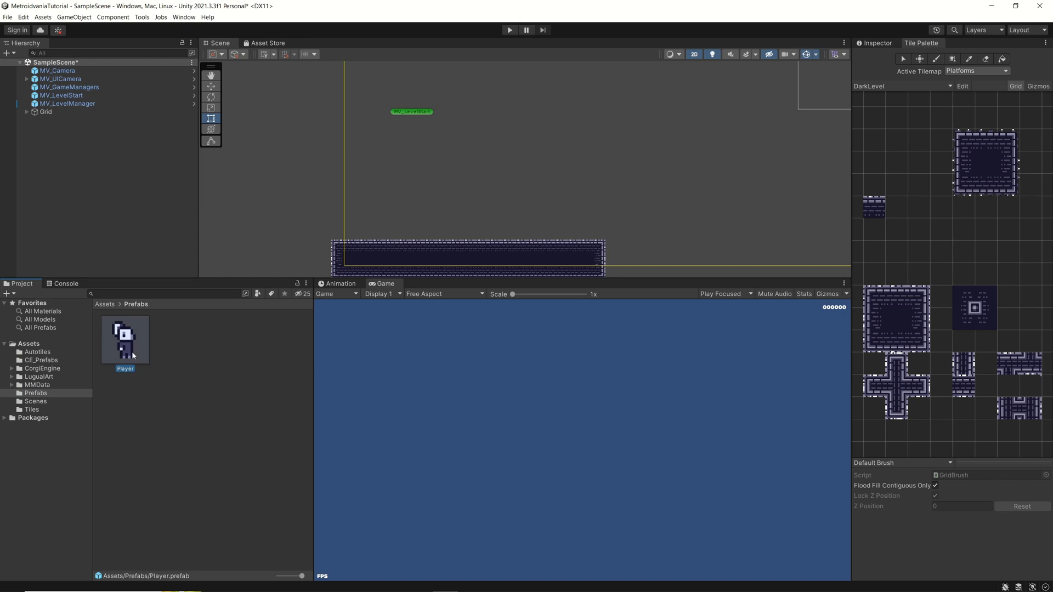
mouse_move(700, 214)
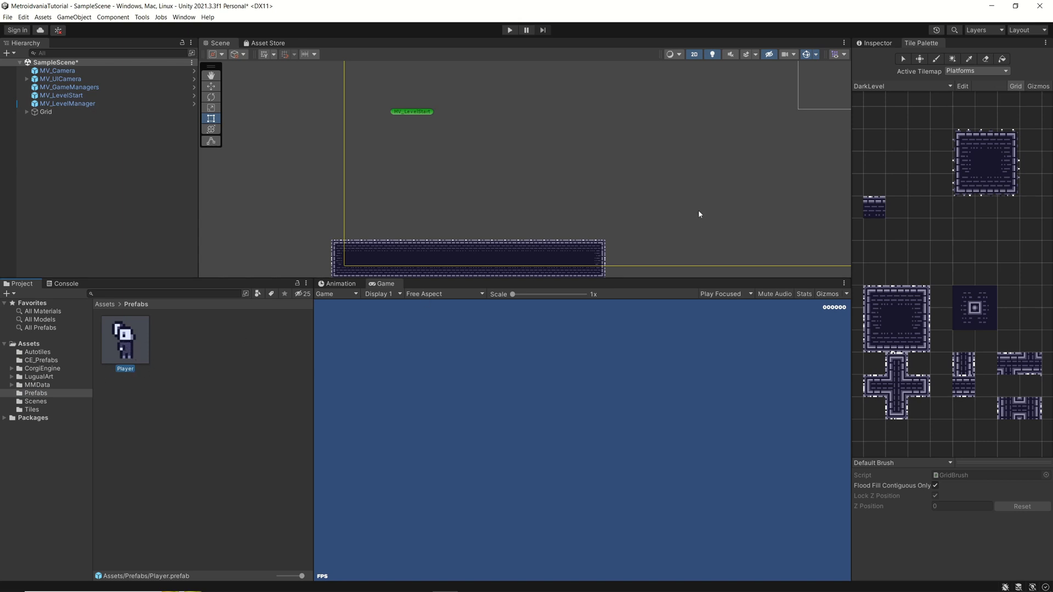
click(124, 340)
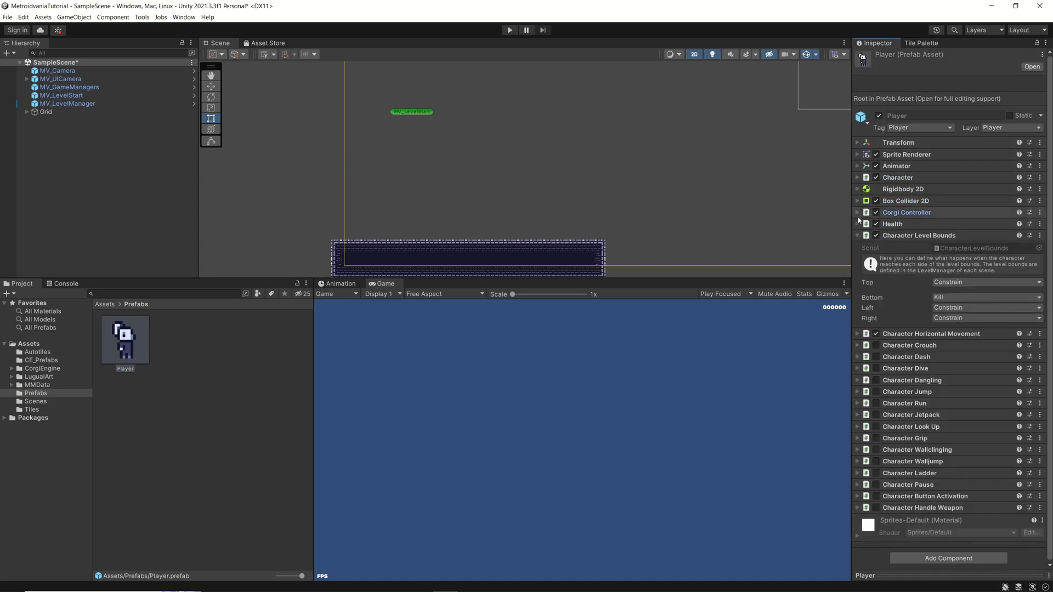
Step: Collapse Character Level Bounds and expand Character Jump (two jumps, height about 3)
click(857, 235)
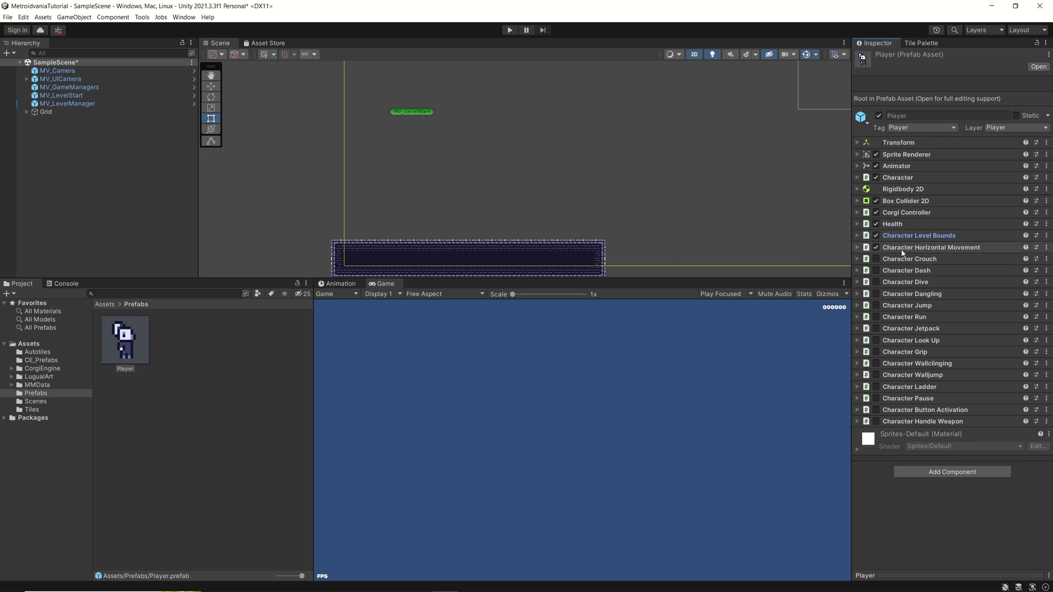
mouse_move(960, 253)
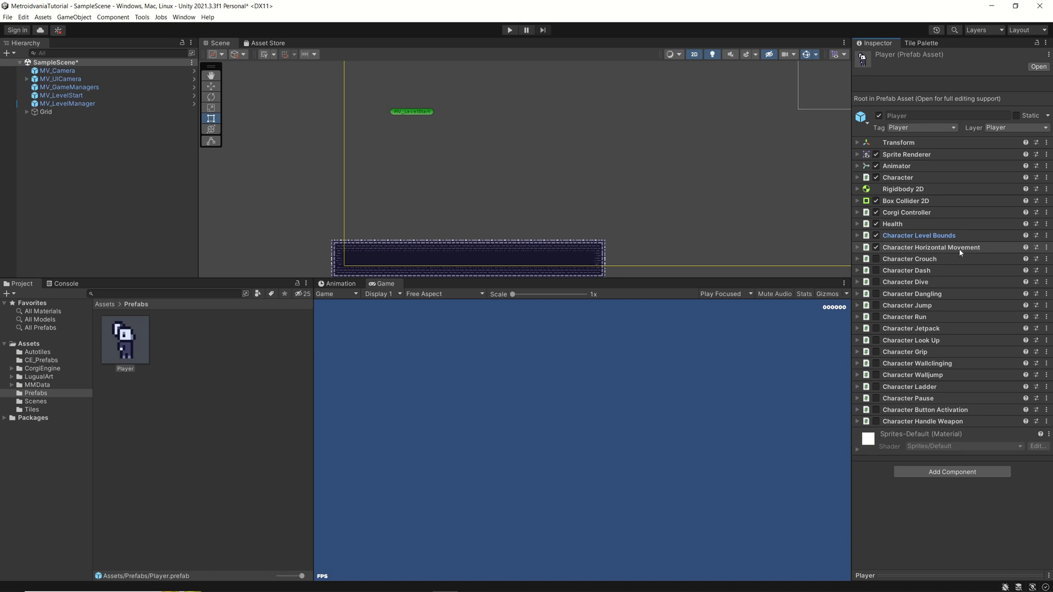
click(511, 30)
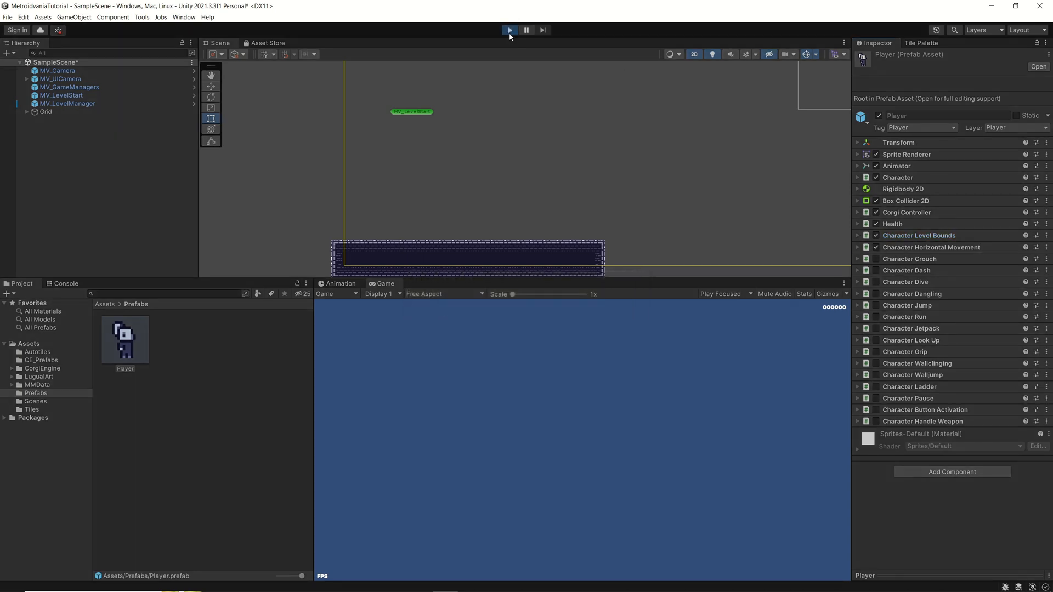
click(510, 30)
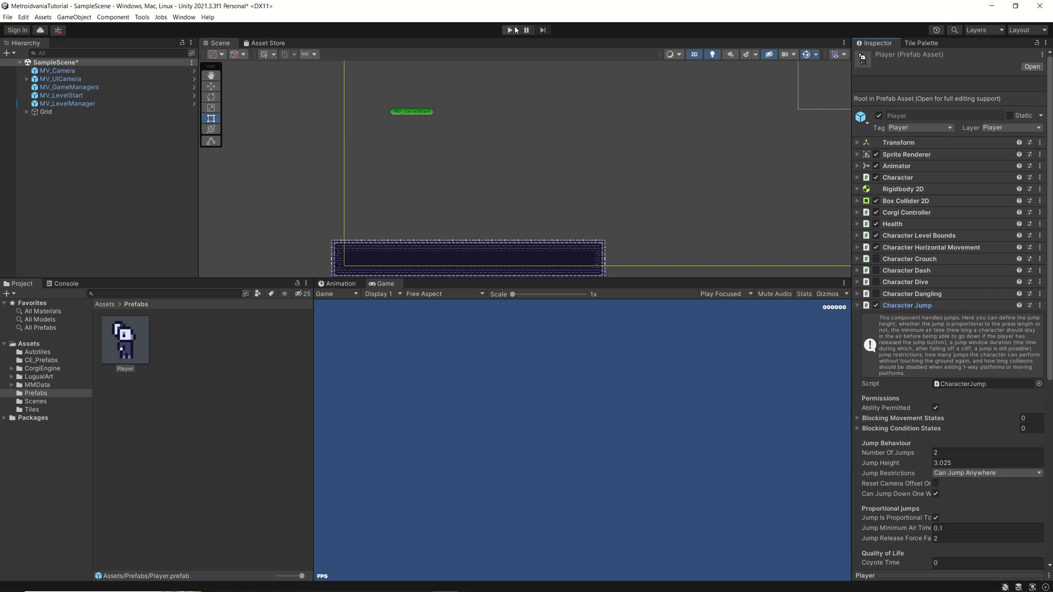
click(510, 30)
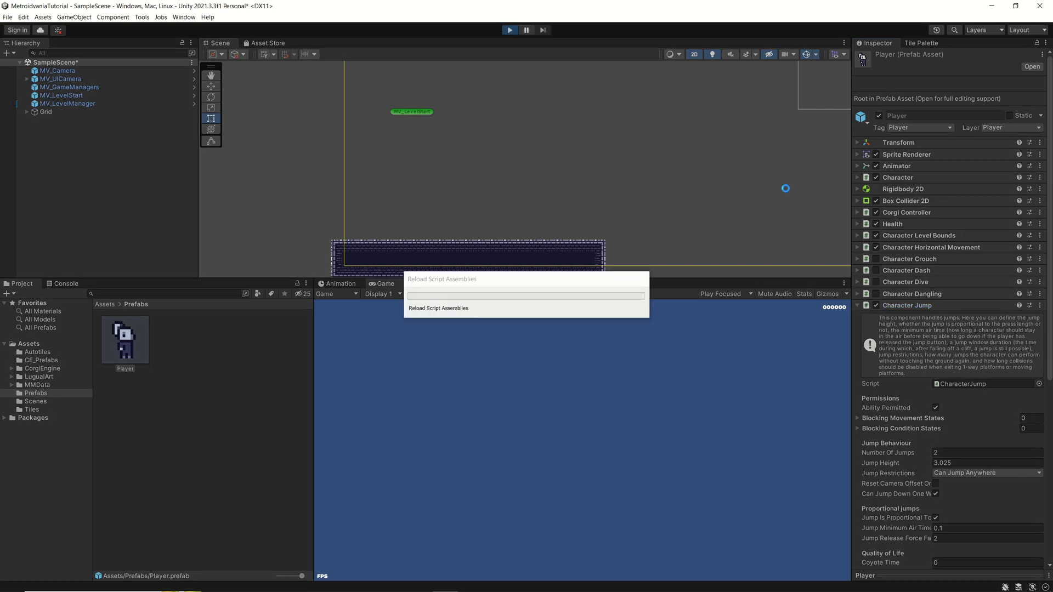
click(510, 30)
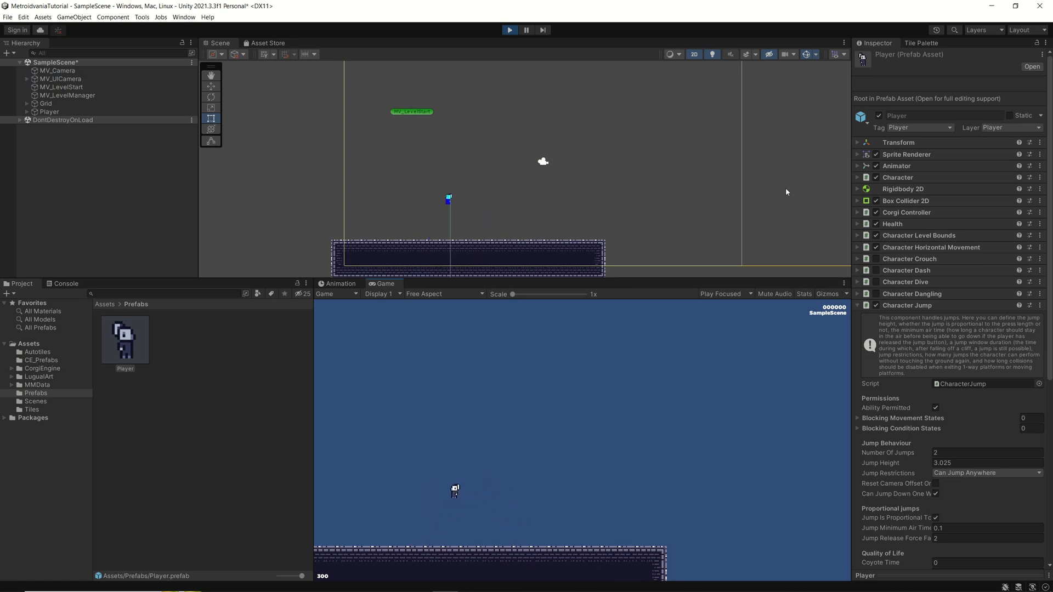
click(509, 30)
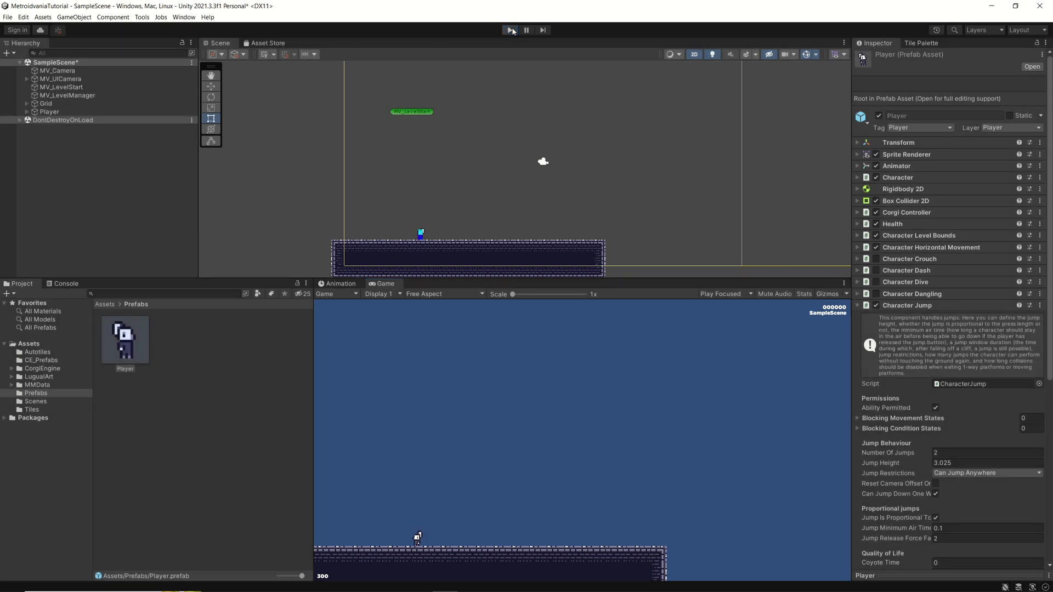
click(509, 30)
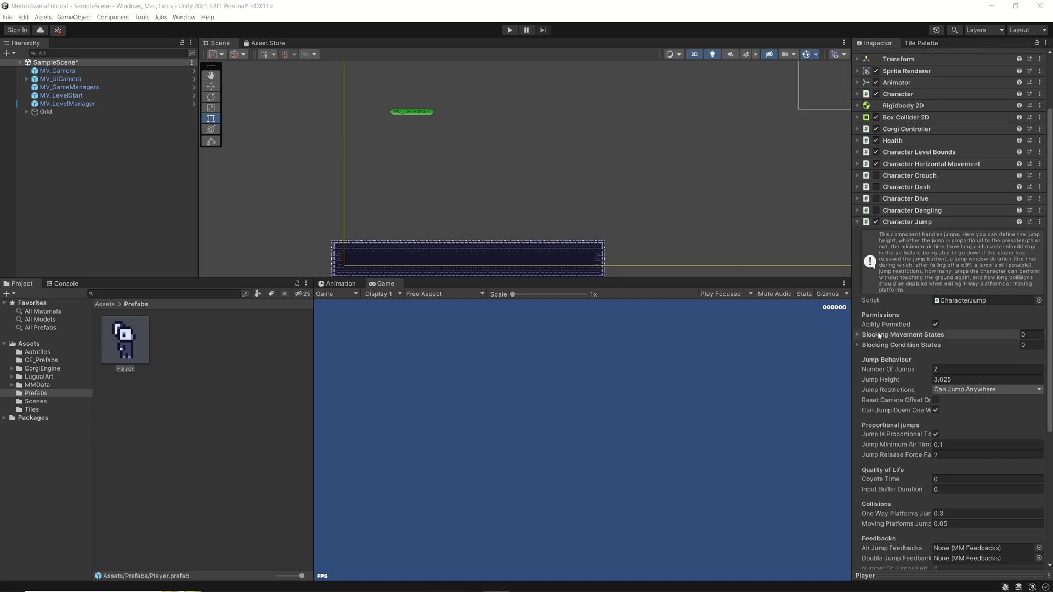
mouse_move(931, 303)
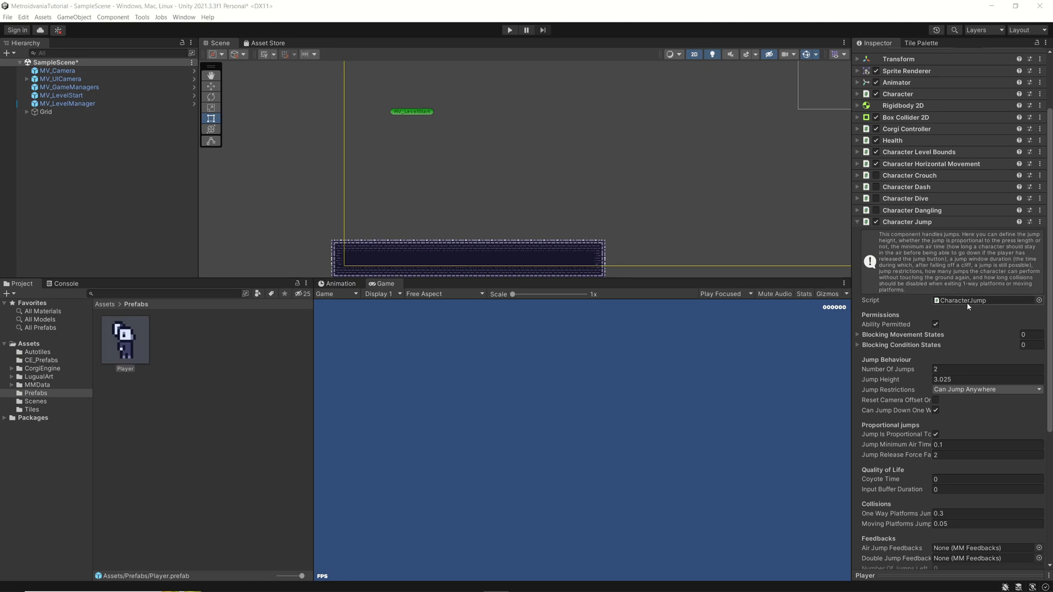
mouse_move(1015, 300)
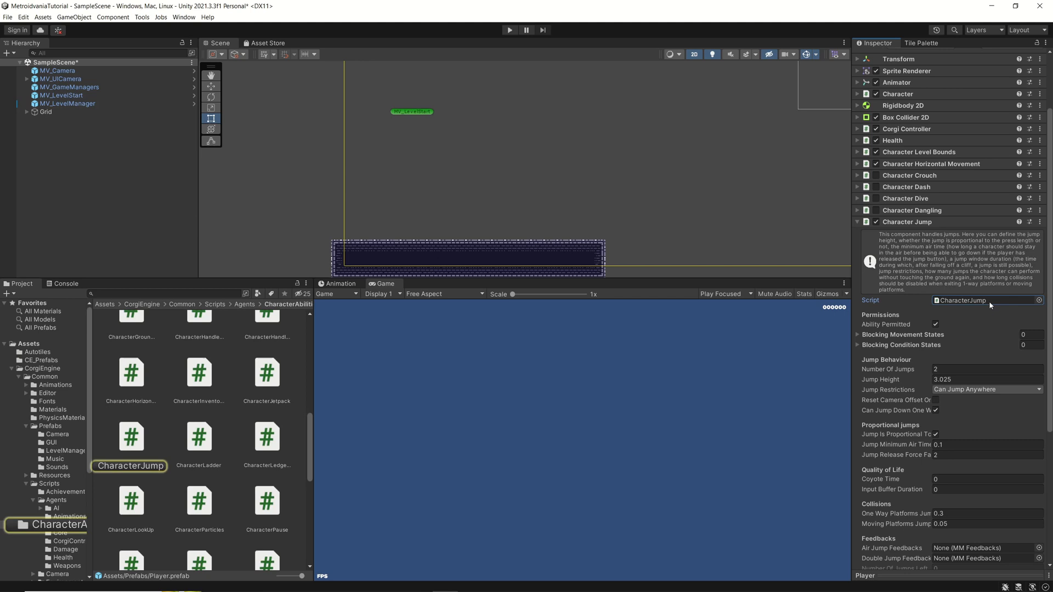
Step: Launch the CharacterJump script from the CorgiEngine ability scripts in Visual Studio
double_click(130, 437)
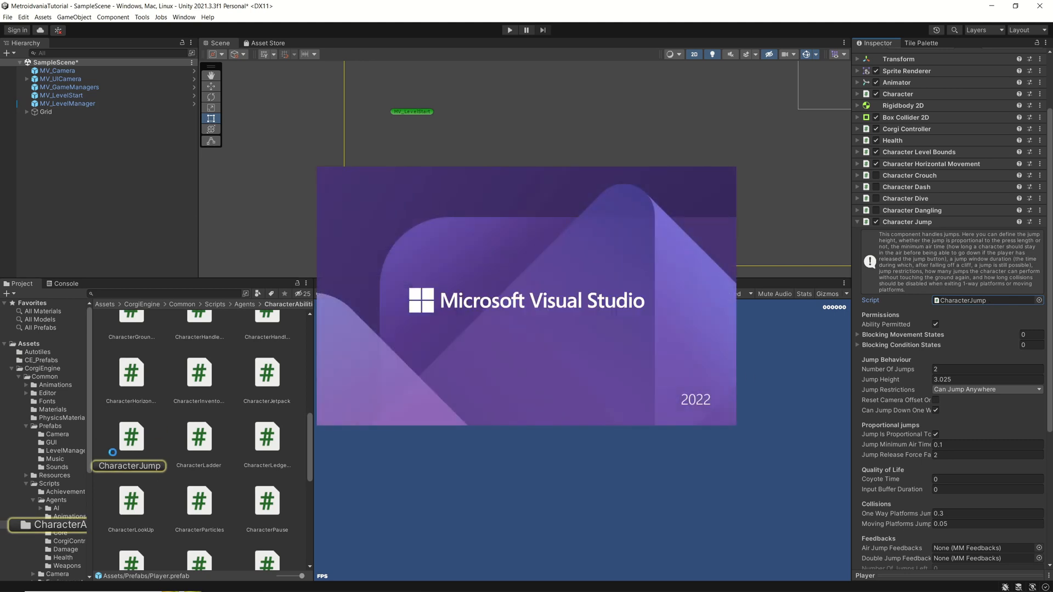
double_click(131, 436)
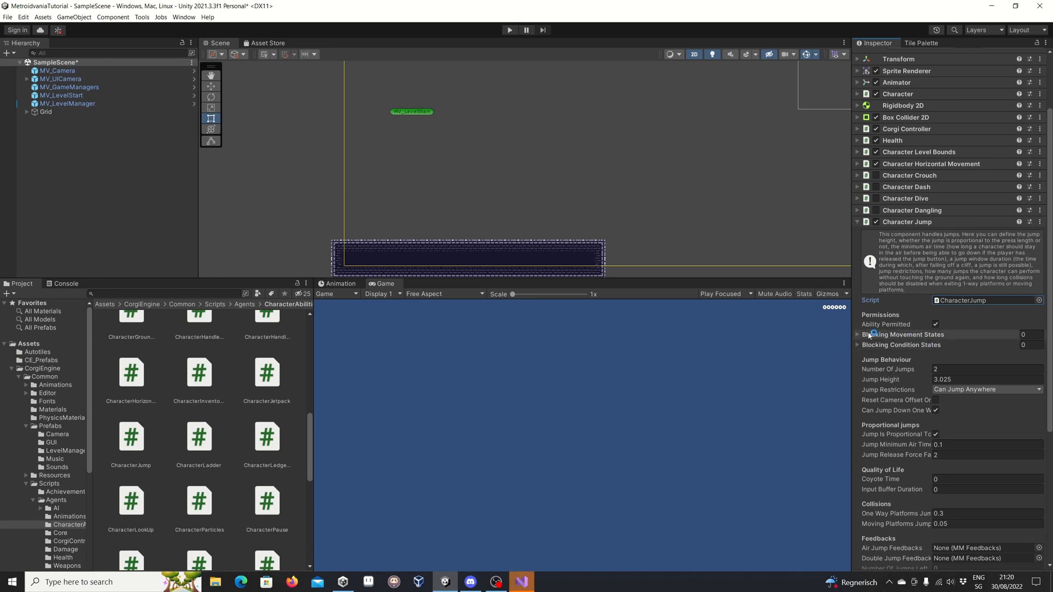
mouse_move(860, 333)
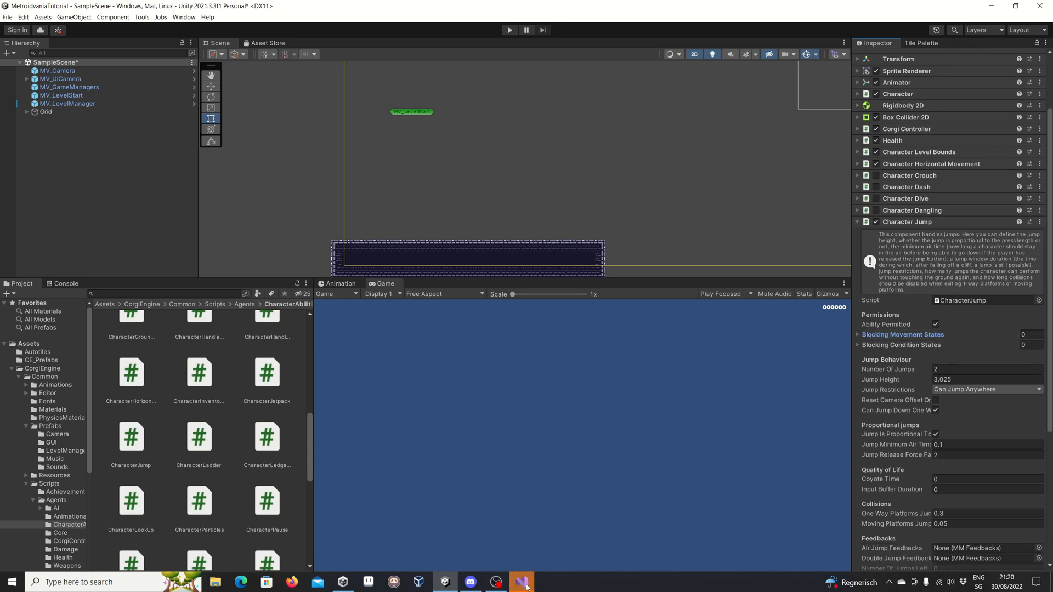
click(522, 582)
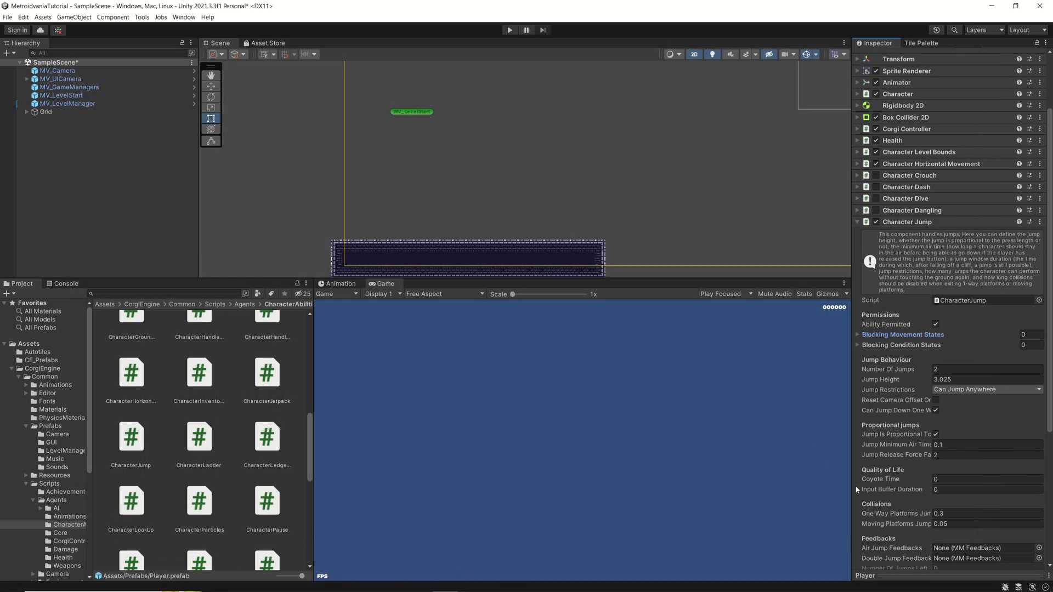
click(986, 369)
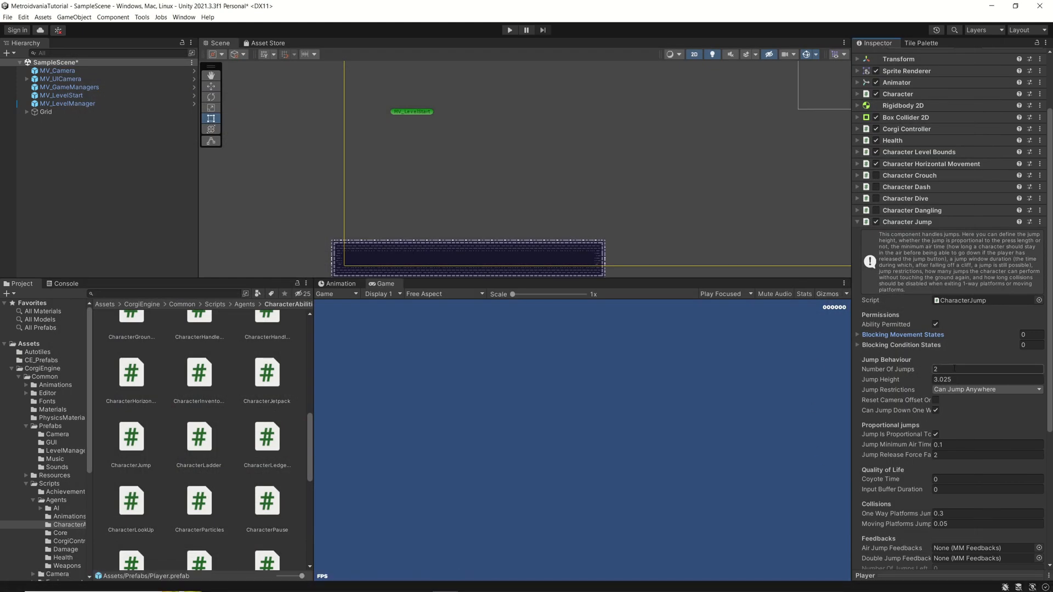
click(987, 369)
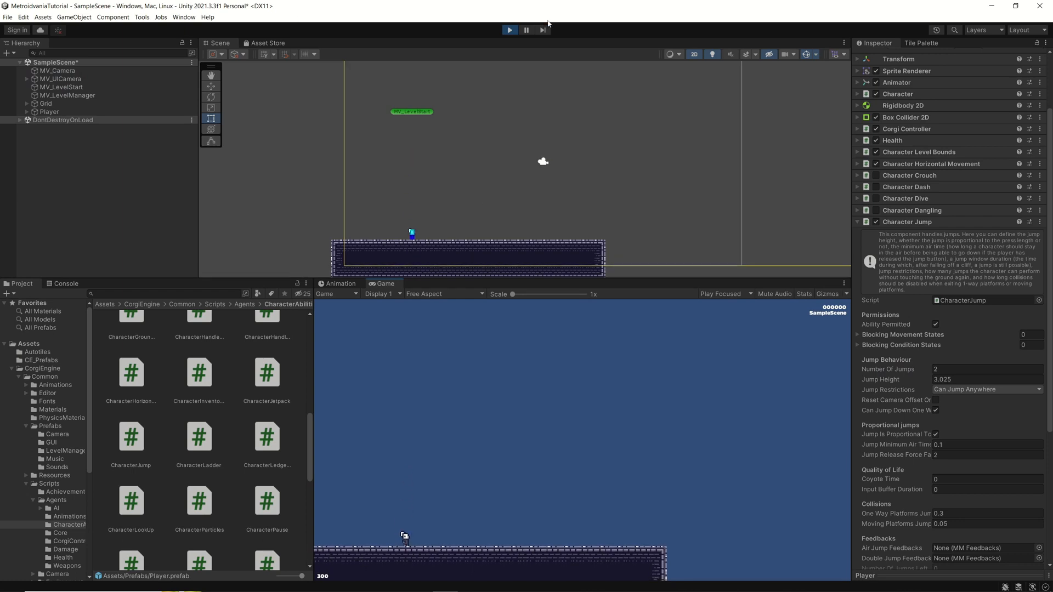
click(509, 30)
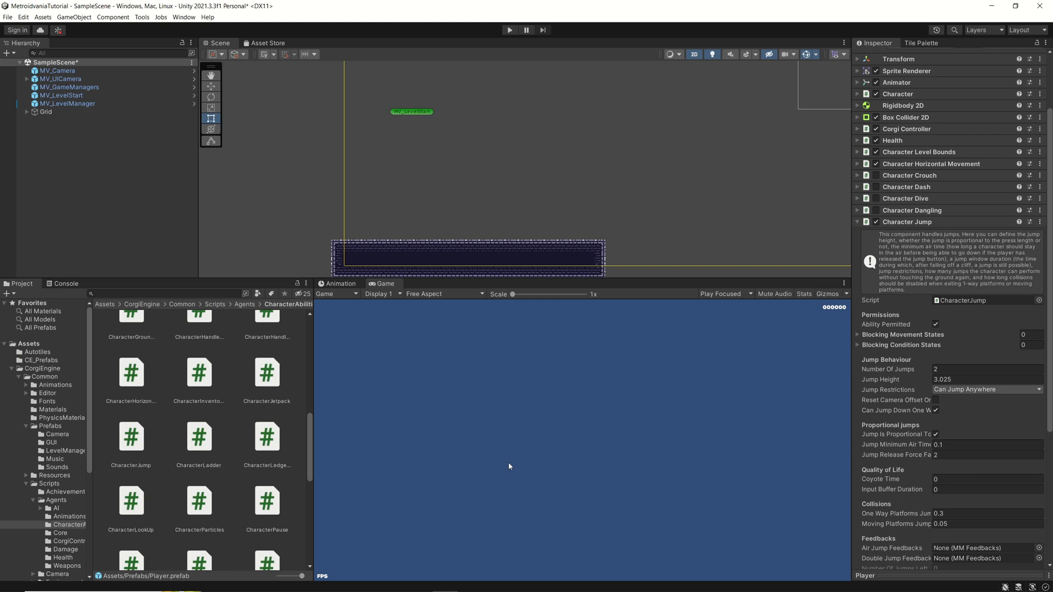
mouse_move(953, 367)
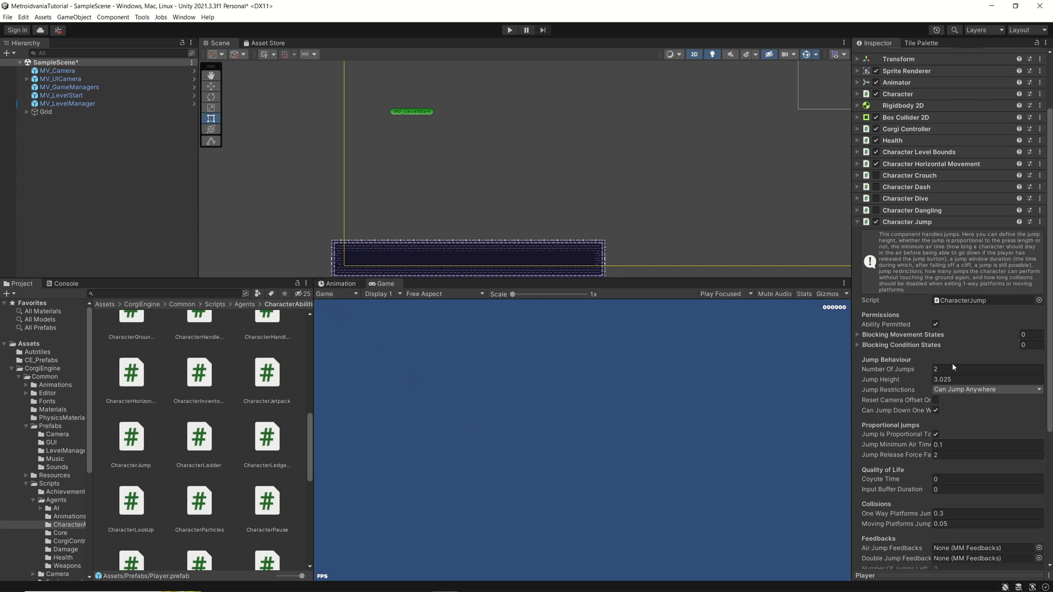
Step: Set Number Of Jumps to 1 and keep Ability Permitted ticked
click(983, 369)
text(1)
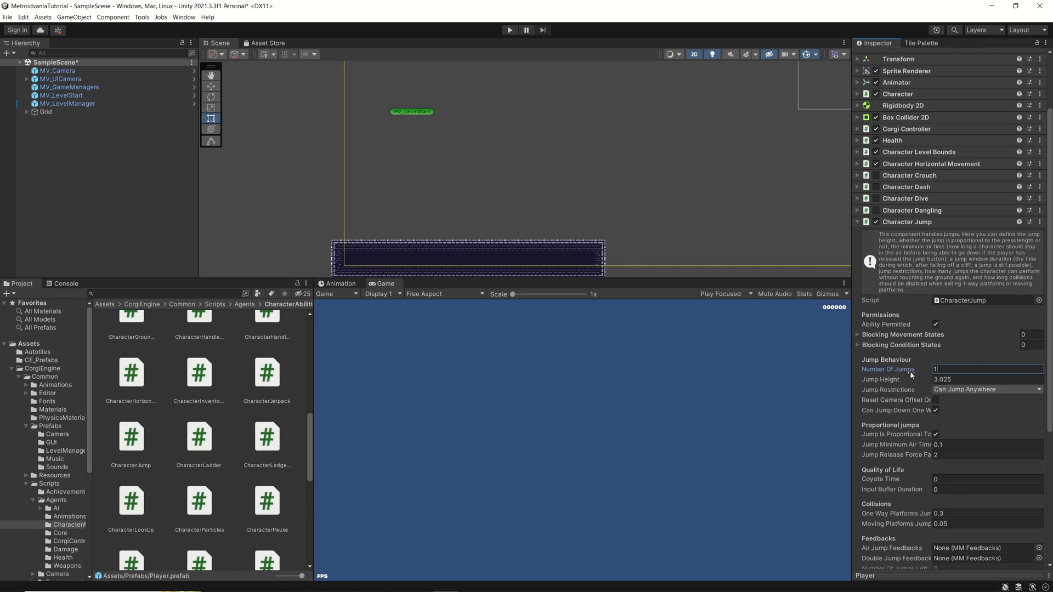
mouse_move(935, 326)
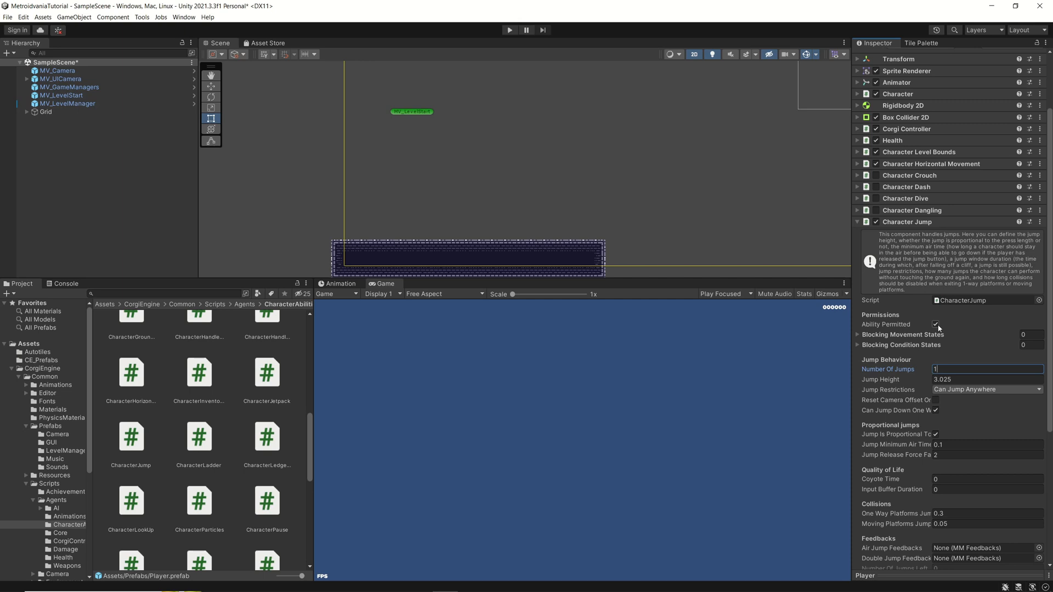
mouse_move(963, 324)
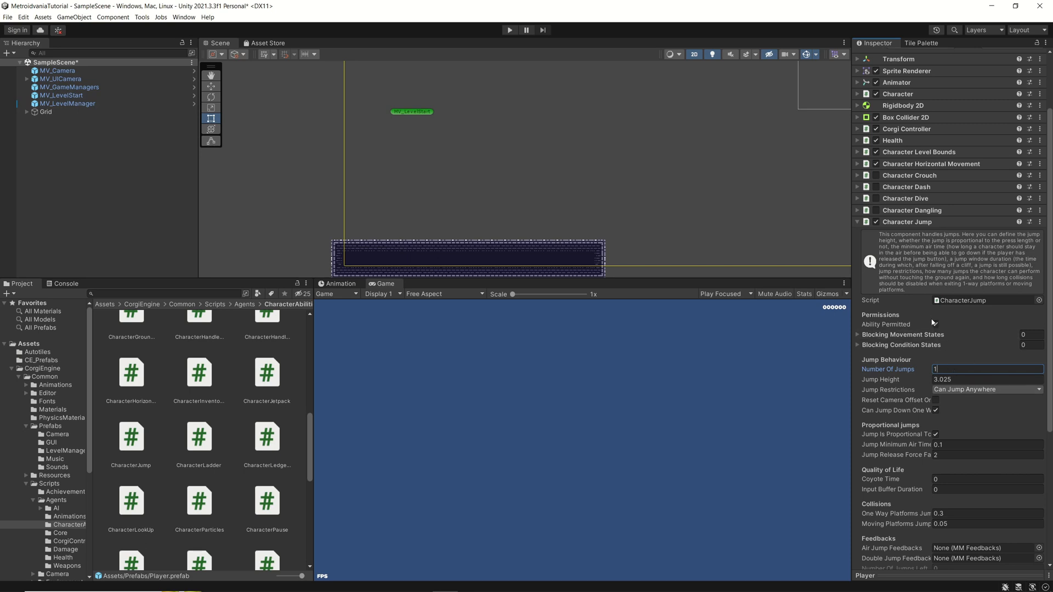
click(935, 324)
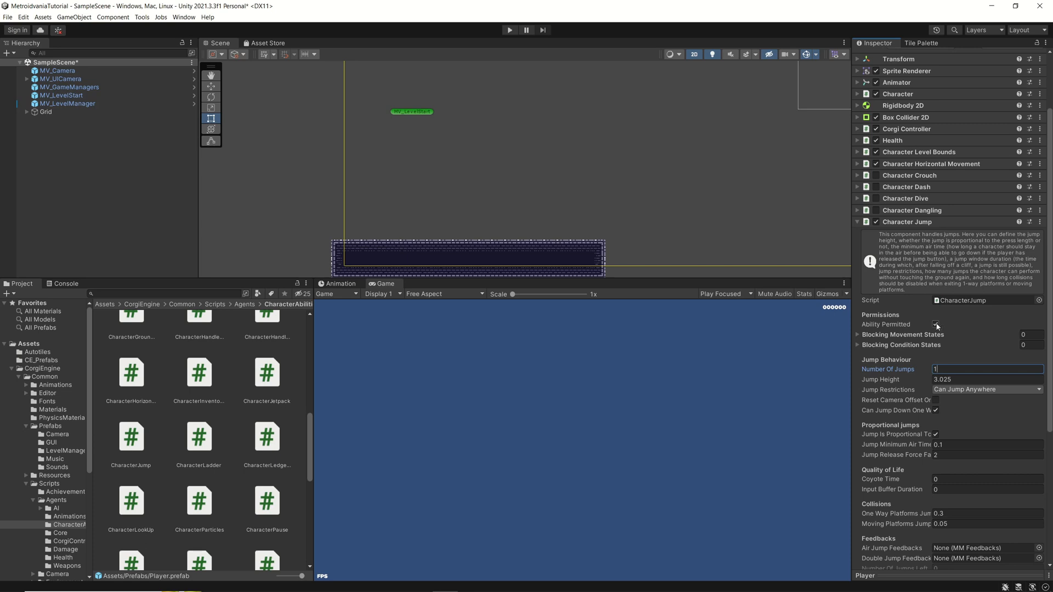
click(936, 324)
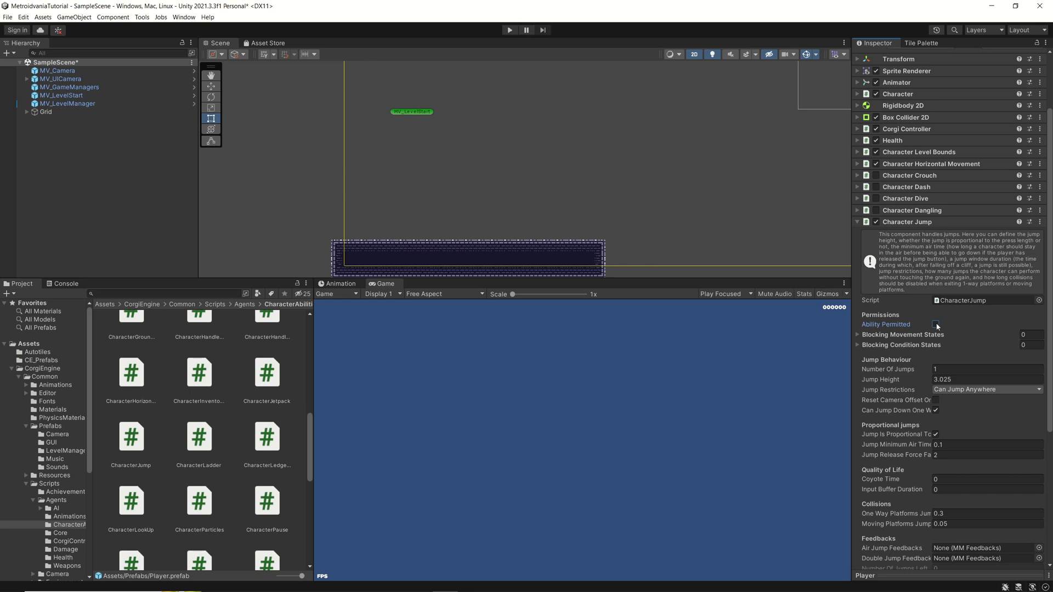
click(935, 324)
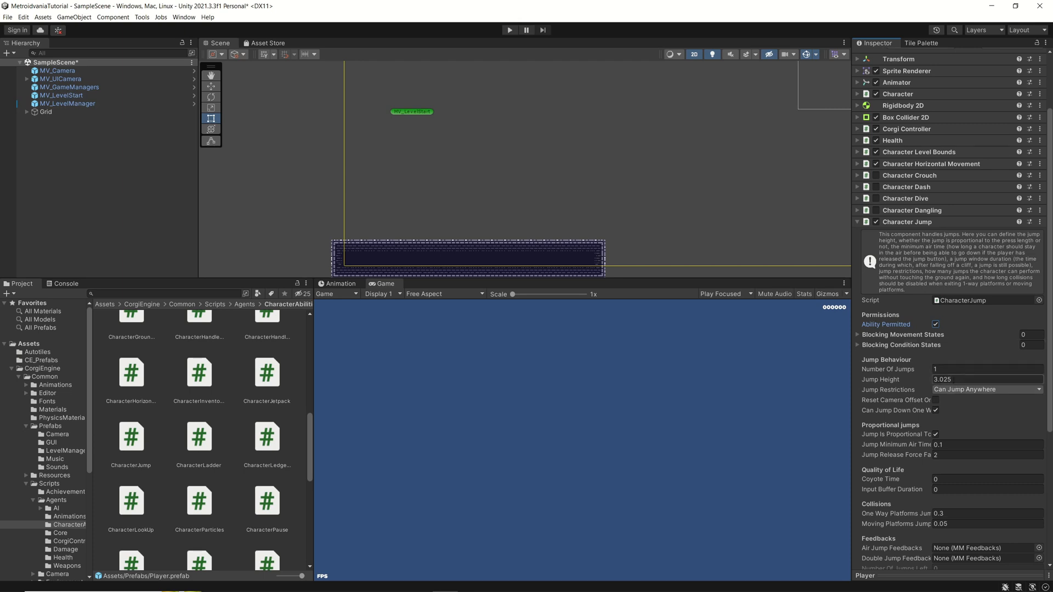
mouse_move(906, 382)
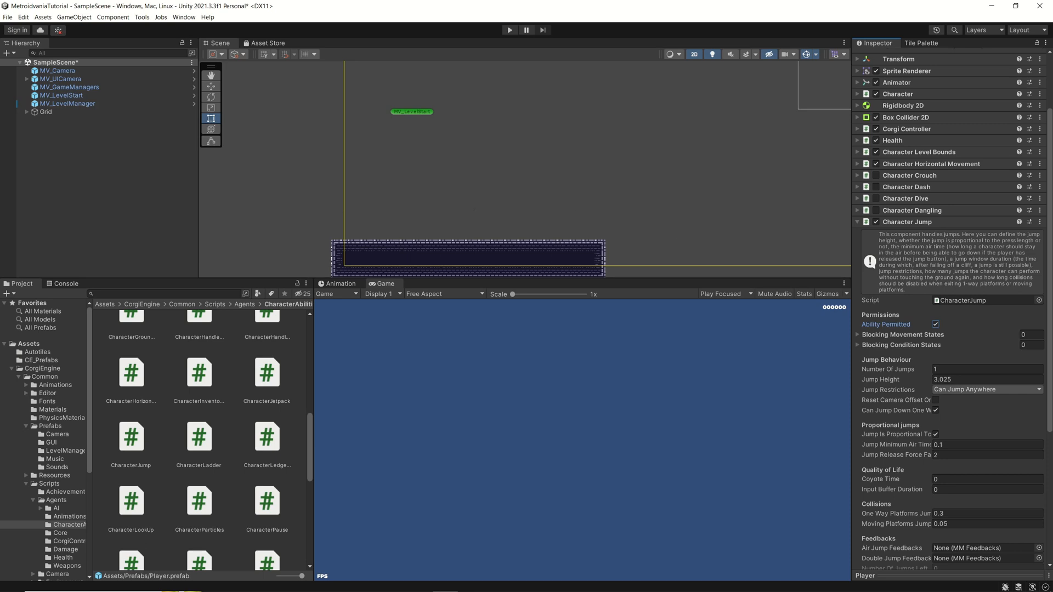
Step: Paint a hollow platform above the upper step and a tall hollow tower on the Platforms tilemap
click(922, 43)
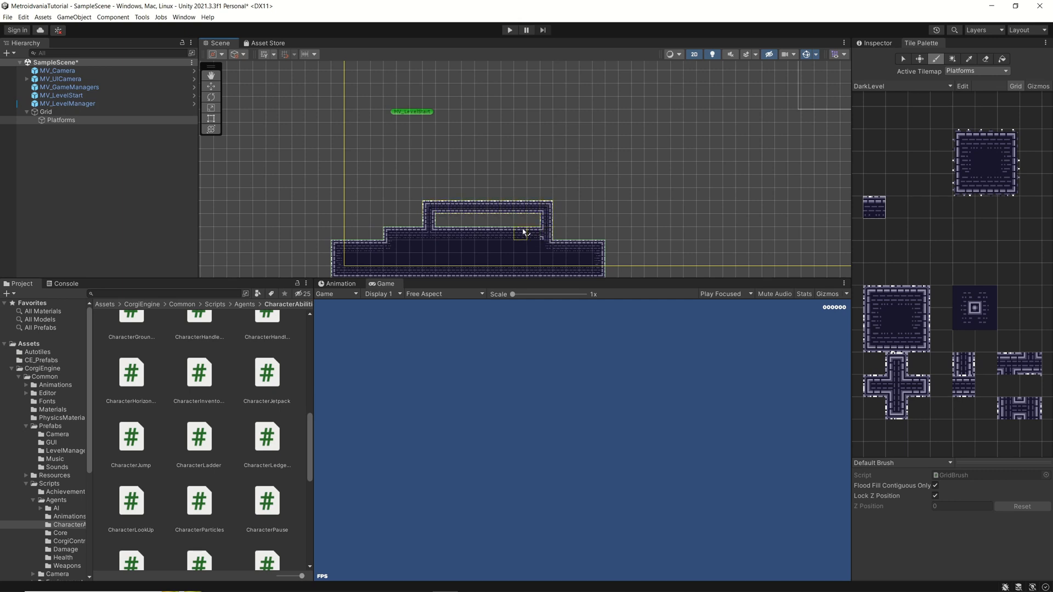
mouse_move(468, 208)
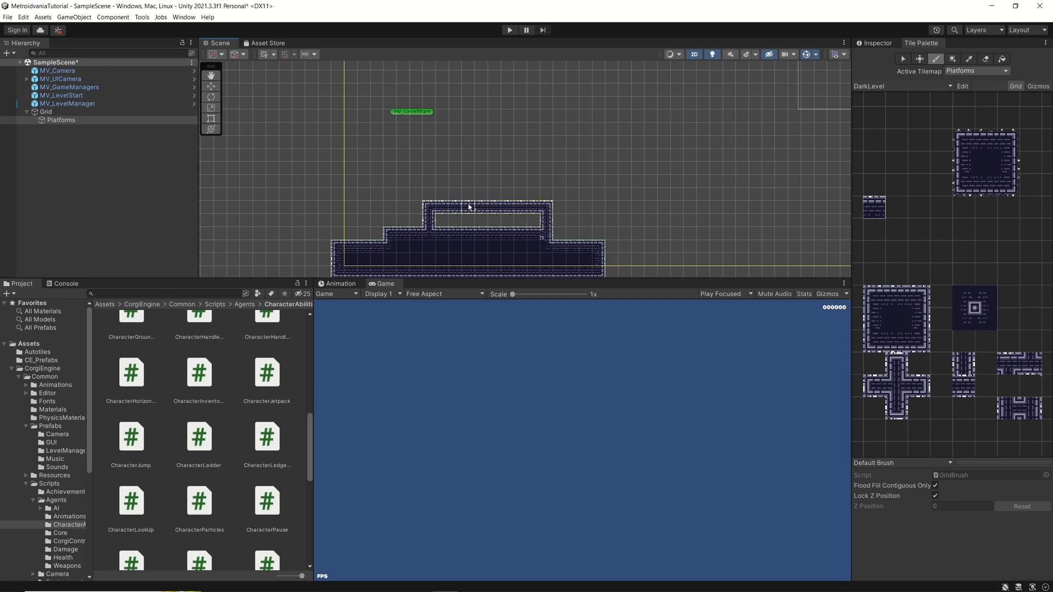
drag(466, 201, 510, 167)
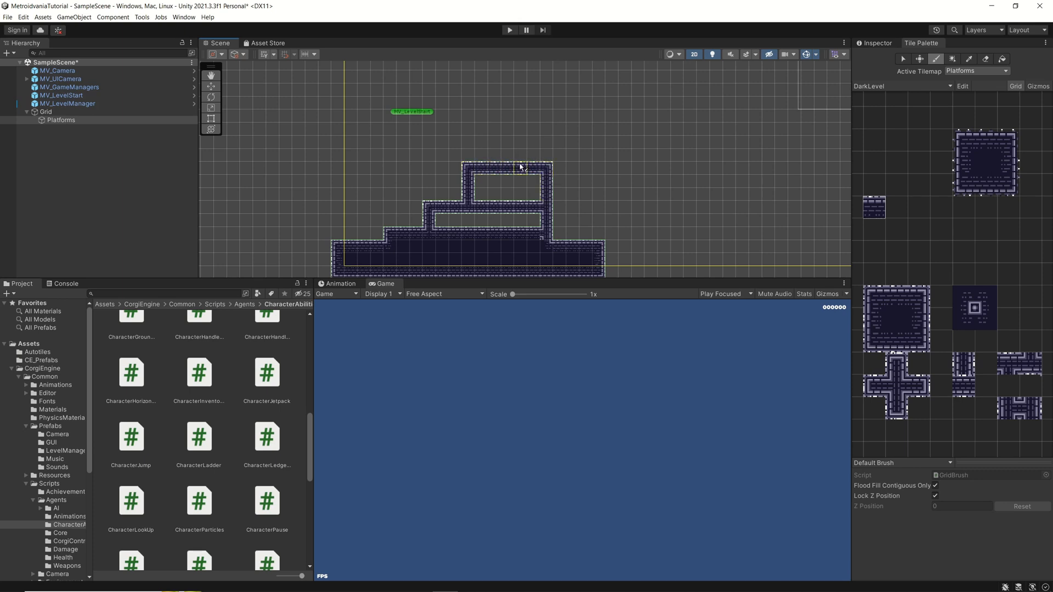
drag(517, 164, 574, 114)
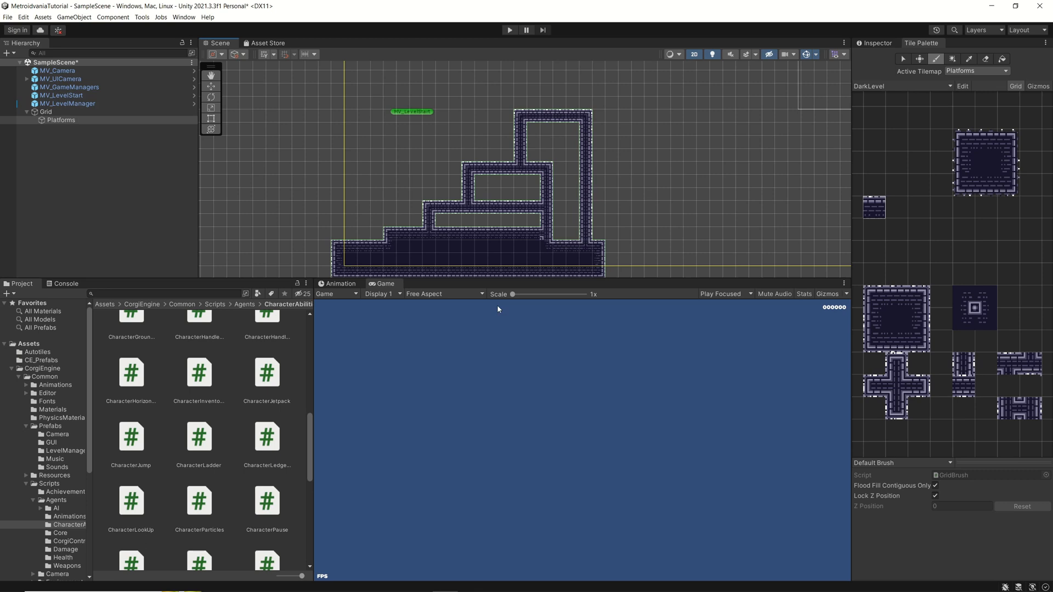
Step: Place single tiles above the platforms, then remove the stray ones
click(411, 219)
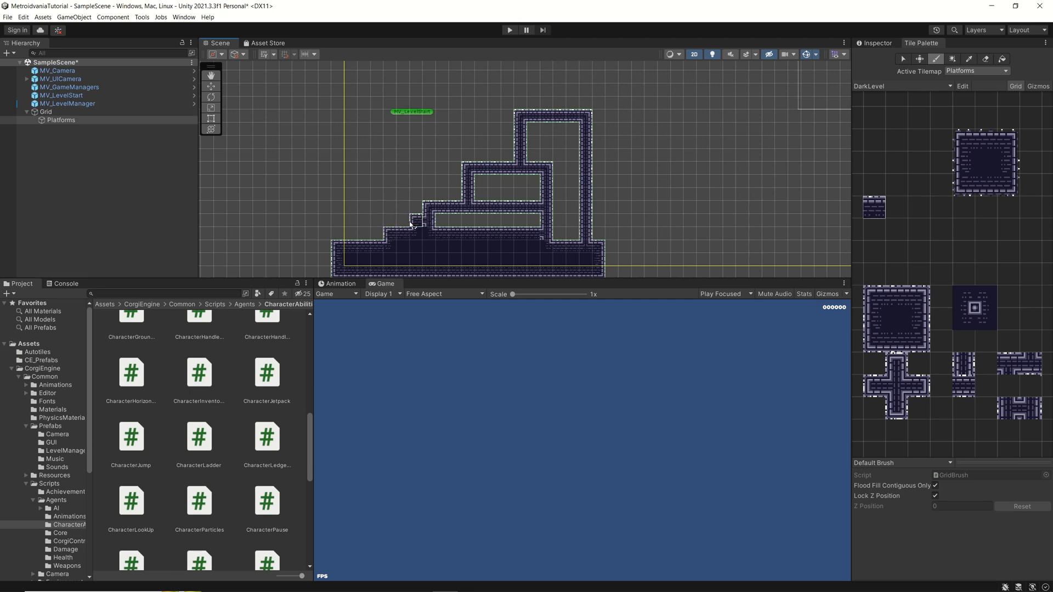
click(468, 145)
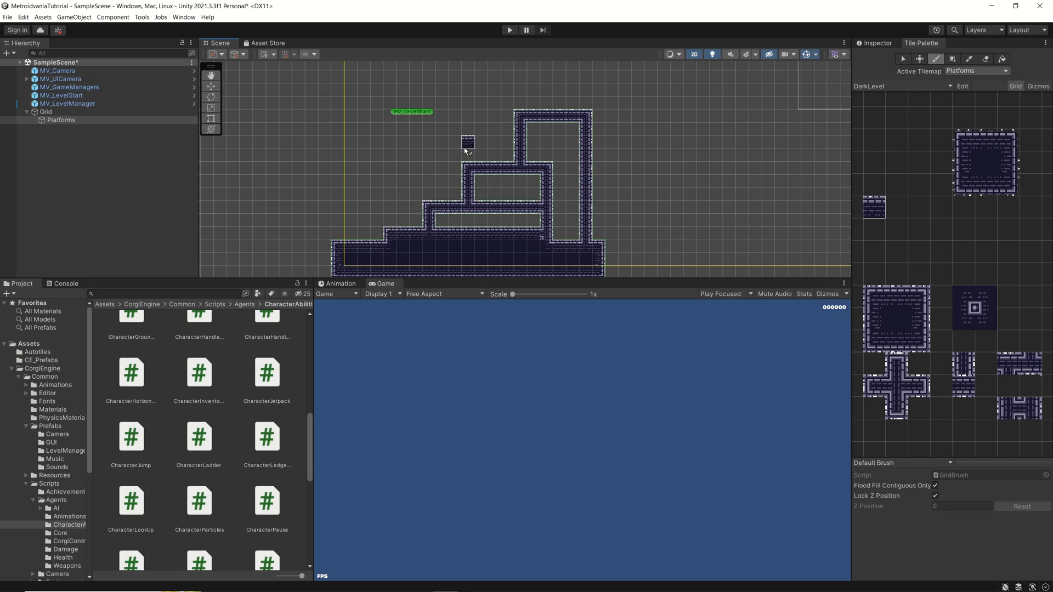
drag(467, 142, 520, 89)
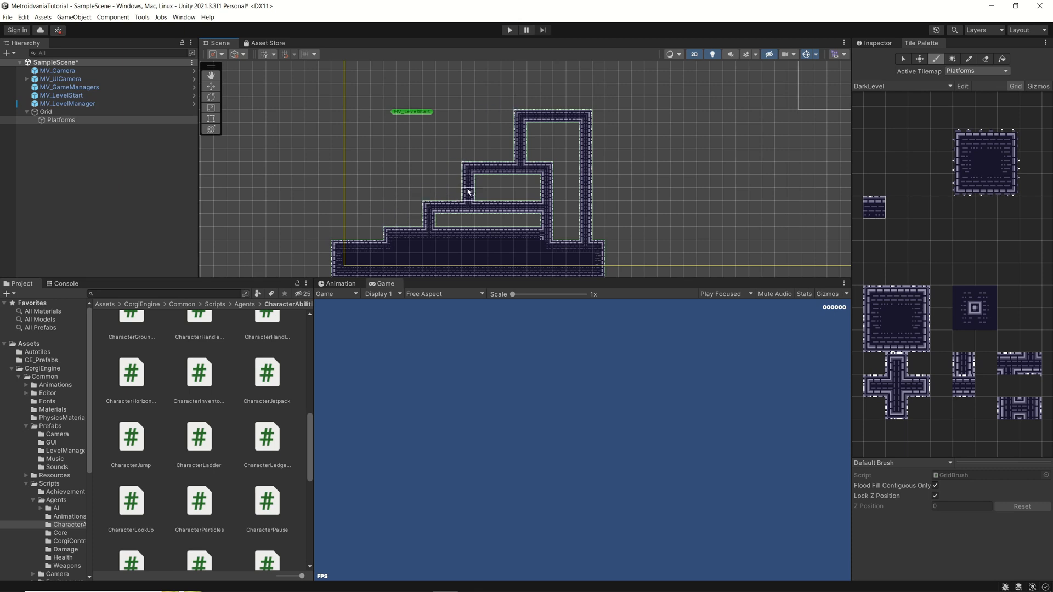
mouse_move(520, 43)
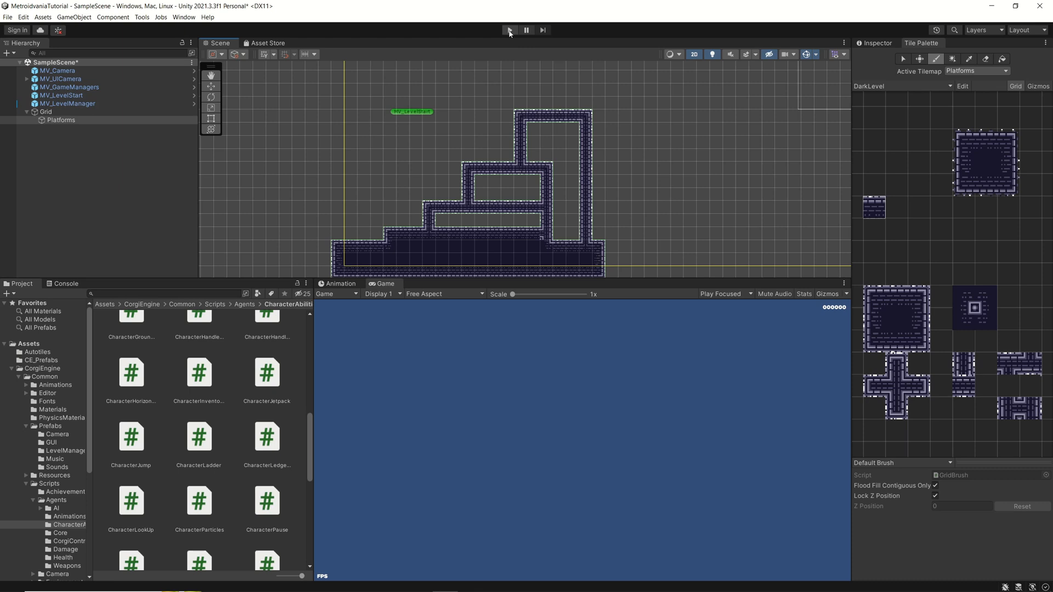
Step: Run the game so the player spawns on the new stepped platforms
click(511, 30)
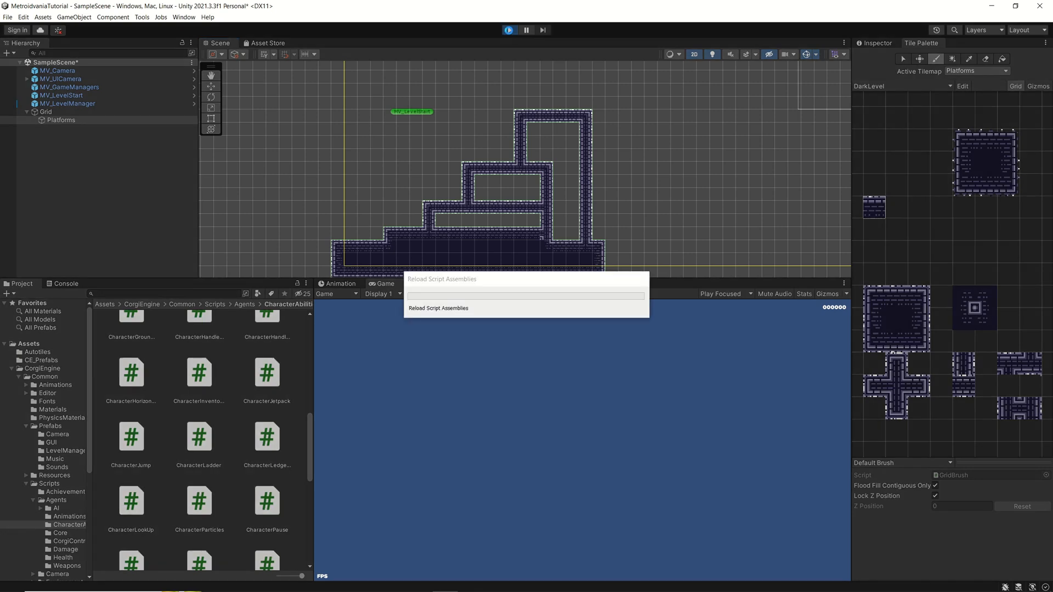
click(509, 30)
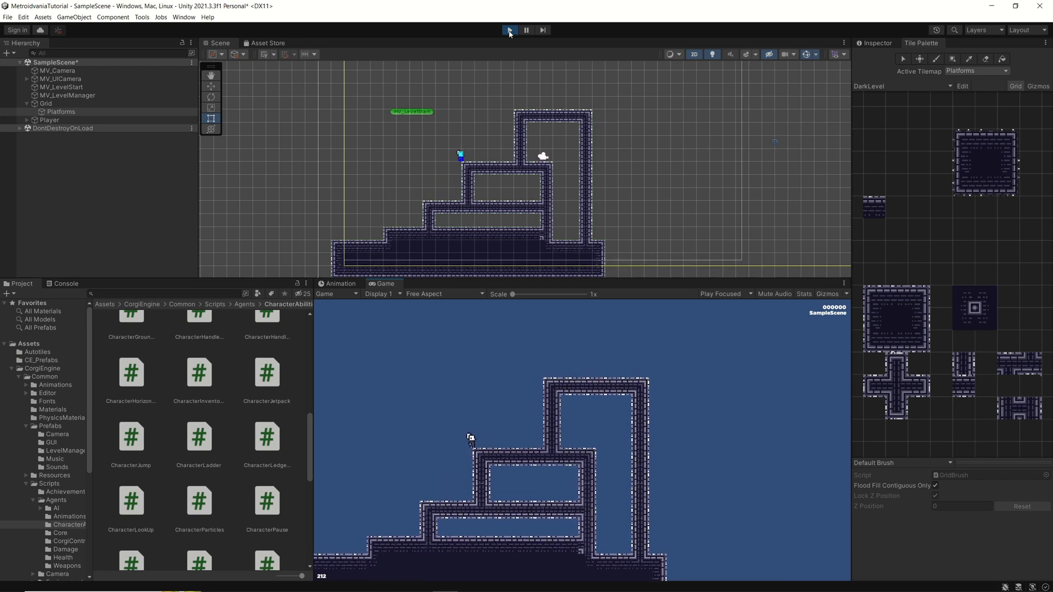
Step: Stop the test run and navigate back to the Player prefab in Assets/Prefabs
click(510, 30)
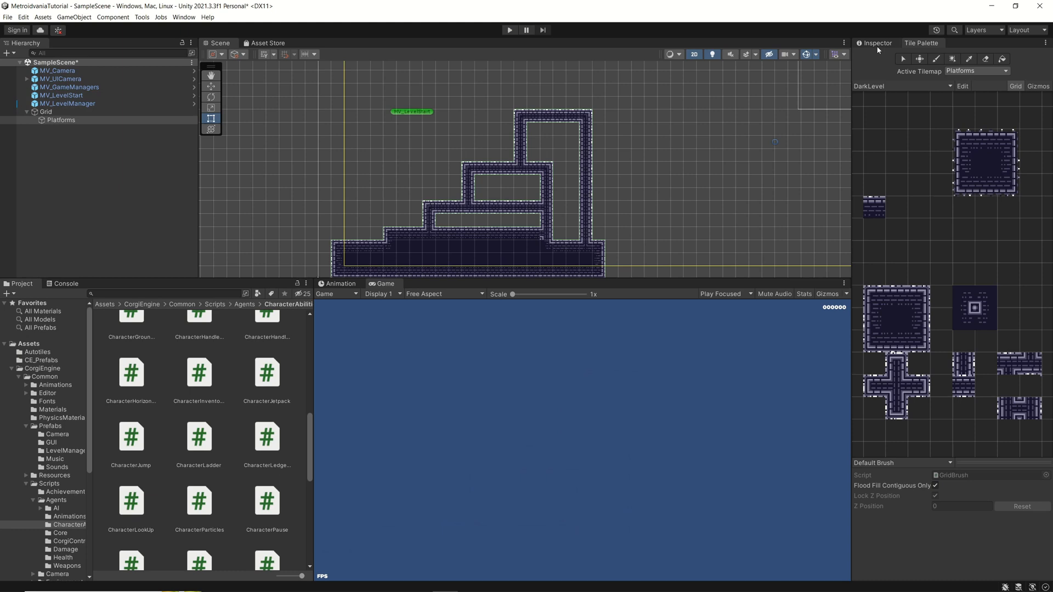
click(61, 120)
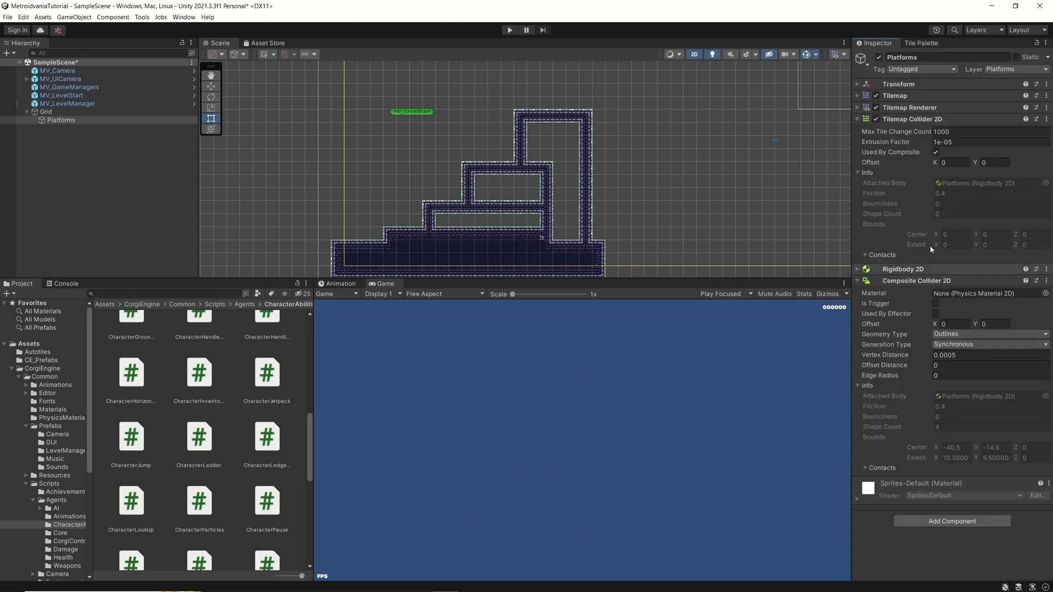
mouse_move(389, 189)
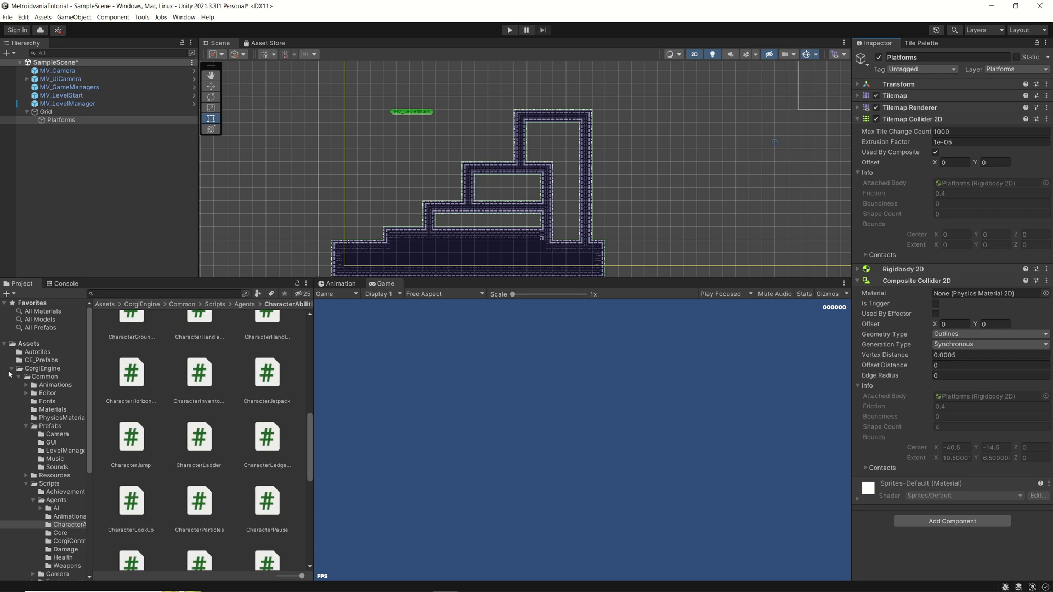
click(12, 368)
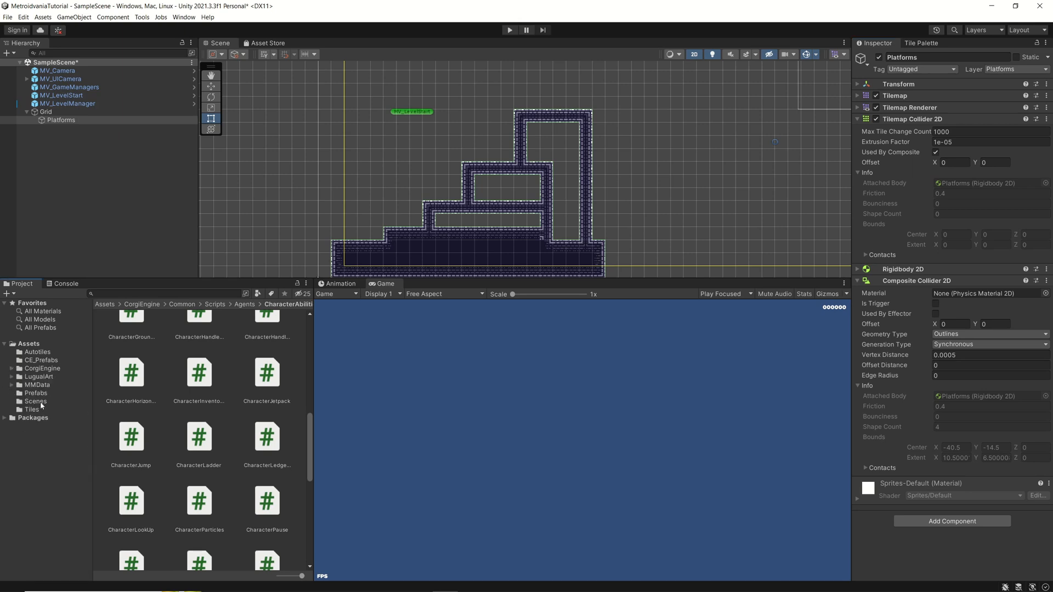
click(36, 392)
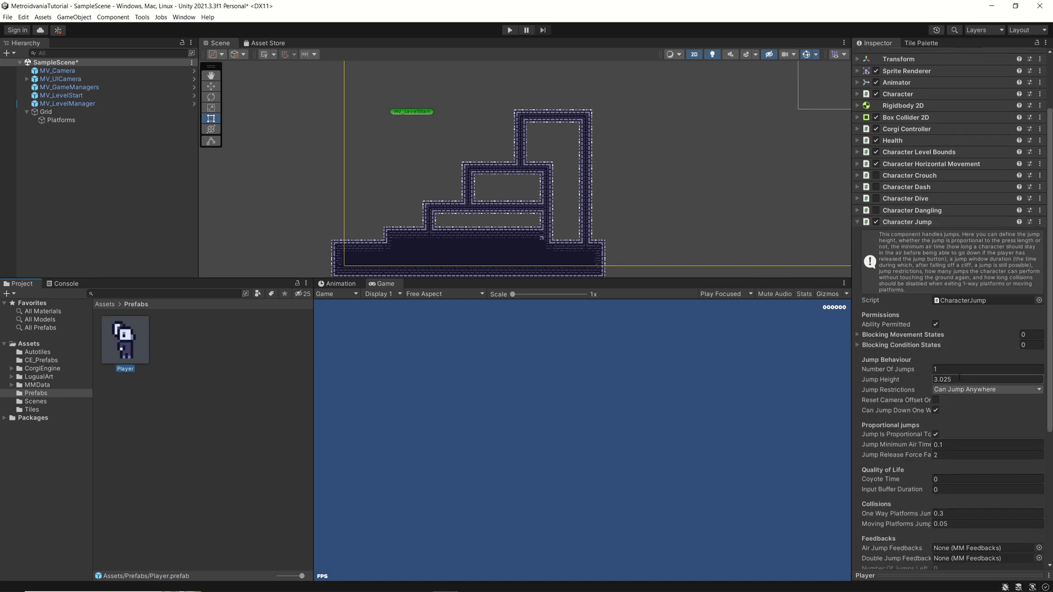
Step: Set the Player's Character Jump height to 3.1
click(985, 379)
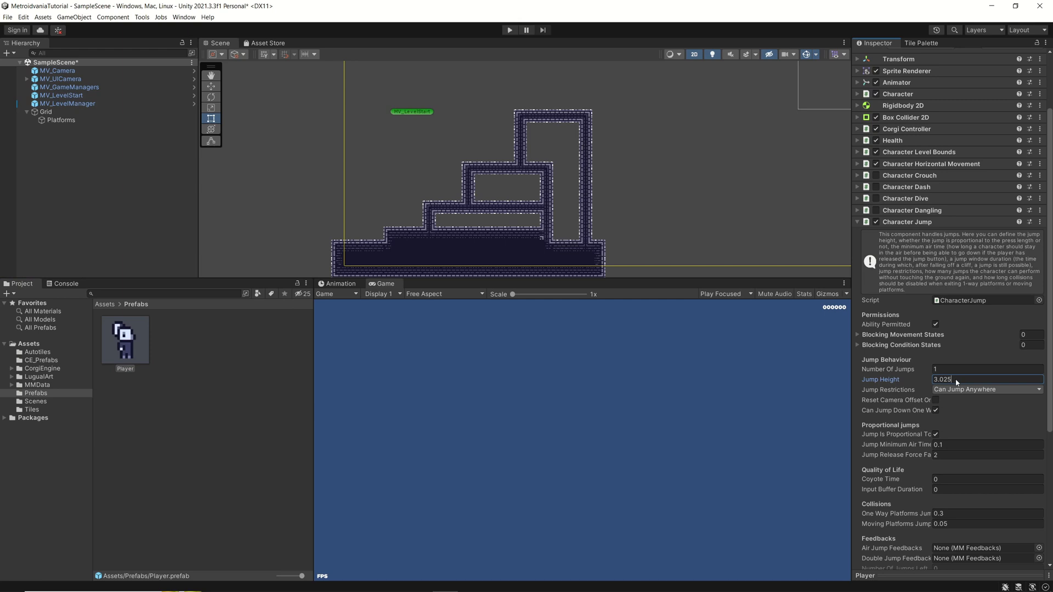
double_click(948, 380)
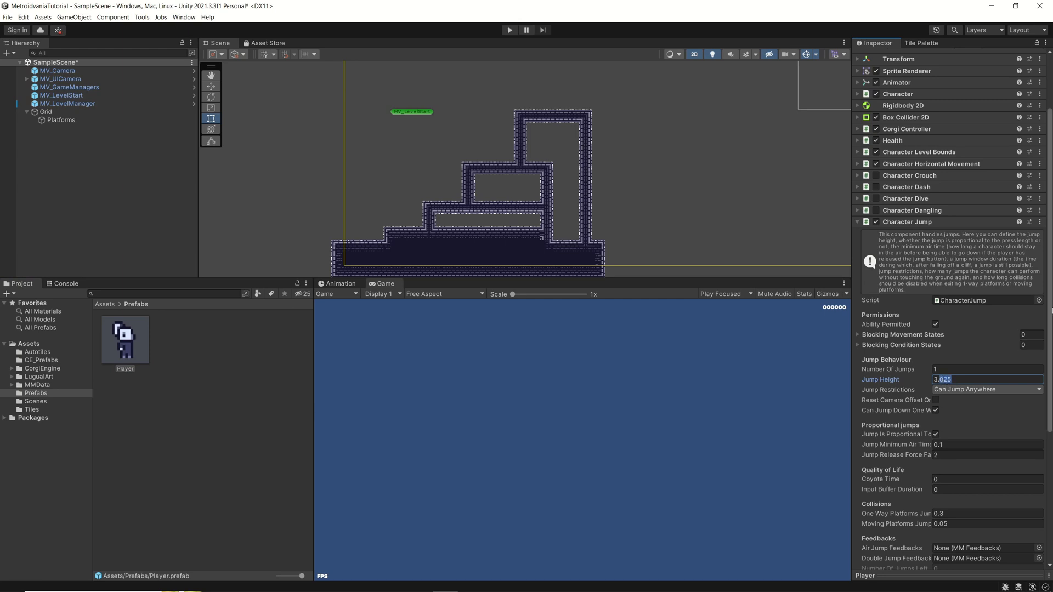
text(3.1)
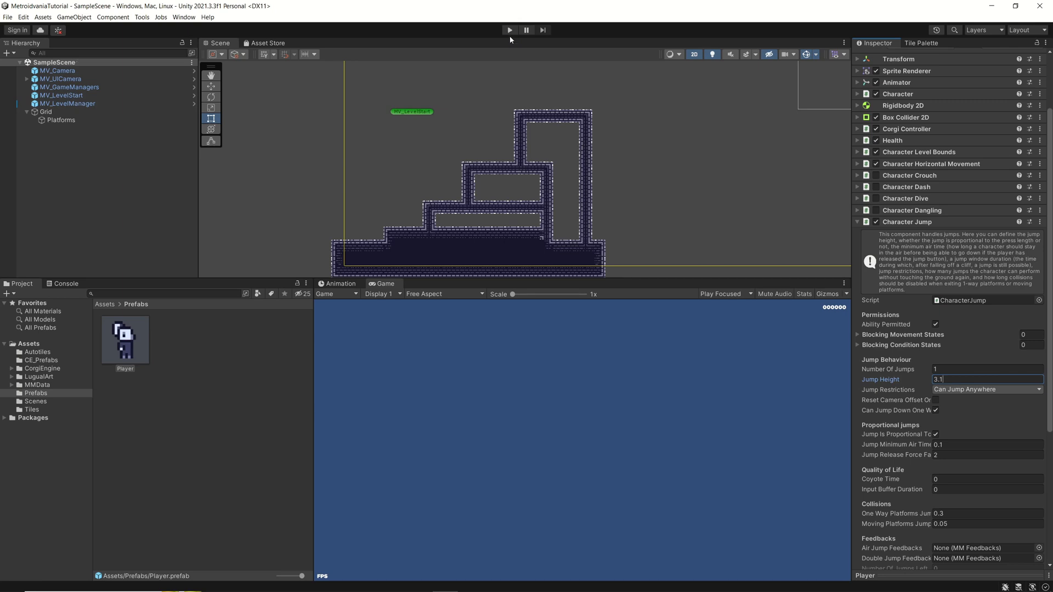
Step: Play-test the 3.1 jump height, then stop the run
click(510, 30)
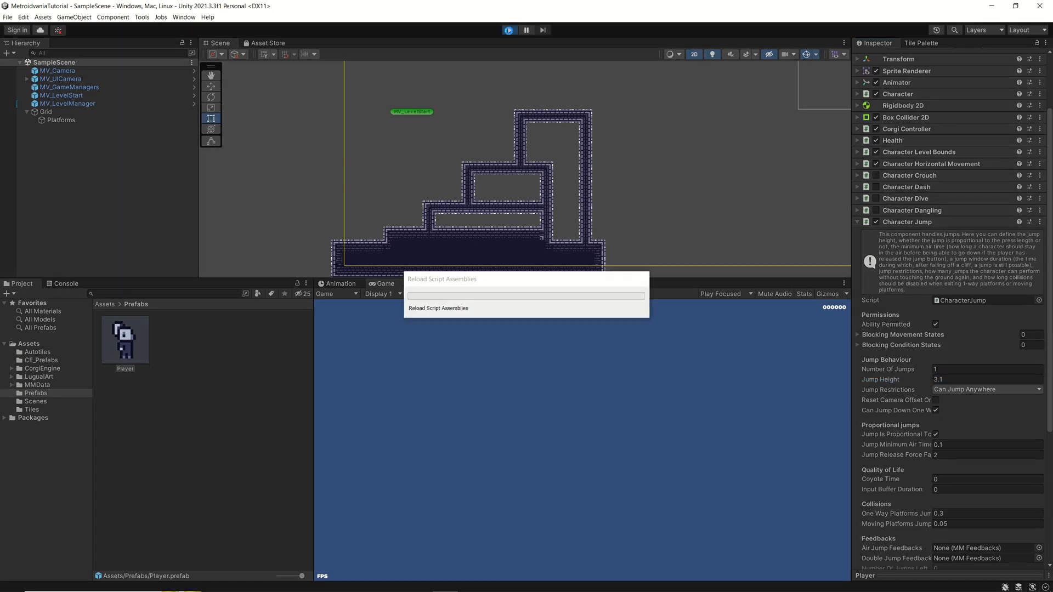
click(510, 29)
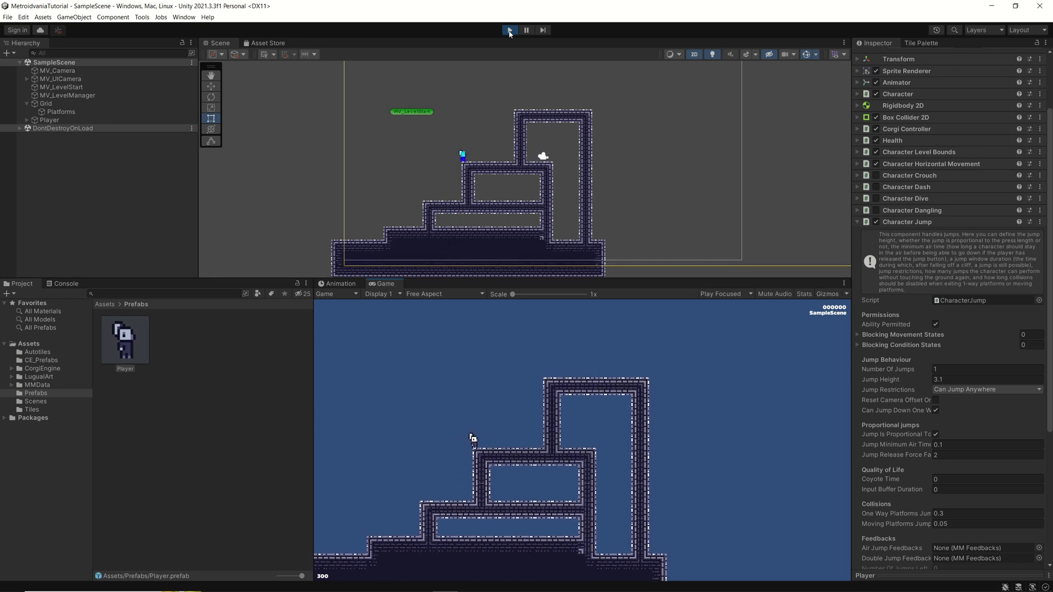
click(510, 30)
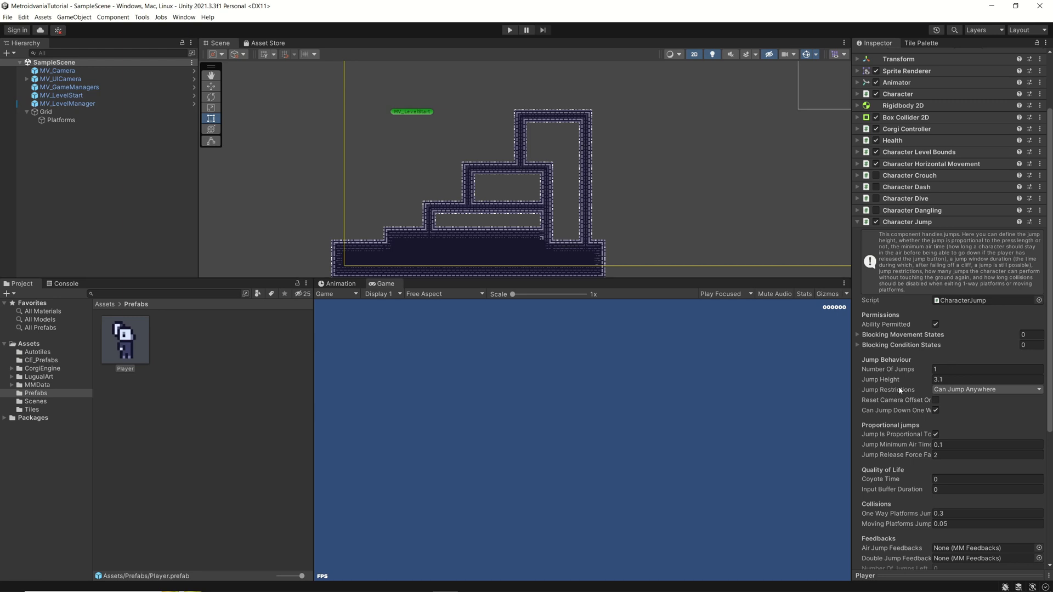
mouse_move(913, 382)
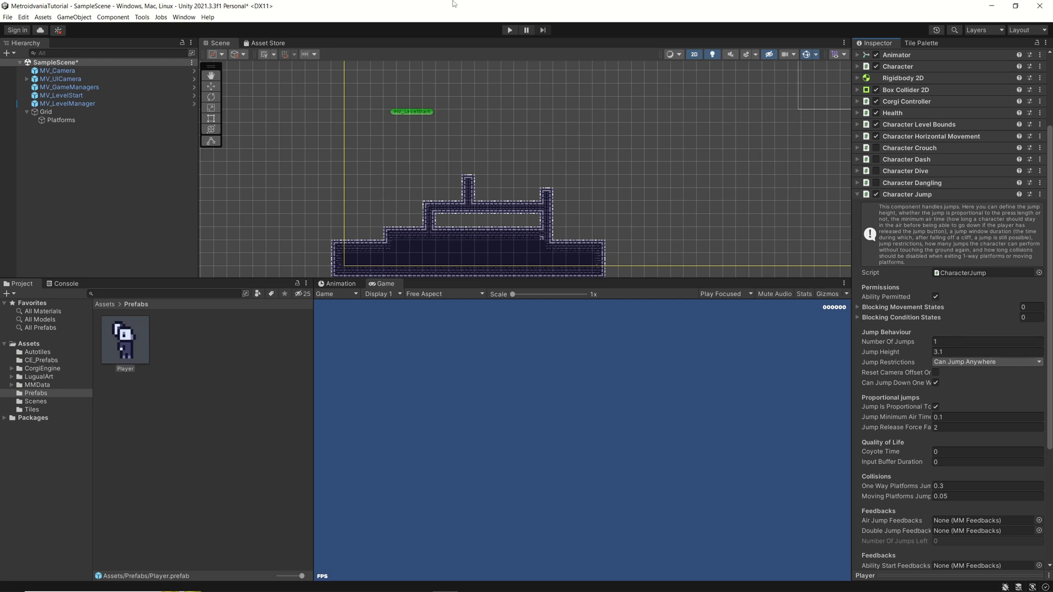
Step: Test jumping in play mode, then restrict jumping to grounded only
click(510, 29)
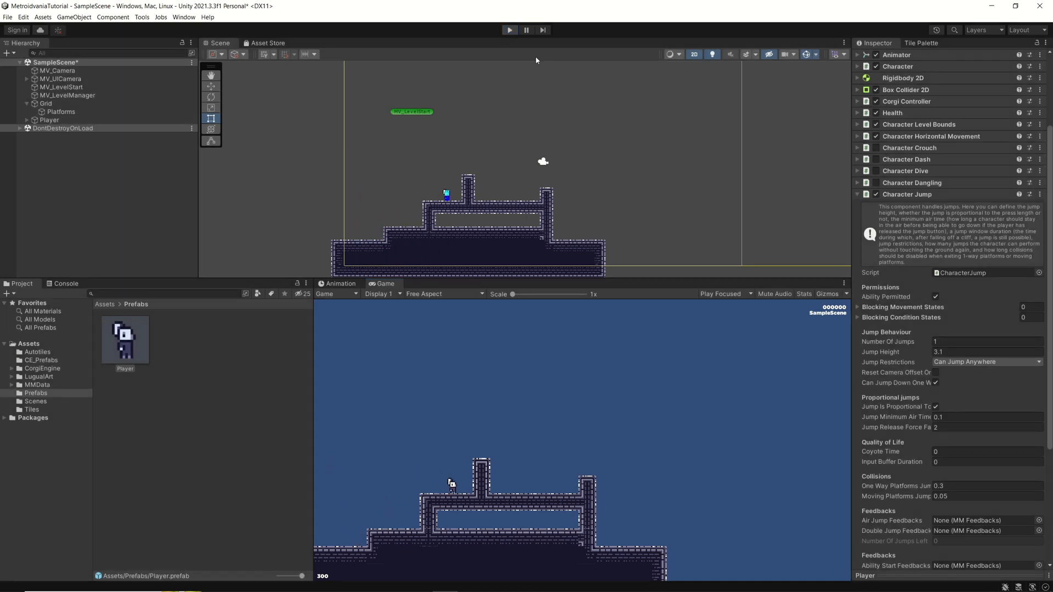
click(987, 362)
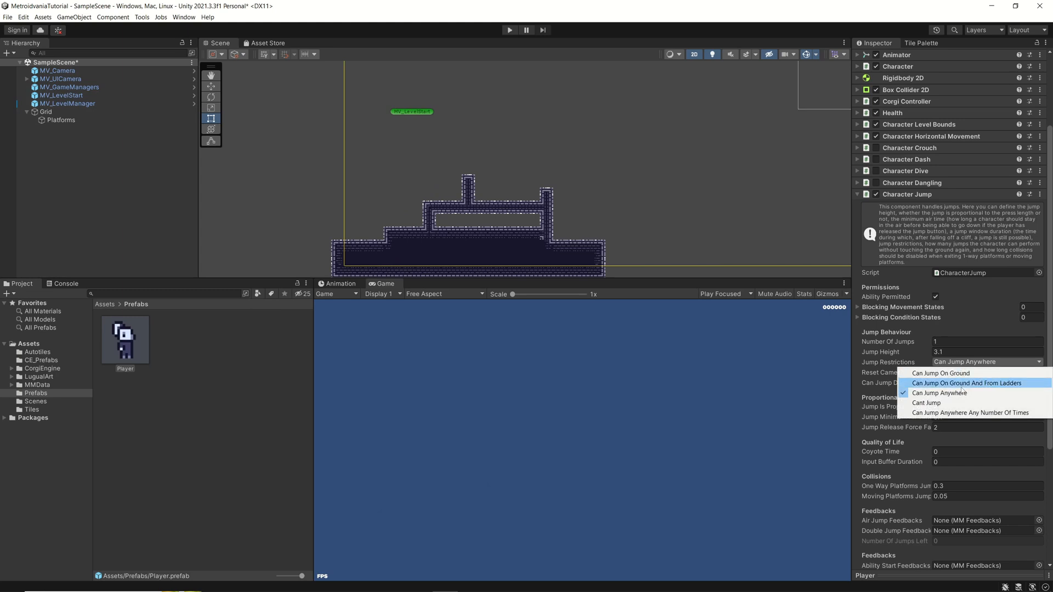
mouse_move(941, 373)
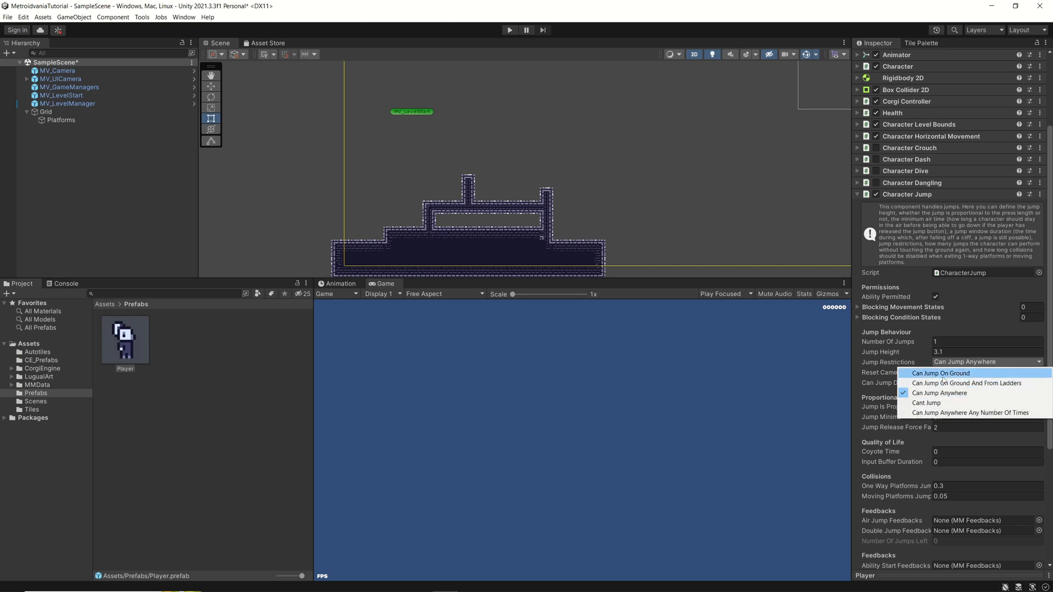
click(941, 373)
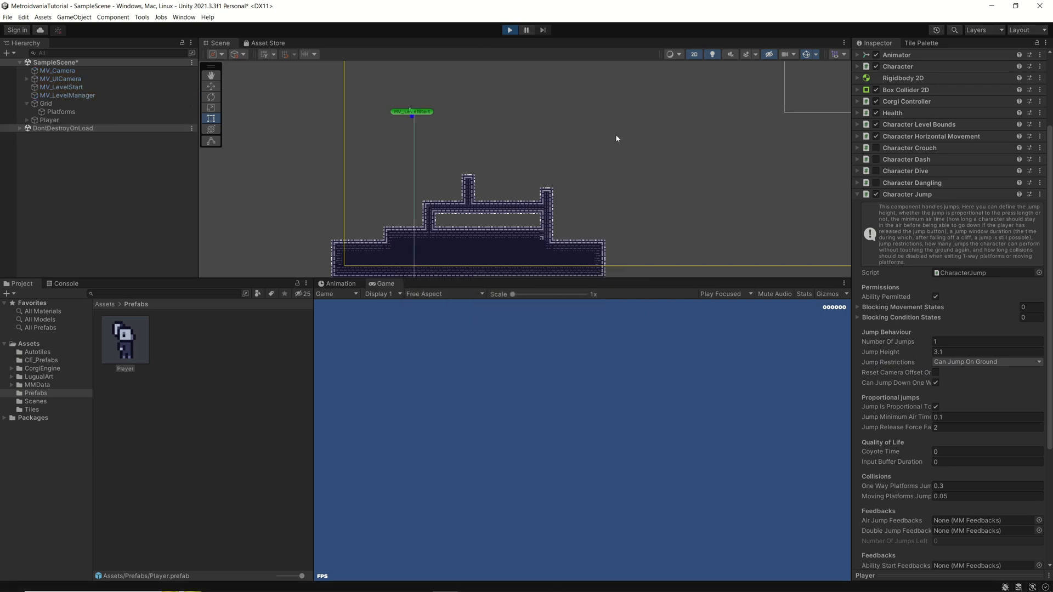
Step: Stop the run and reopen the Jump Restrictions dropdown choices
click(510, 29)
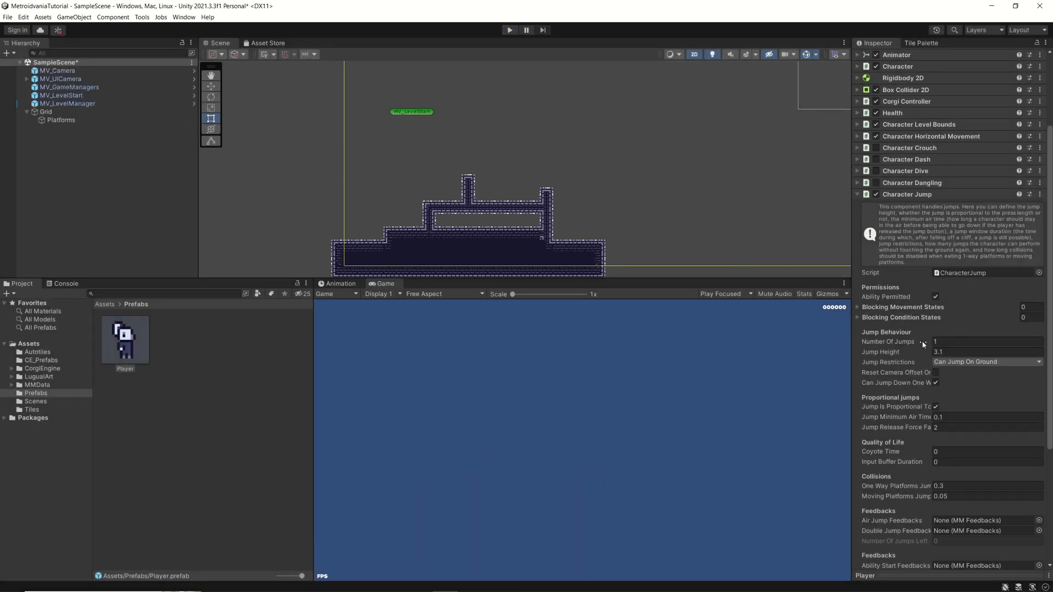
mouse_move(980, 381)
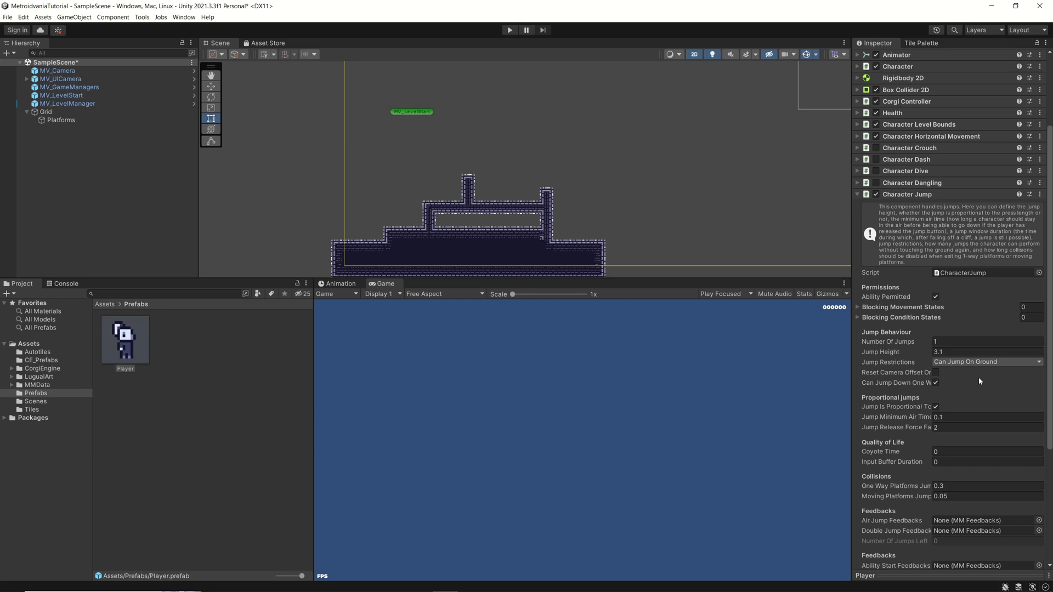
mouse_move(999, 376)
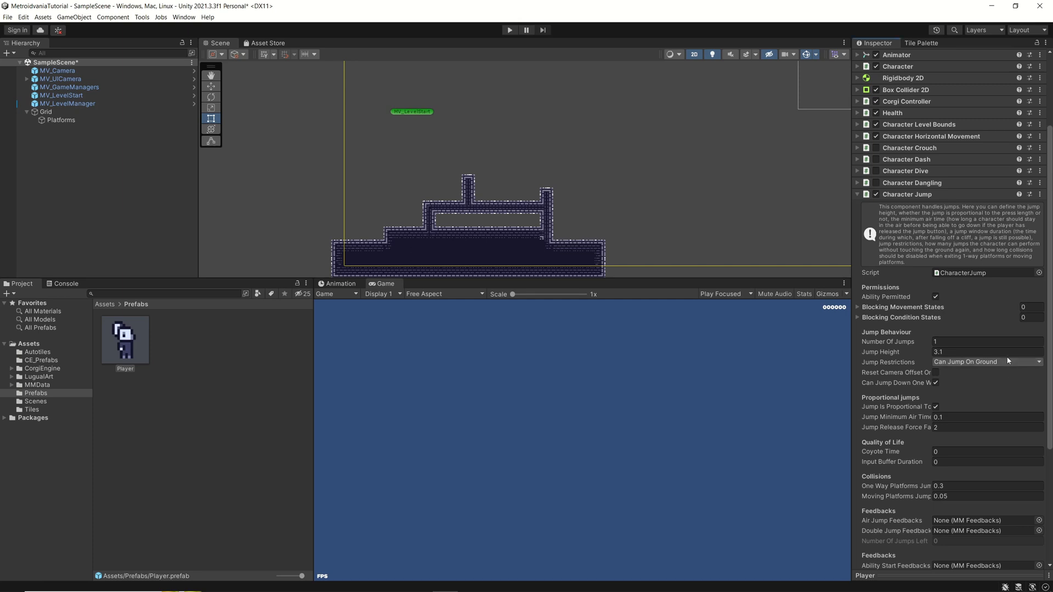
click(986, 361)
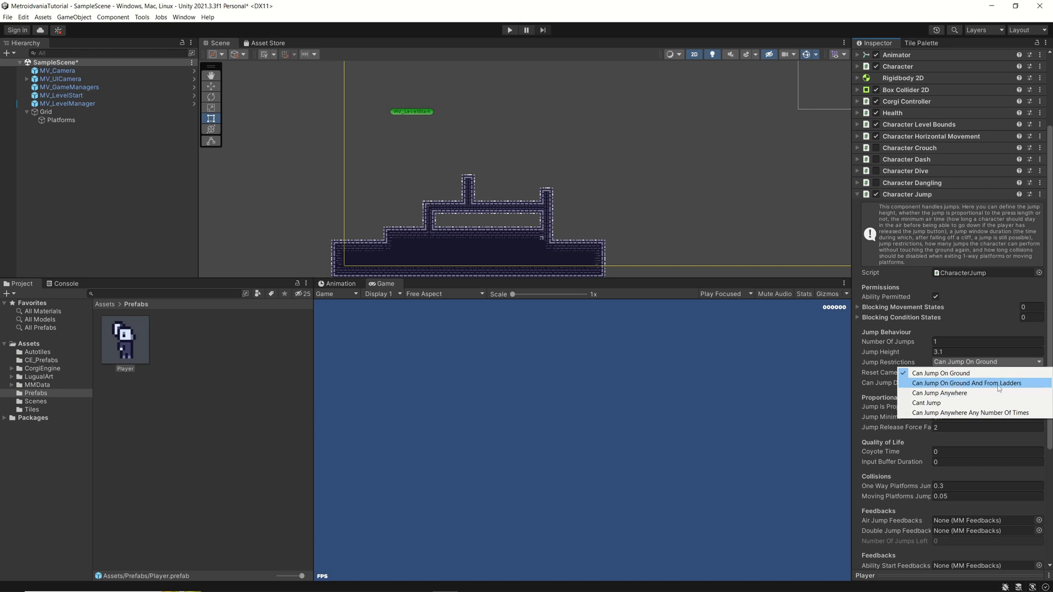
Step: Set Jump Restrictions to Can Jump On Ground And From Ladders on the Player's Character Jump
click(966, 383)
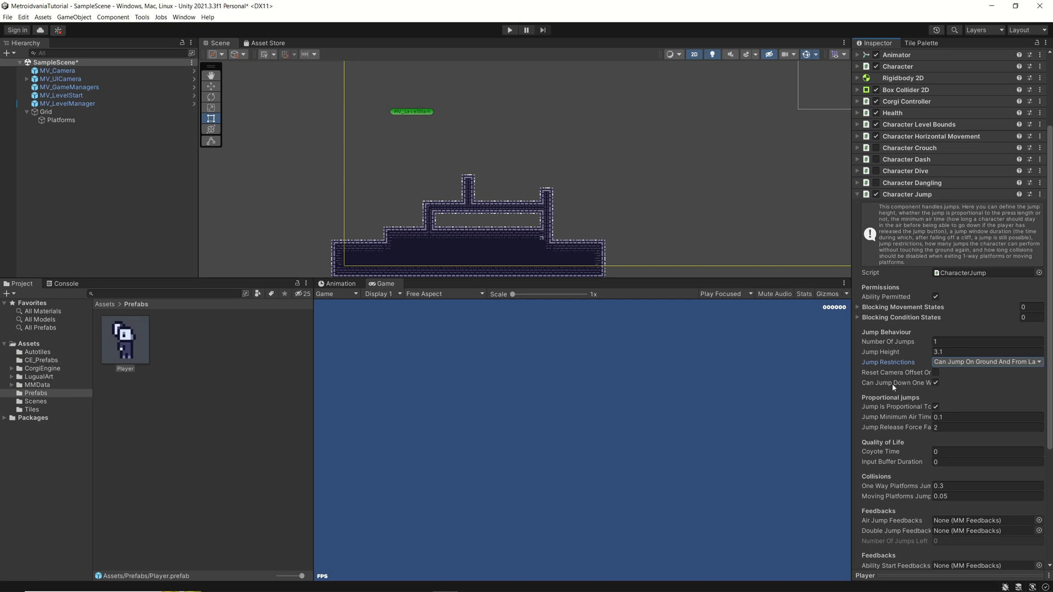
mouse_move(892, 388)
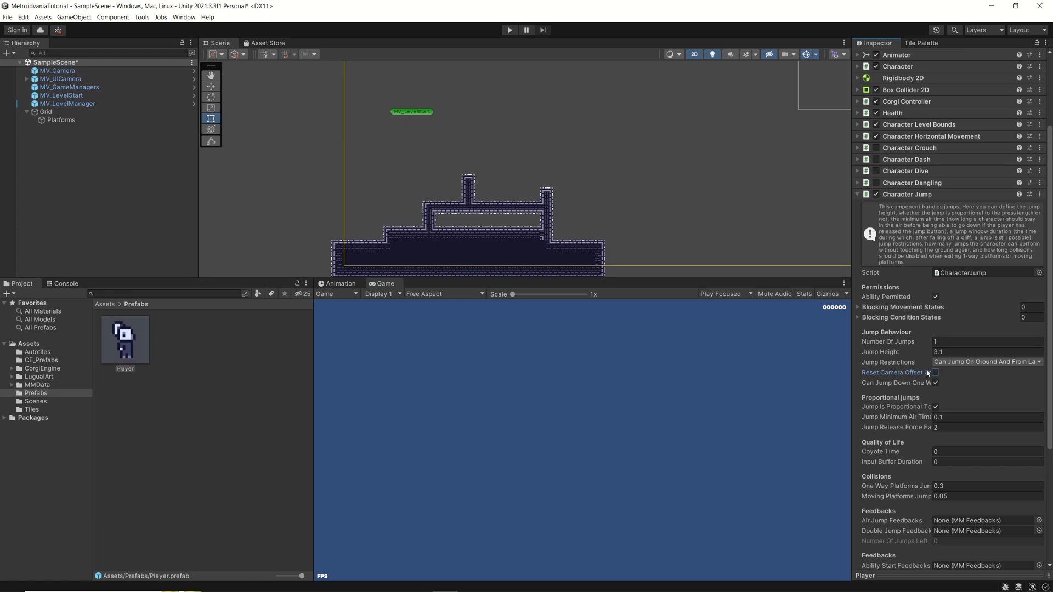
mouse_move(921, 372)
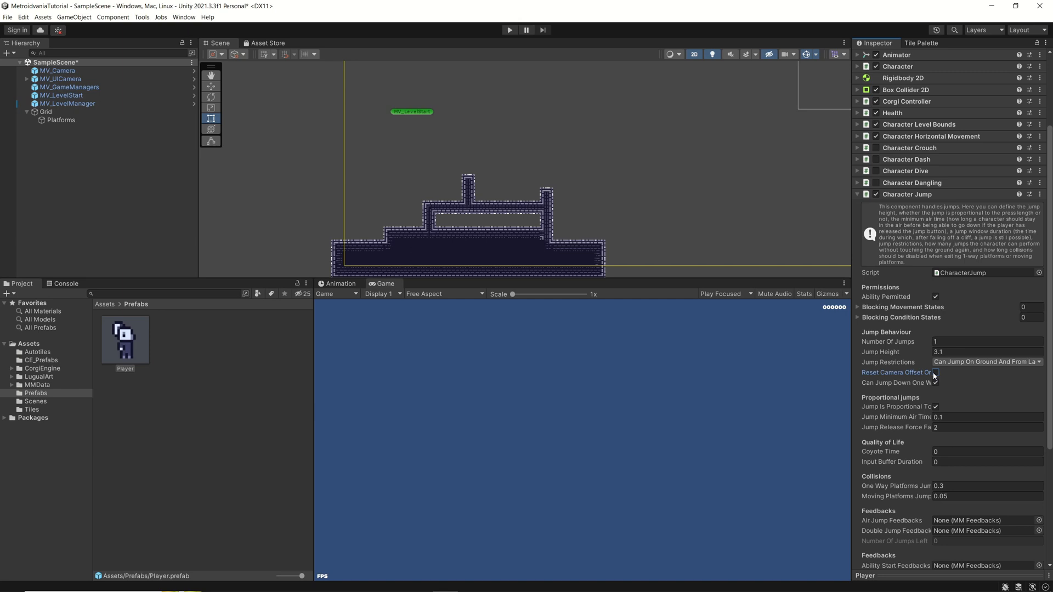
click(935, 372)
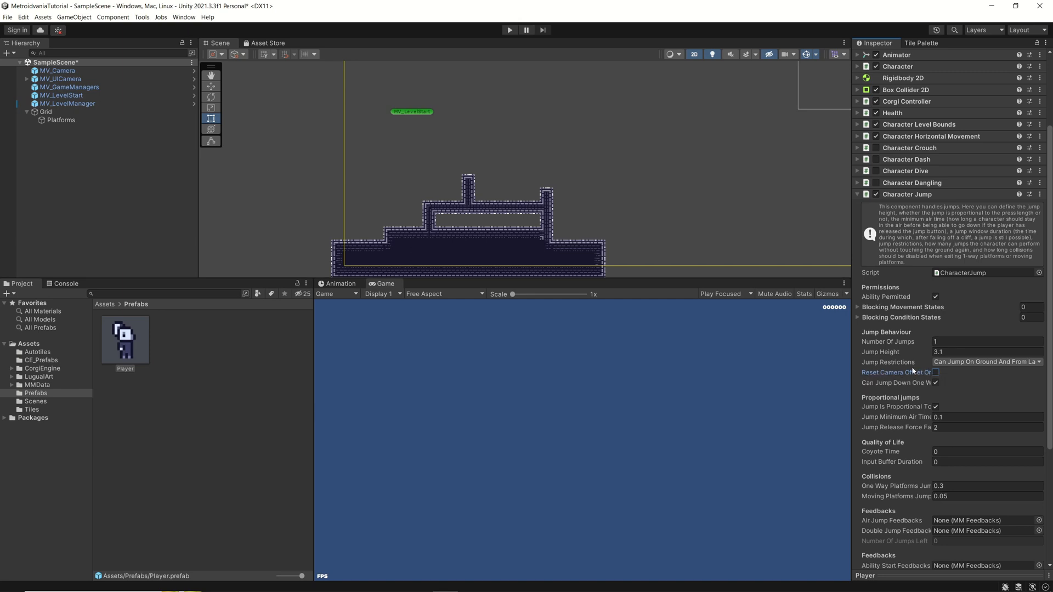
mouse_move(904, 385)
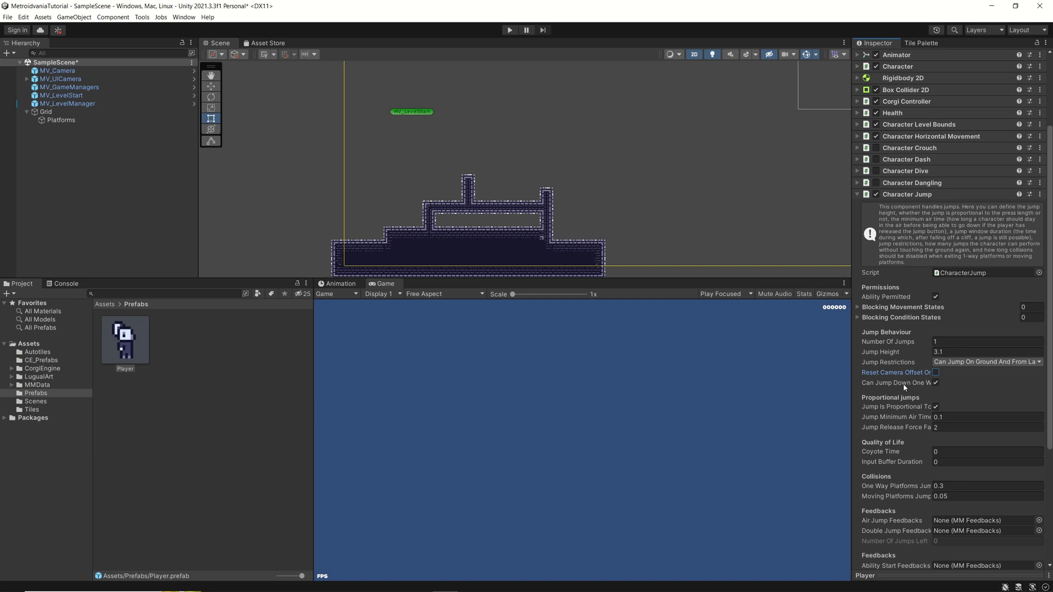
mouse_move(899, 376)
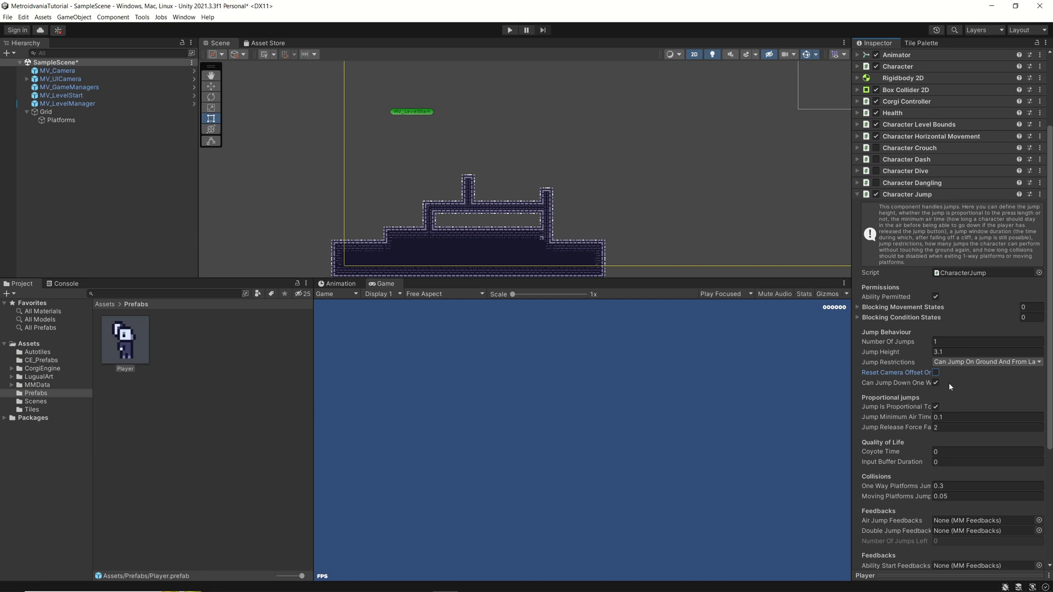
mouse_move(897, 381)
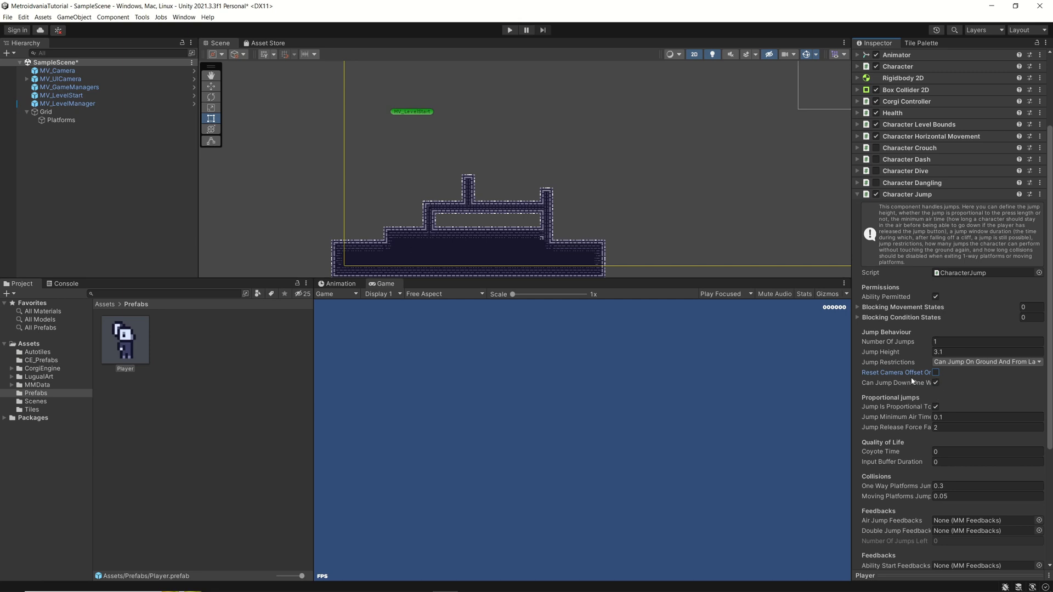
mouse_move(895, 387)
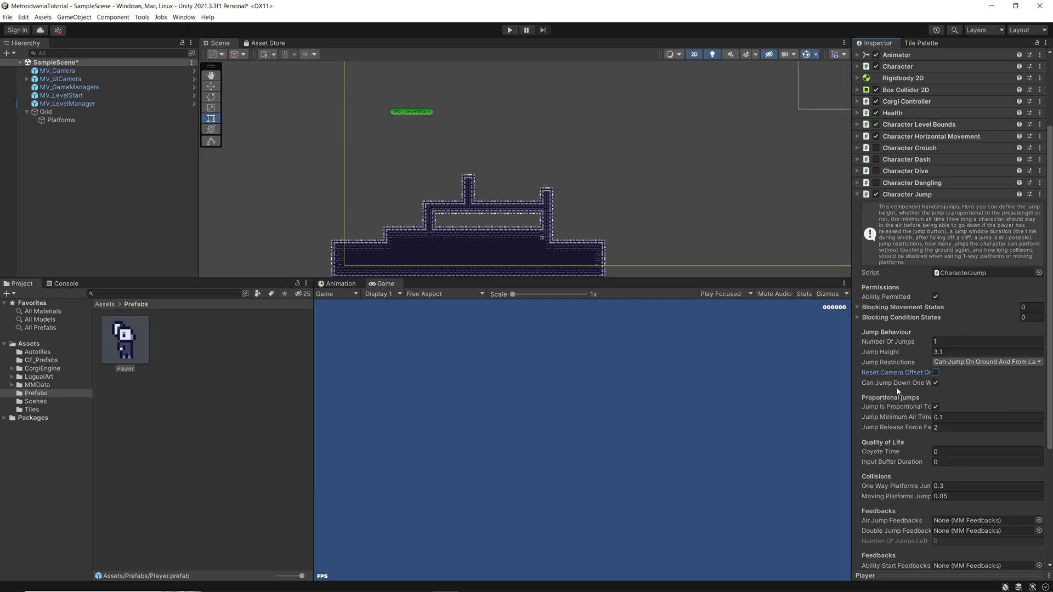
click(935, 372)
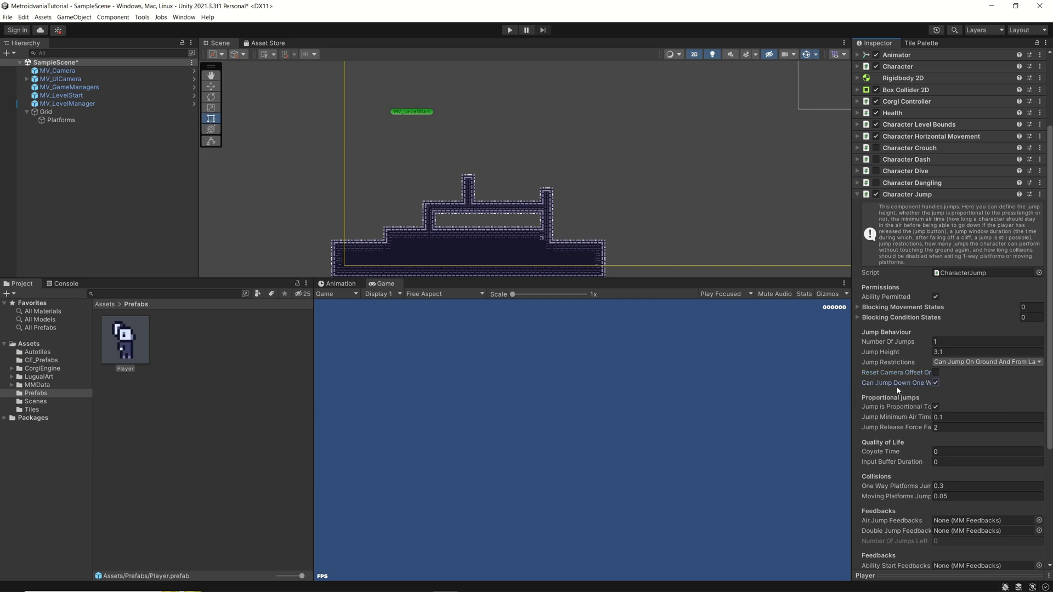
mouse_move(927, 384)
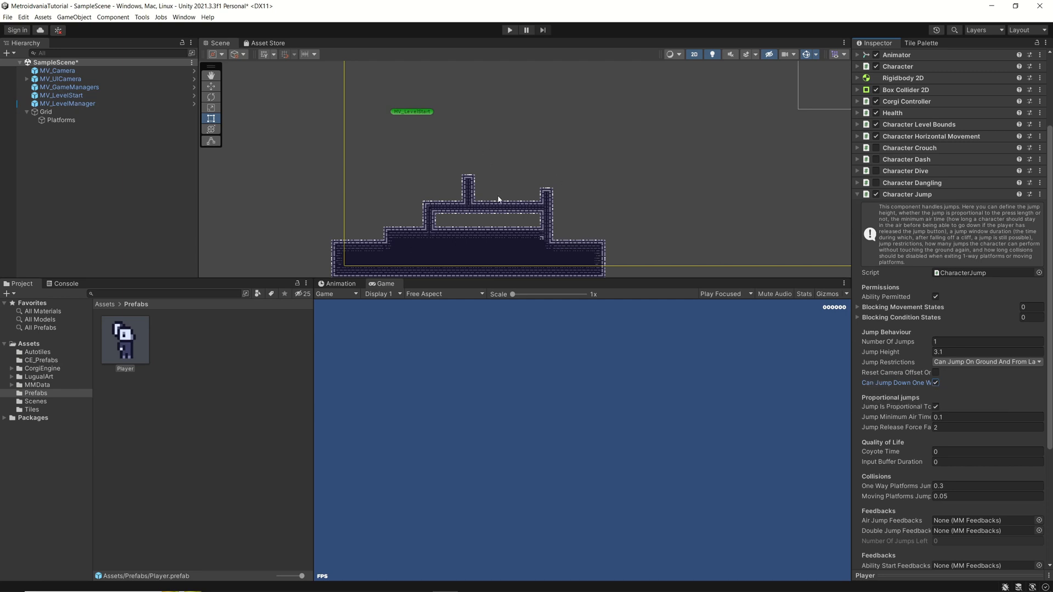
mouse_move(442, 229)
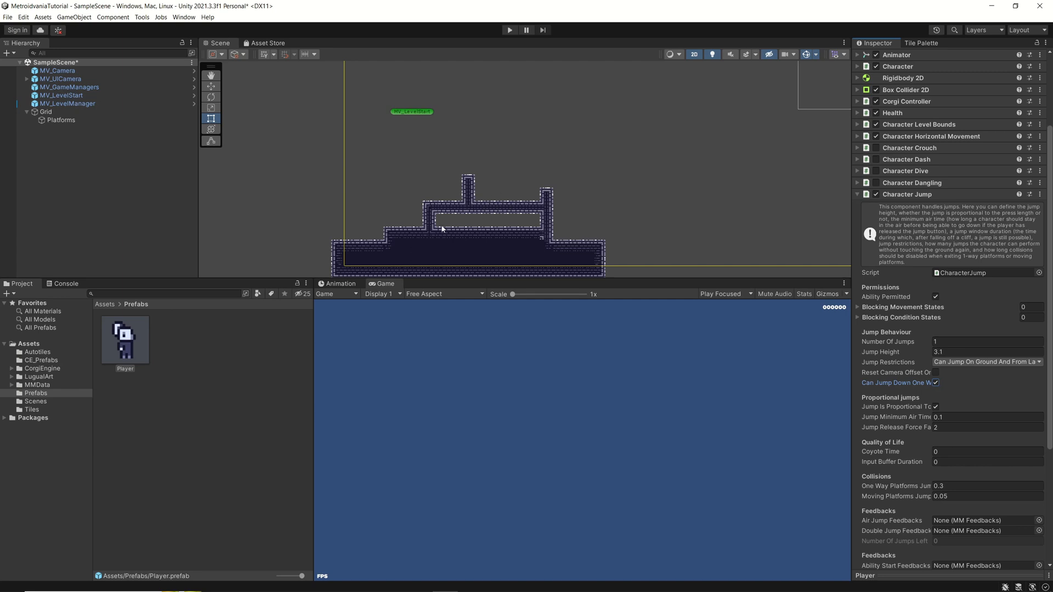
mouse_move(408, 228)
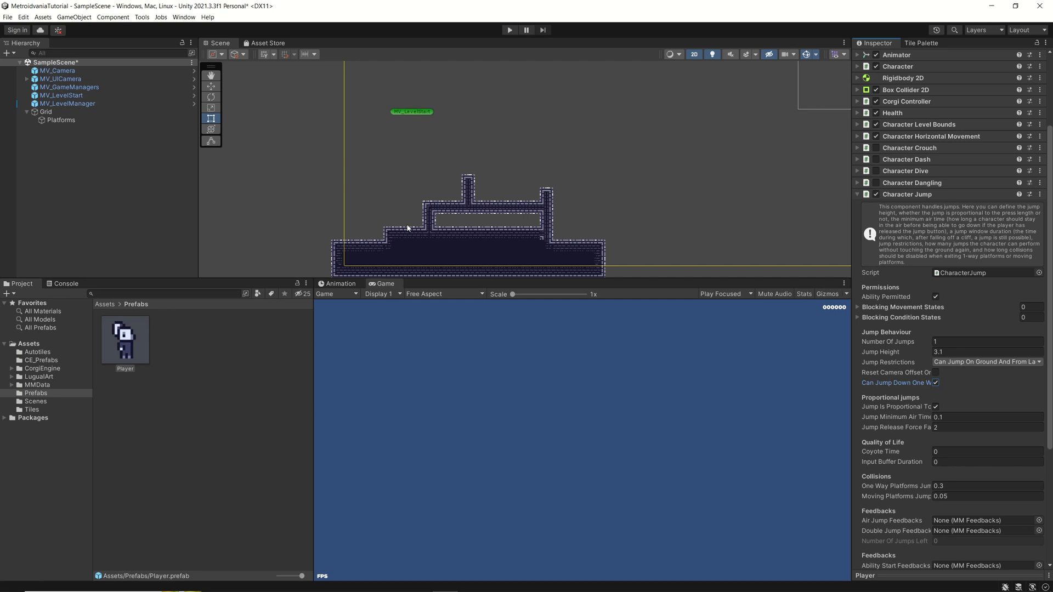
mouse_move(415, 196)
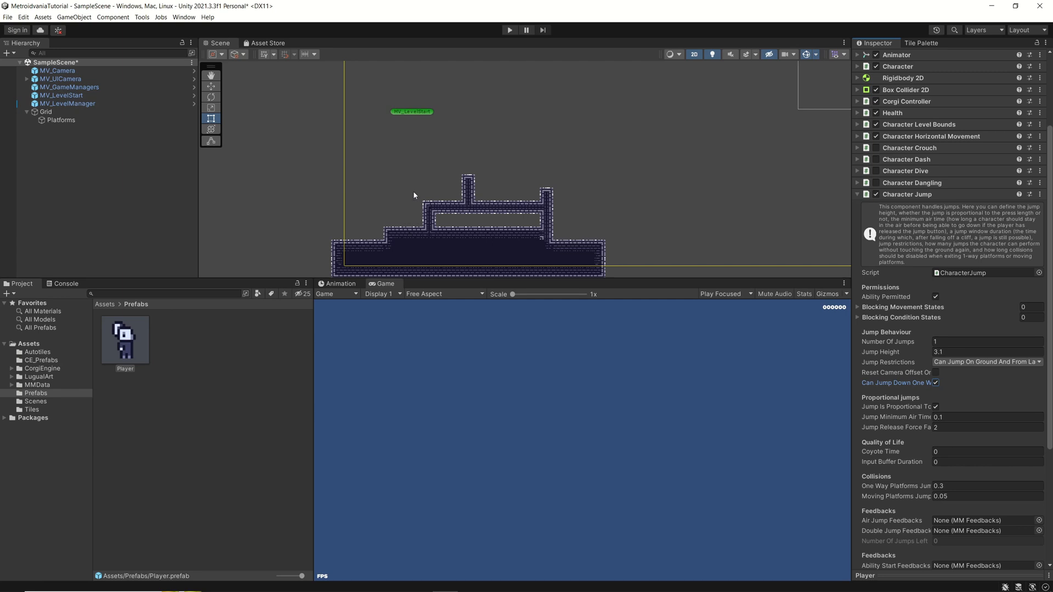
mouse_move(411, 203)
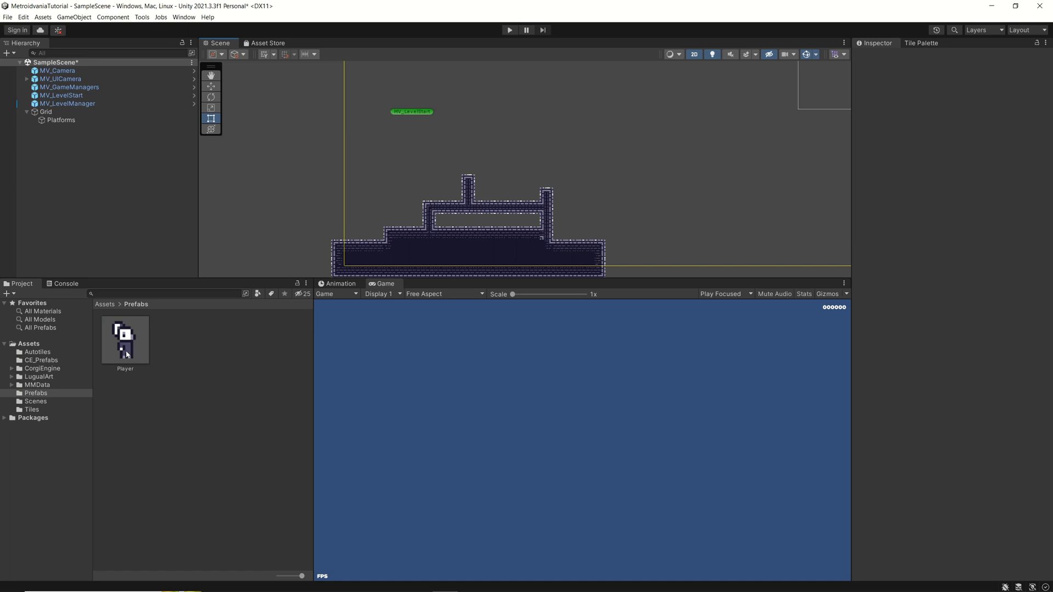
Step: Select the Player prefab and place an instance of it into the scene atop the platform
click(125, 340)
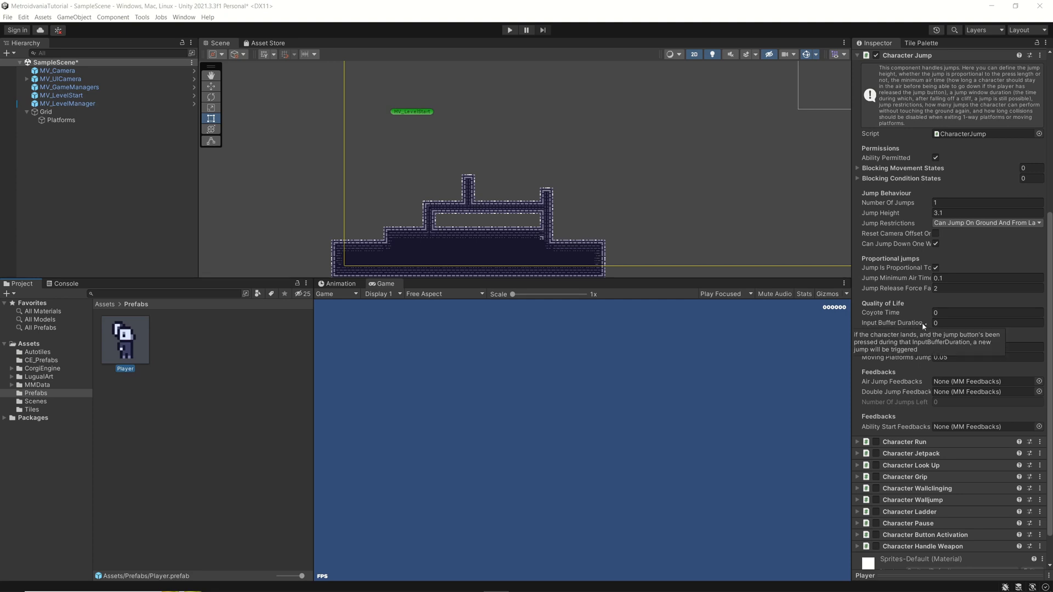
mouse_move(936, 307)
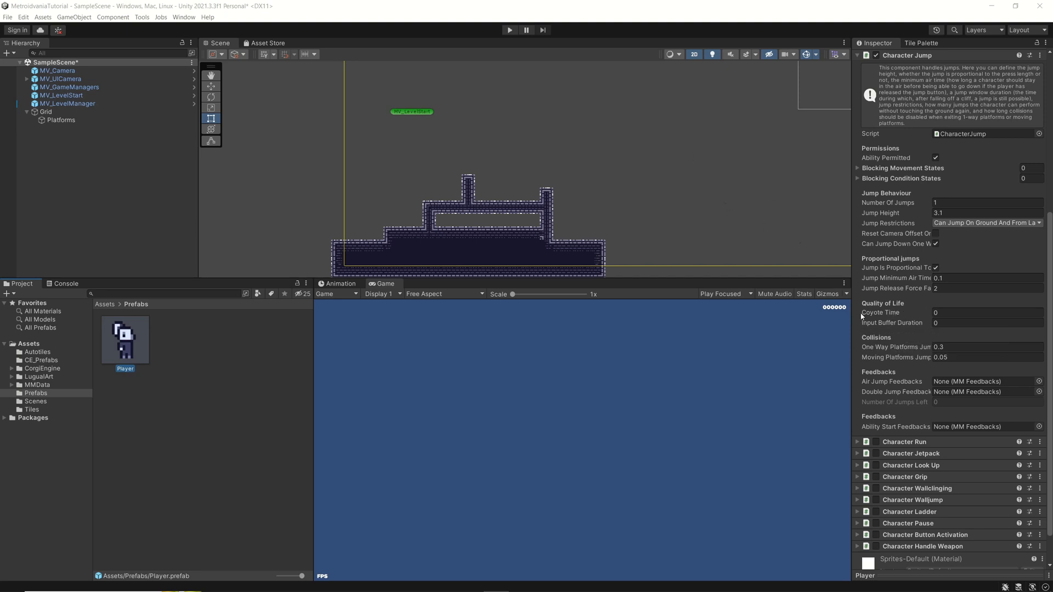
mouse_move(903, 312)
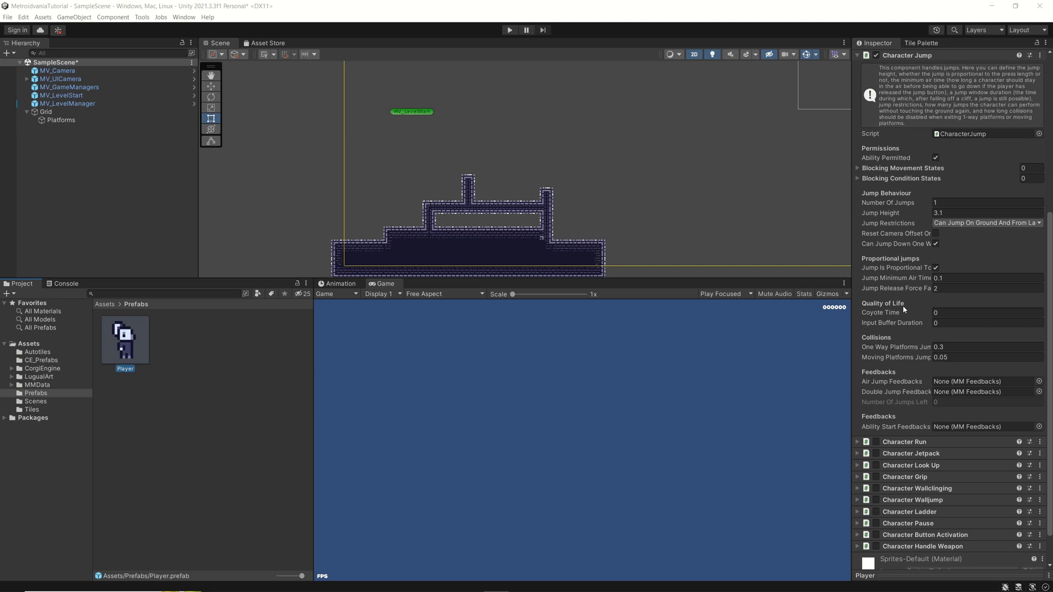
mouse_move(546, 244)
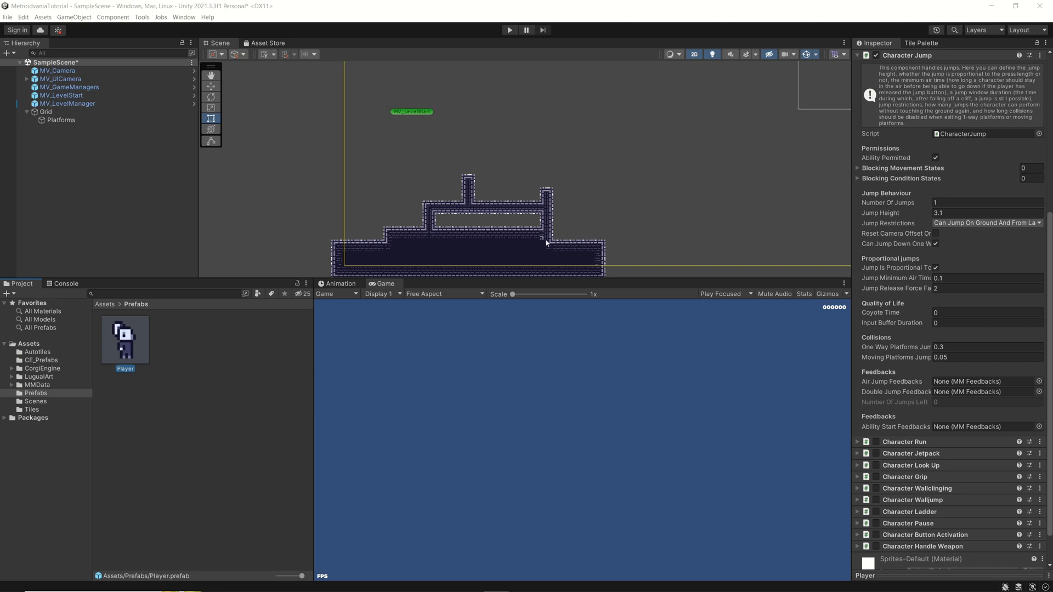
mouse_move(600, 239)
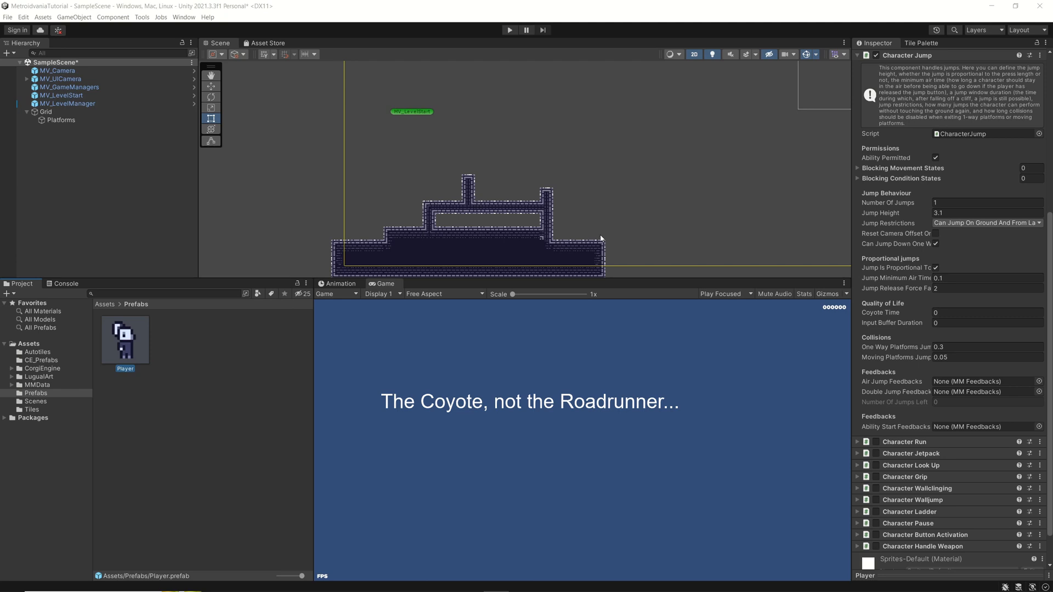
mouse_move(616, 241)
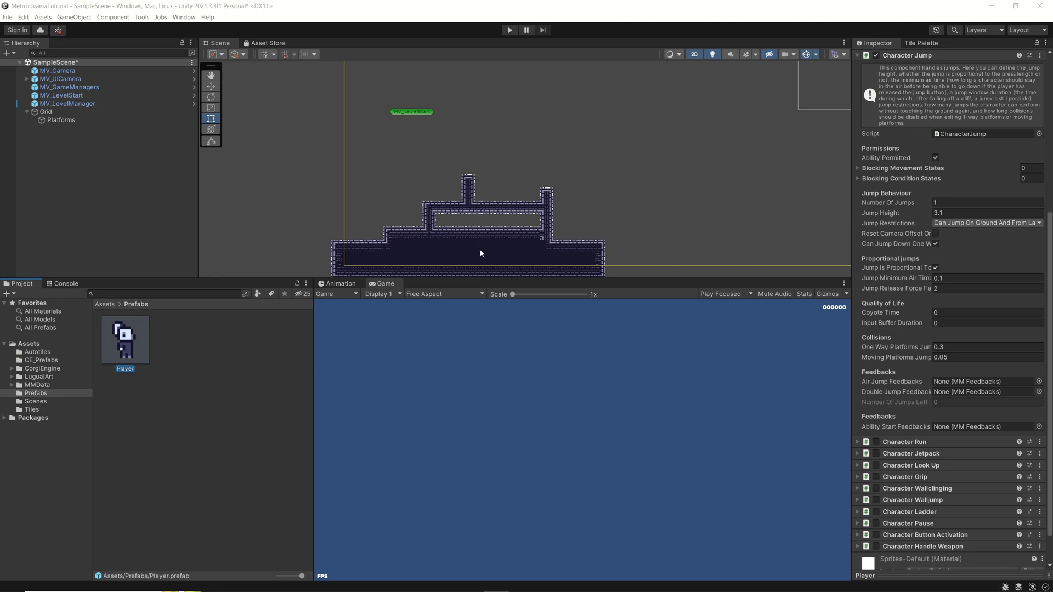
mouse_move(638, 246)
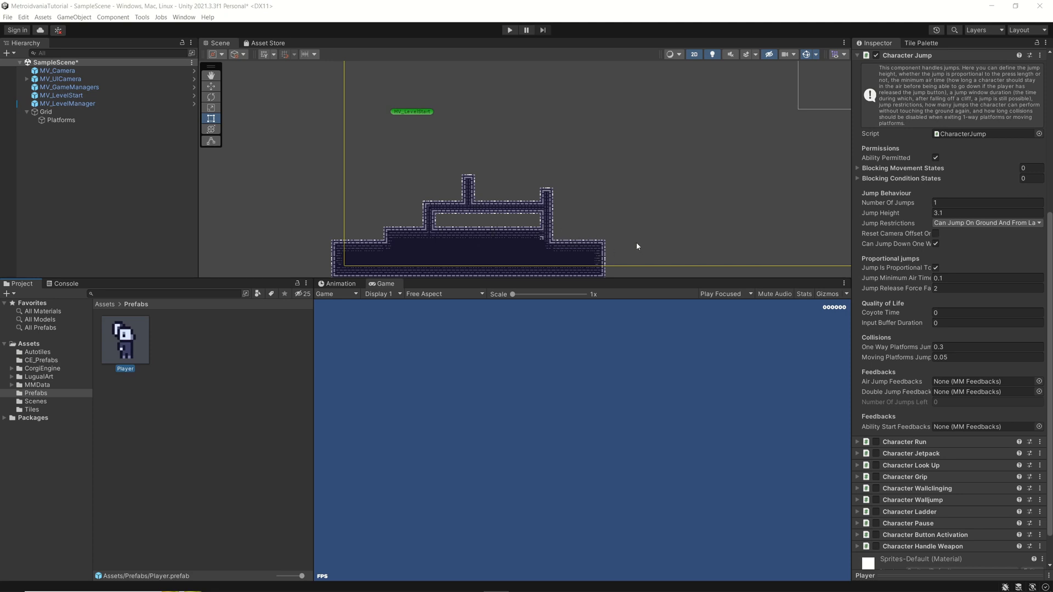
mouse_move(570, 238)
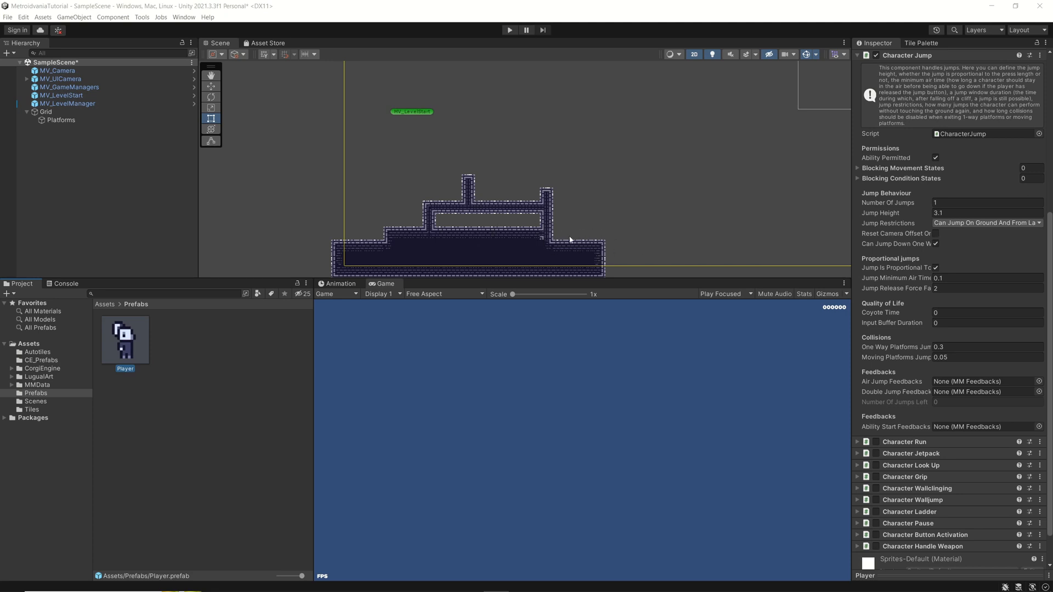
mouse_move(567, 234)
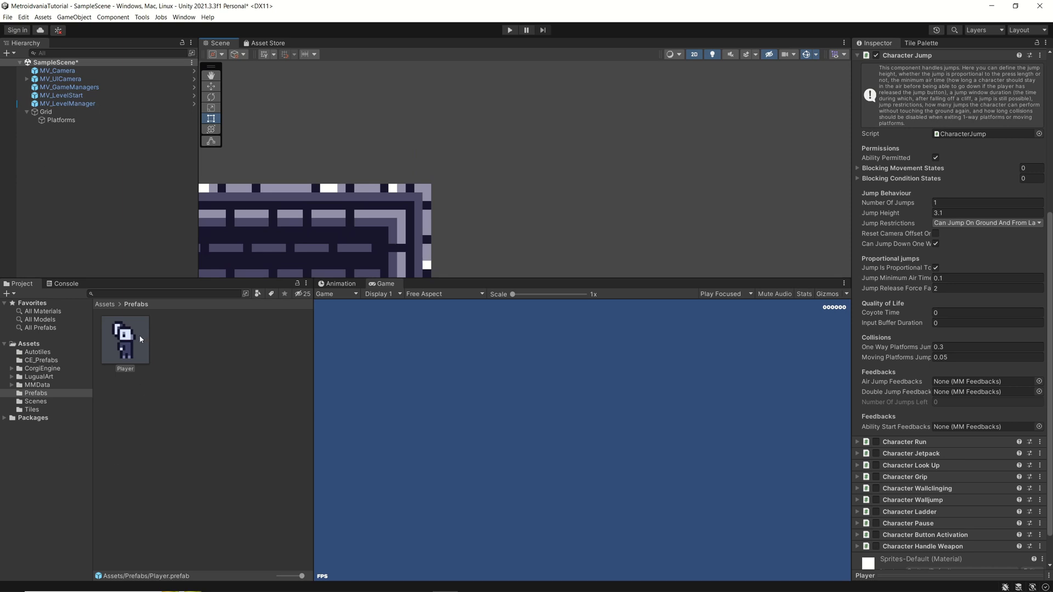
drag(124, 338, 361, 133)
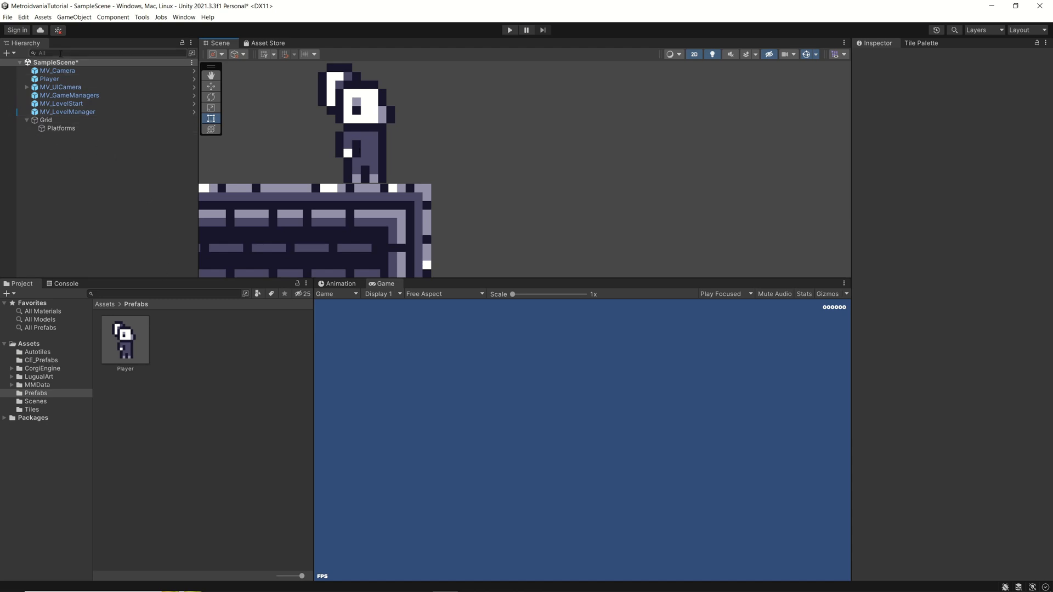
Step: Drag the Player past the platform's right edge and begin editing its Coyote Time value
click(49, 78)
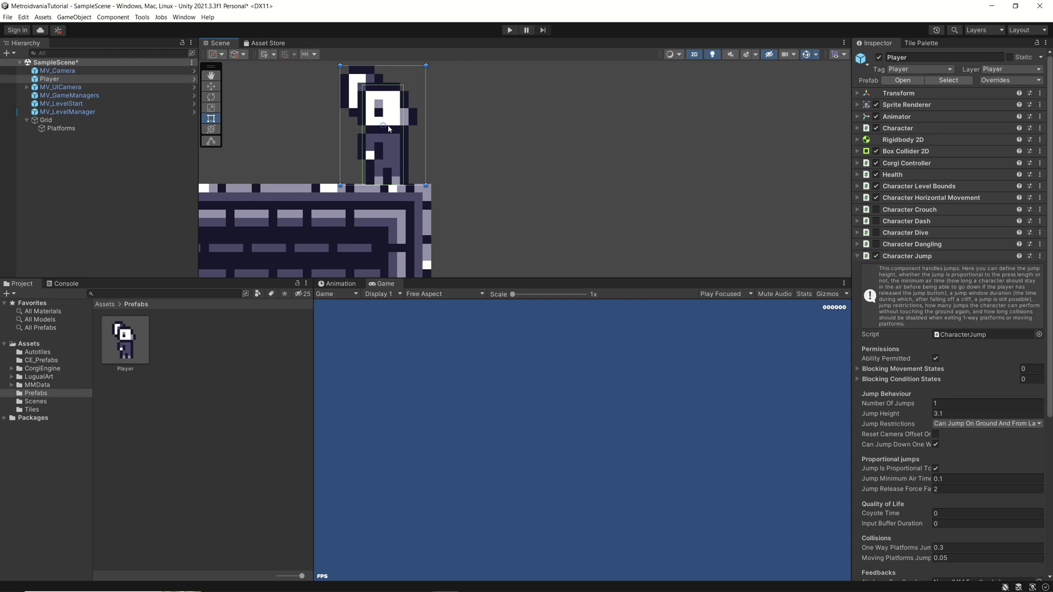
drag(382, 128, 423, 127)
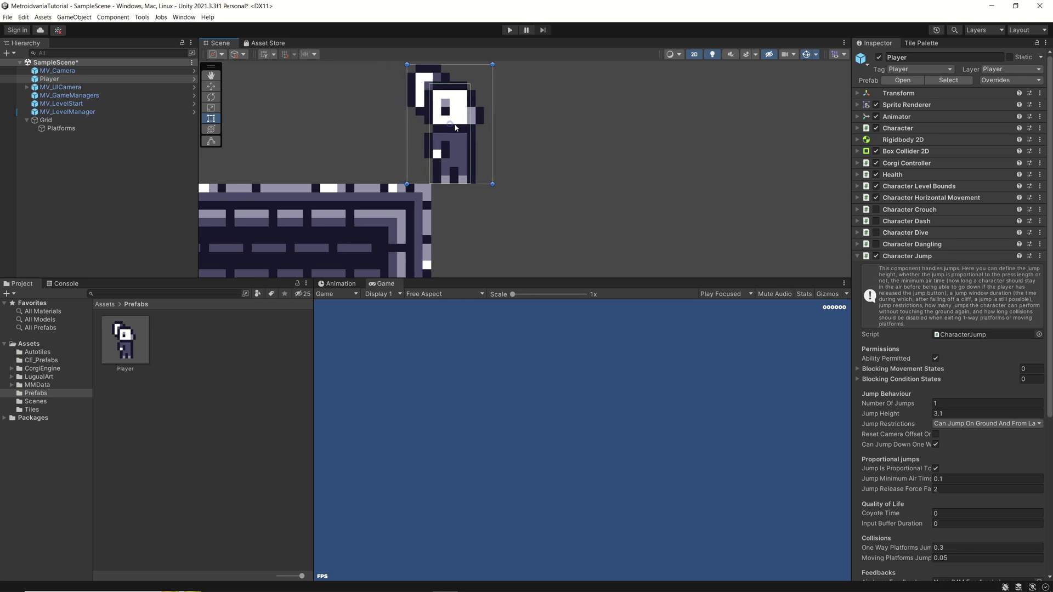
mouse_move(437, 203)
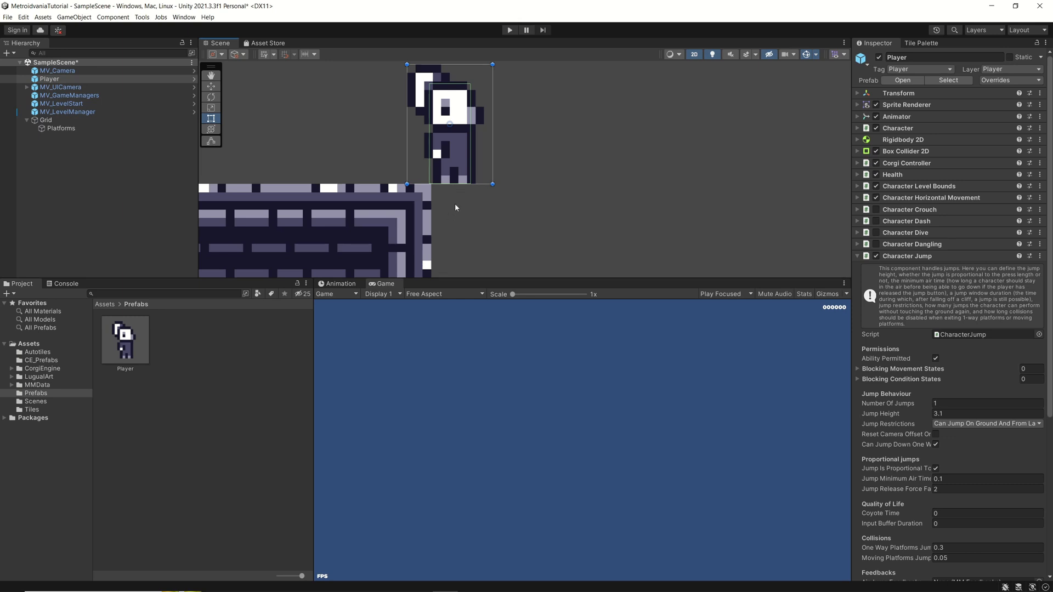
mouse_move(452, 181)
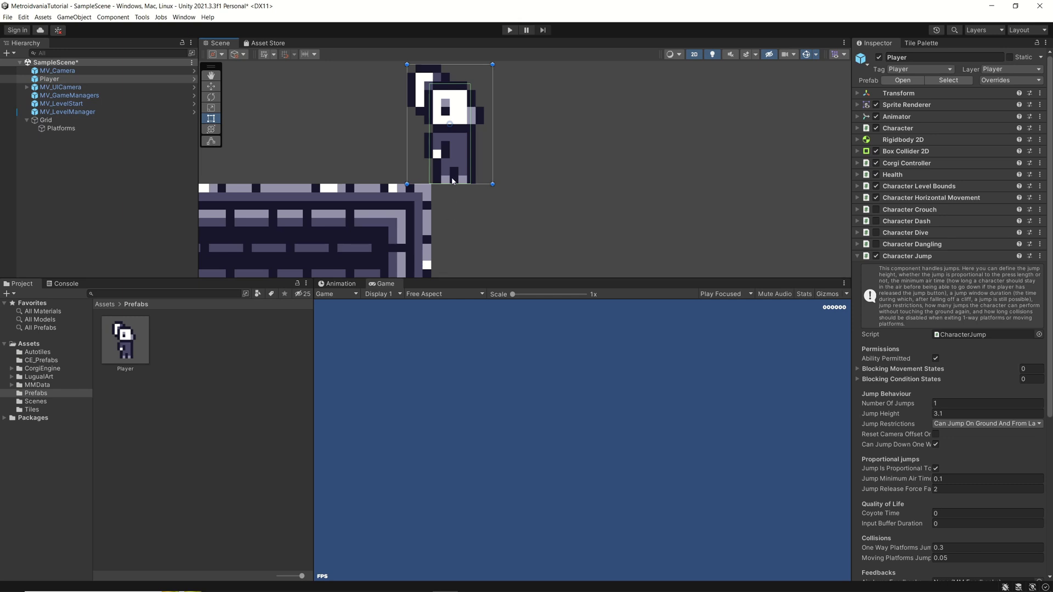
mouse_move(455, 209)
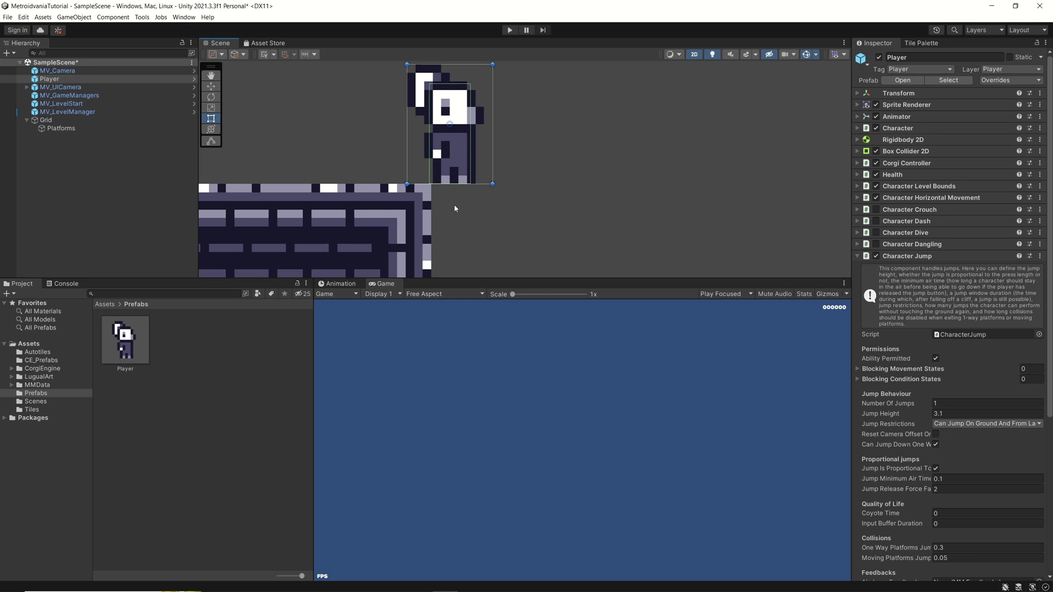
mouse_move(453, 217)
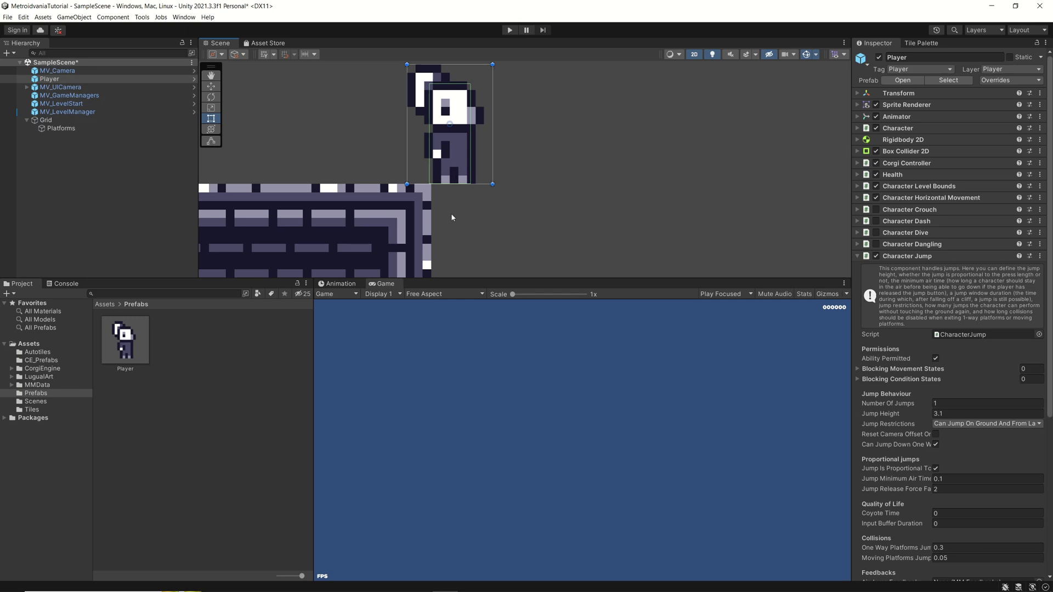
mouse_move(454, 213)
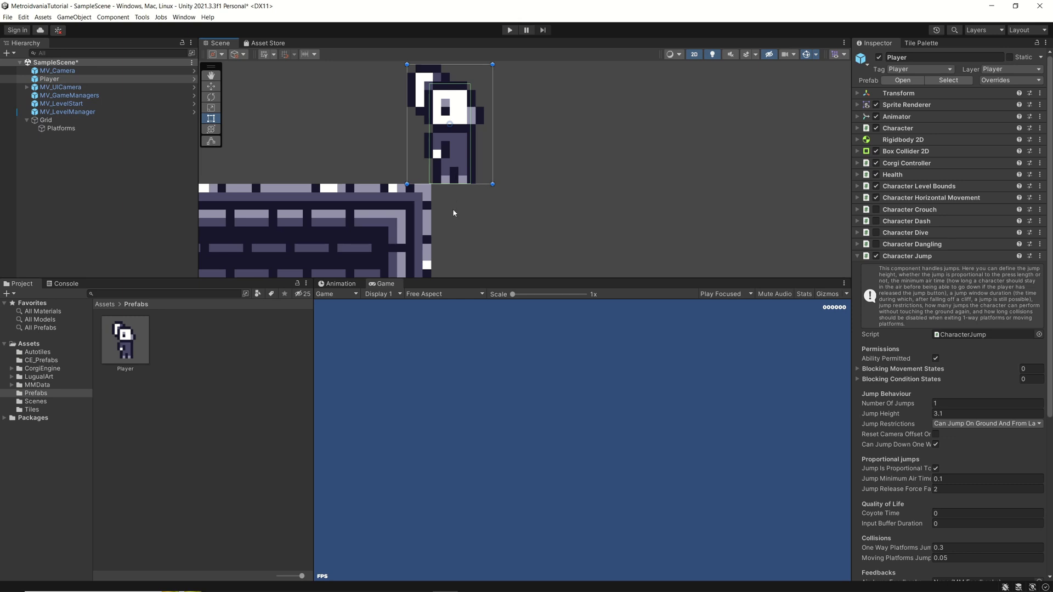
mouse_move(451, 194)
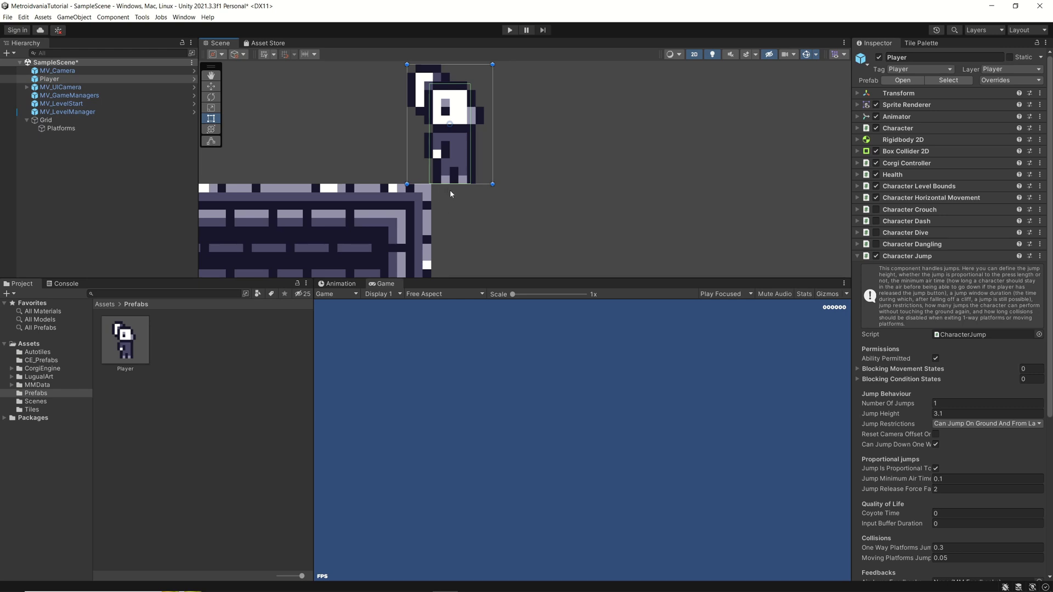
mouse_move(458, 195)
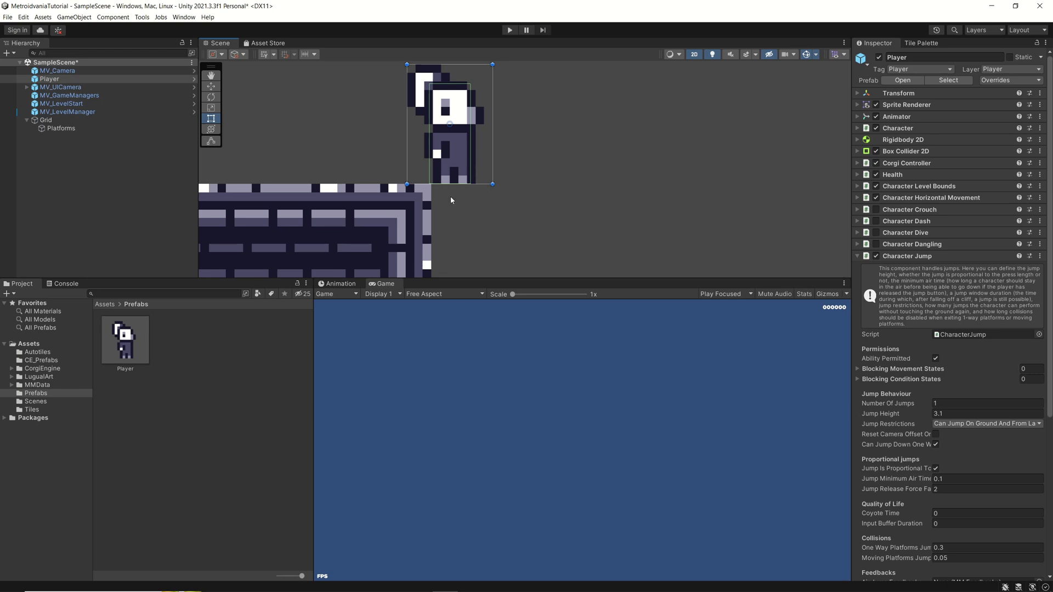
mouse_move(450, 214)
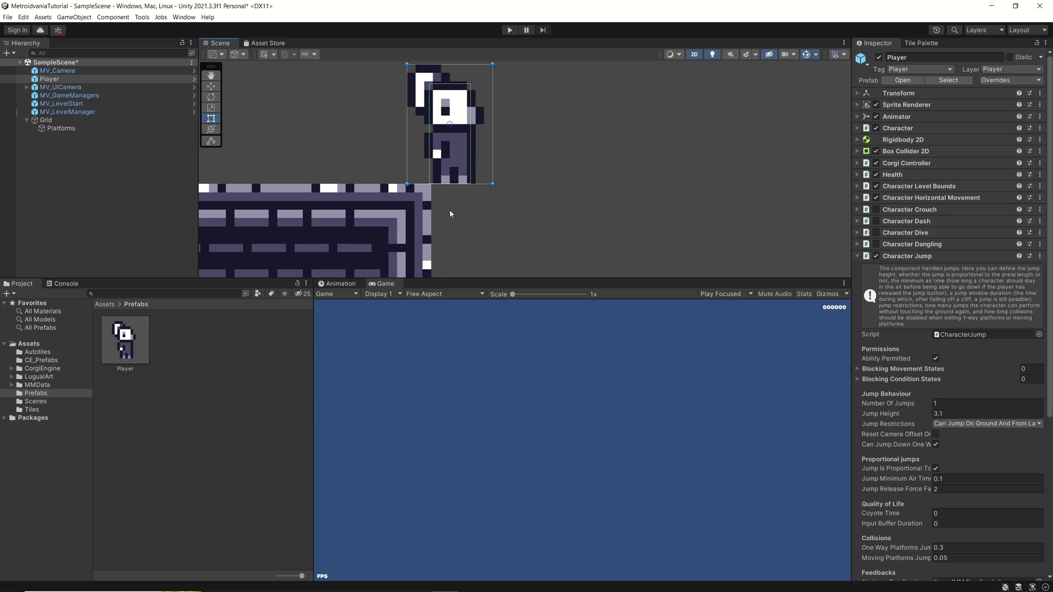
mouse_move(461, 229)
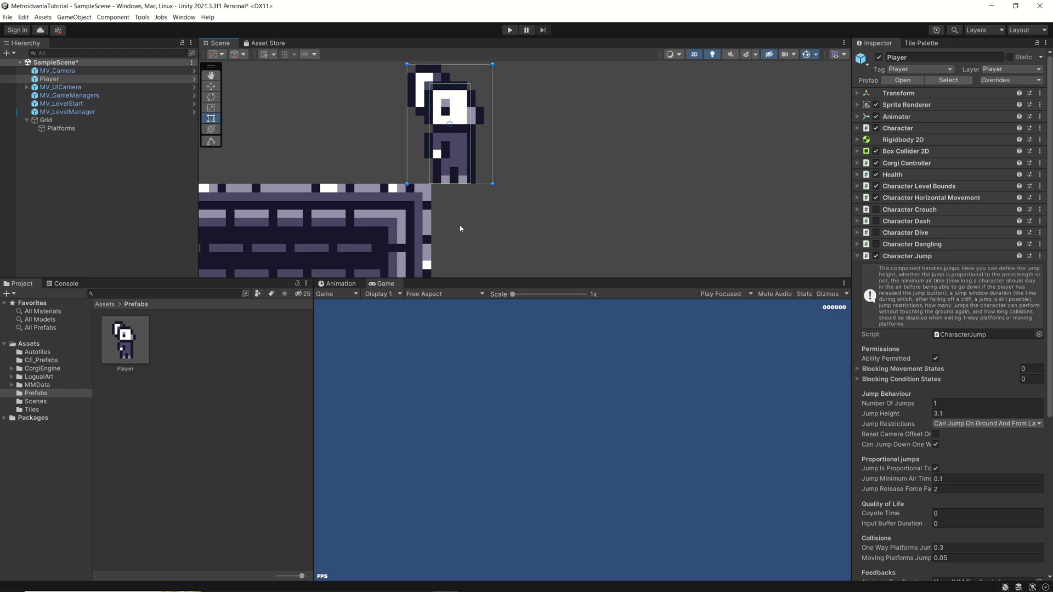
mouse_move(450, 200)
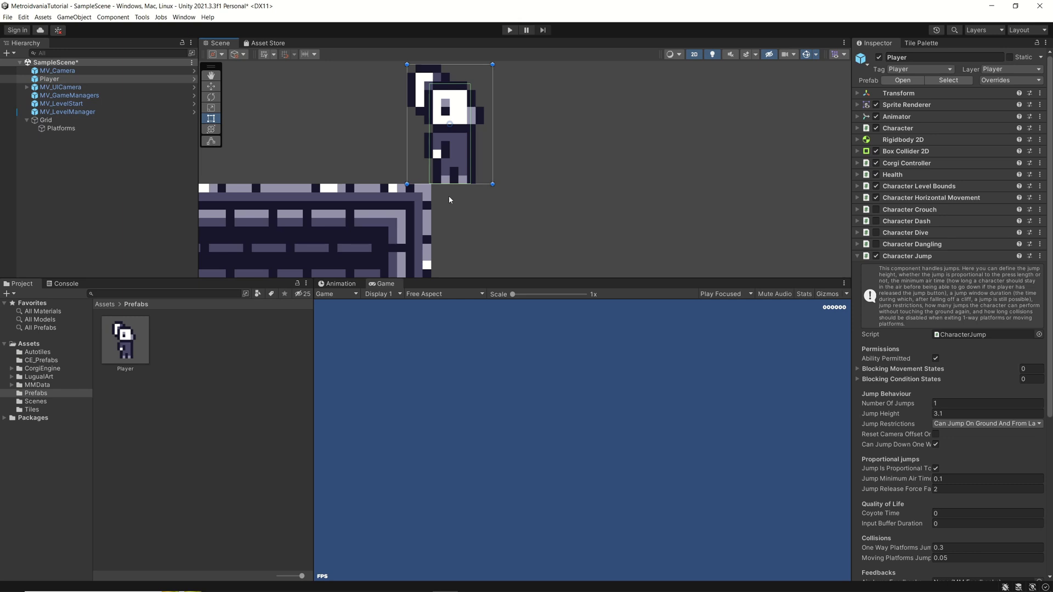
mouse_move(449, 180)
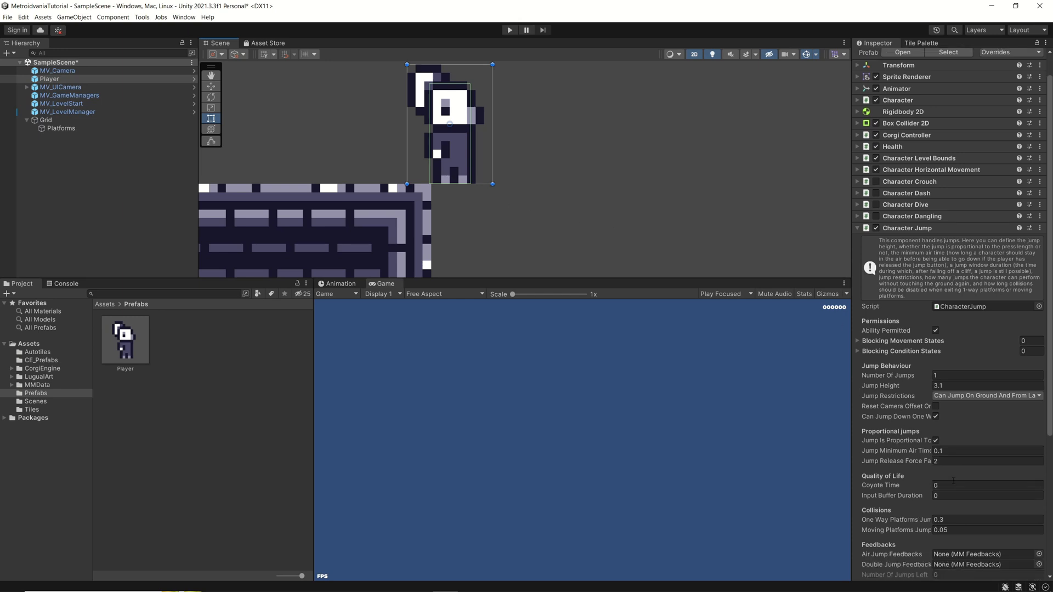
click(987, 484)
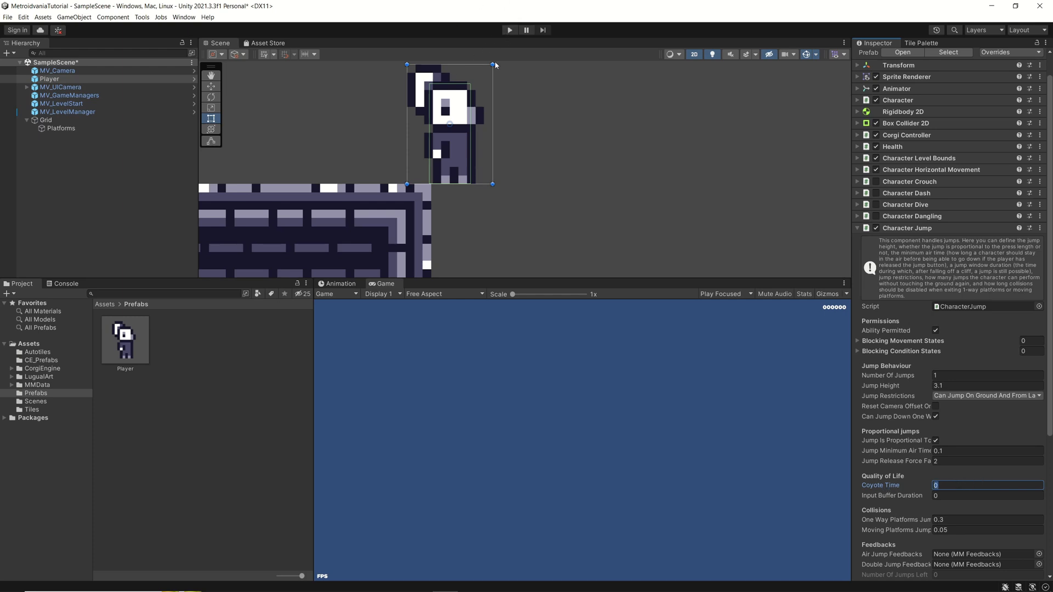
Step: Run and stop a playtest, then show the Player prefab asset's settings in the Inspector
click(49, 79)
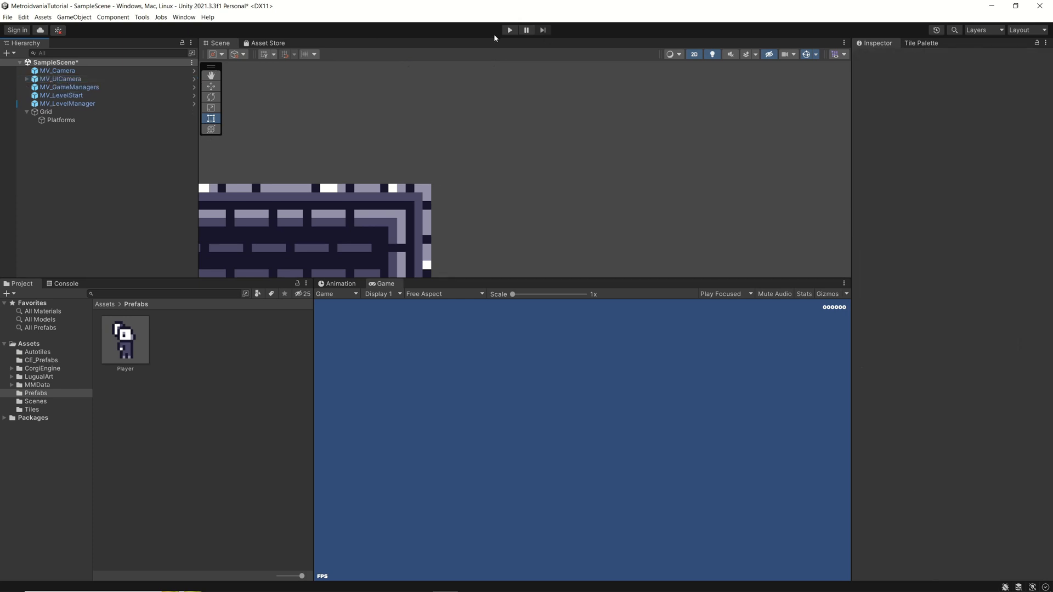
click(509, 29)
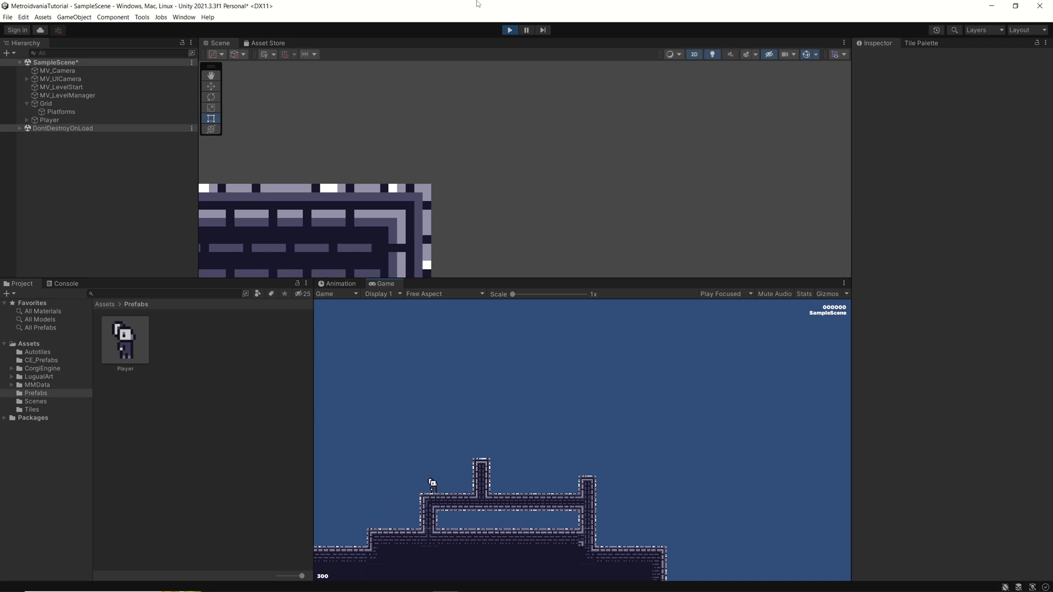
click(510, 29)
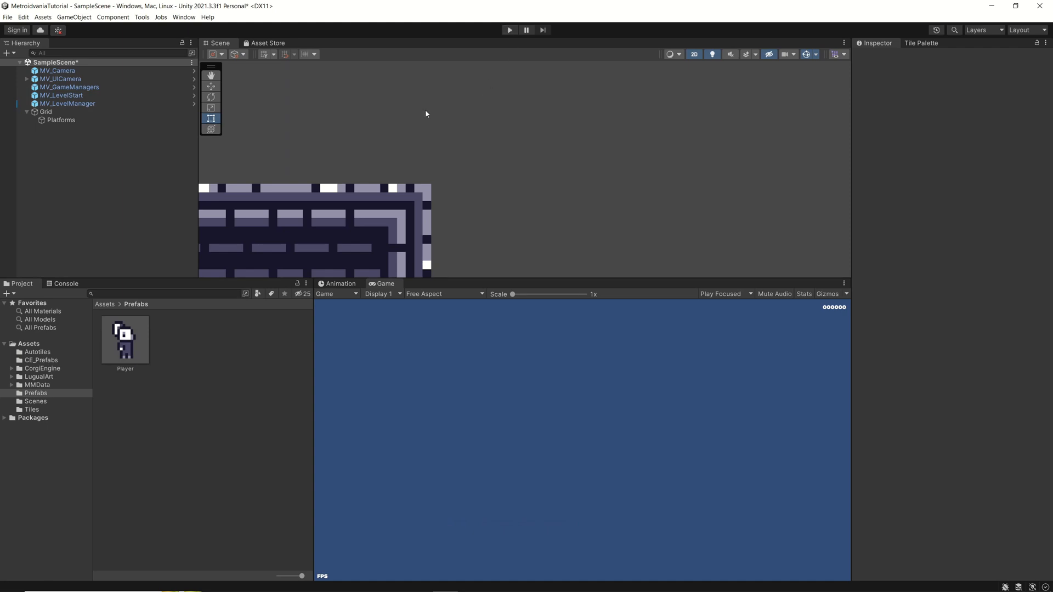
click(125, 339)
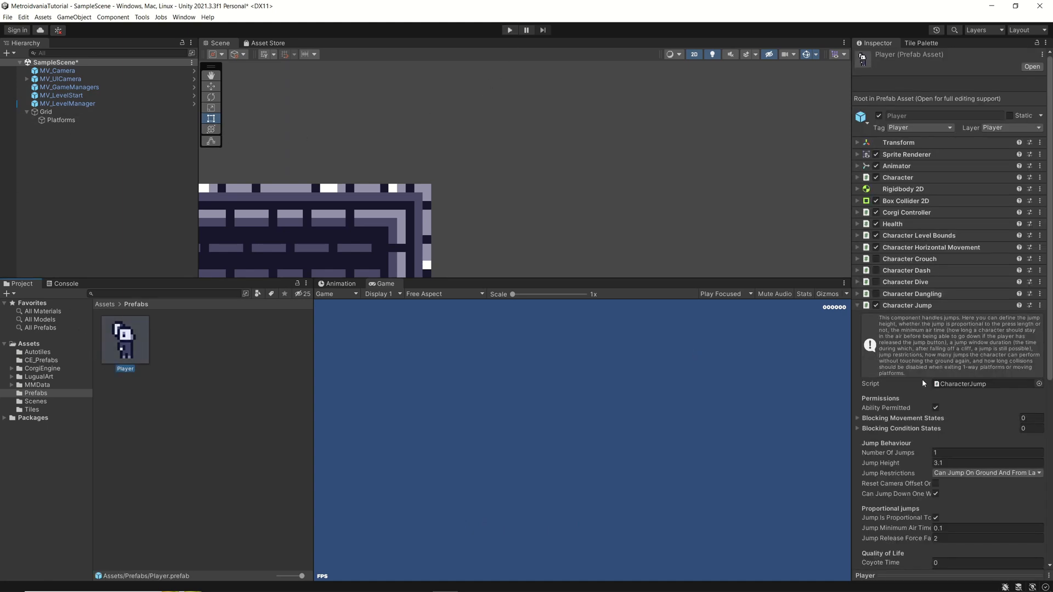
Step: Set the Player prefab's Coyote Time to 0.1 and playtest the level with it
scroll(down, 3)
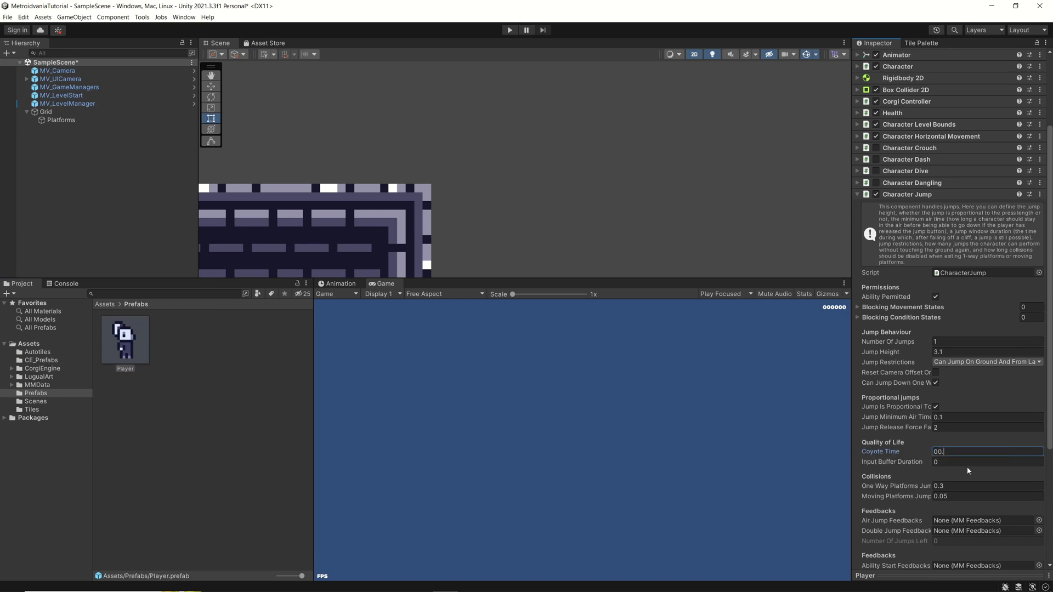
text(0.1)
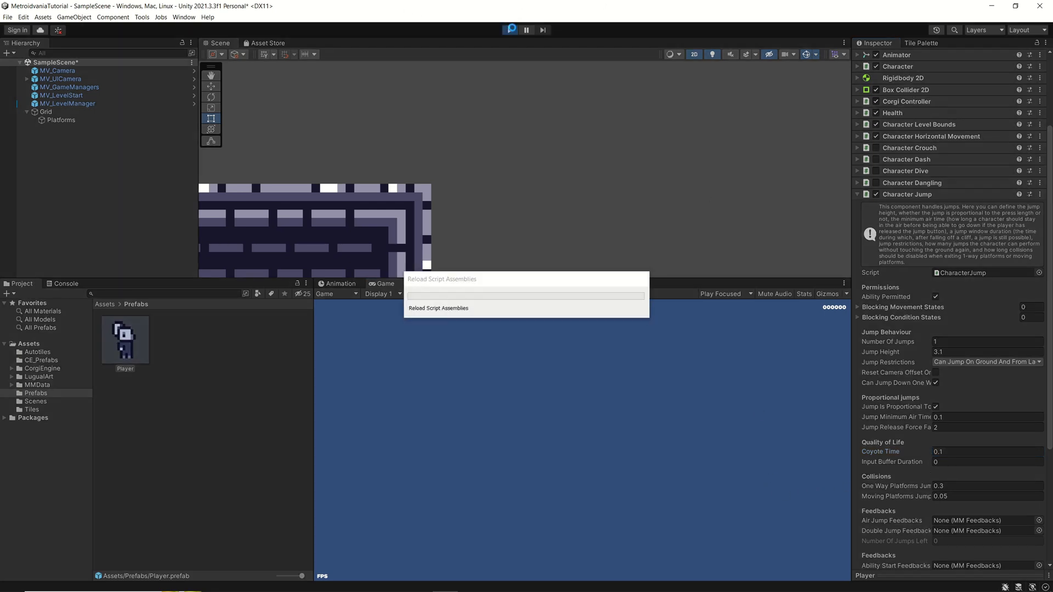
click(512, 30)
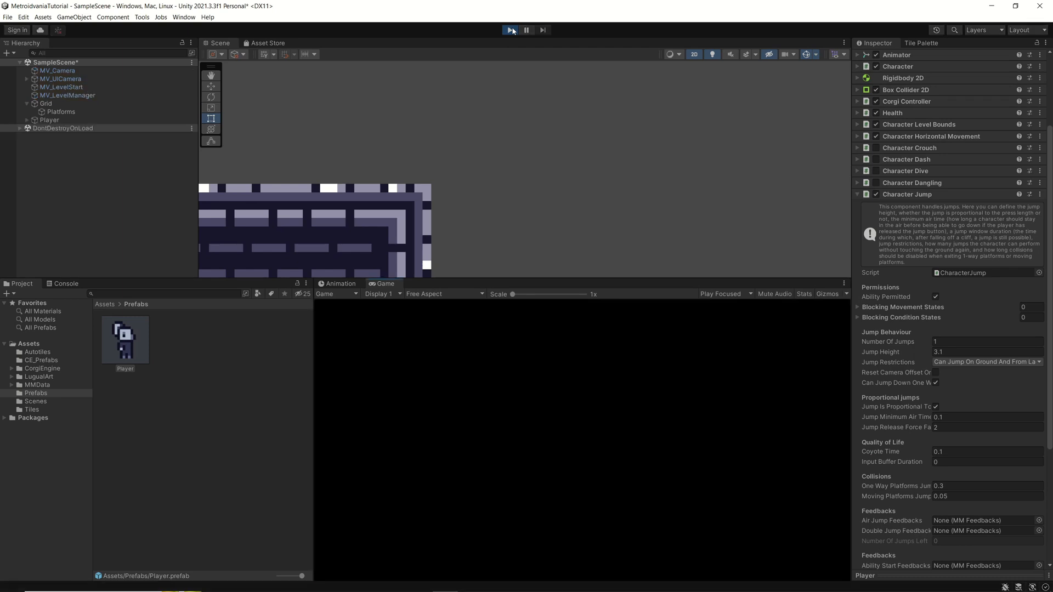
click(510, 30)
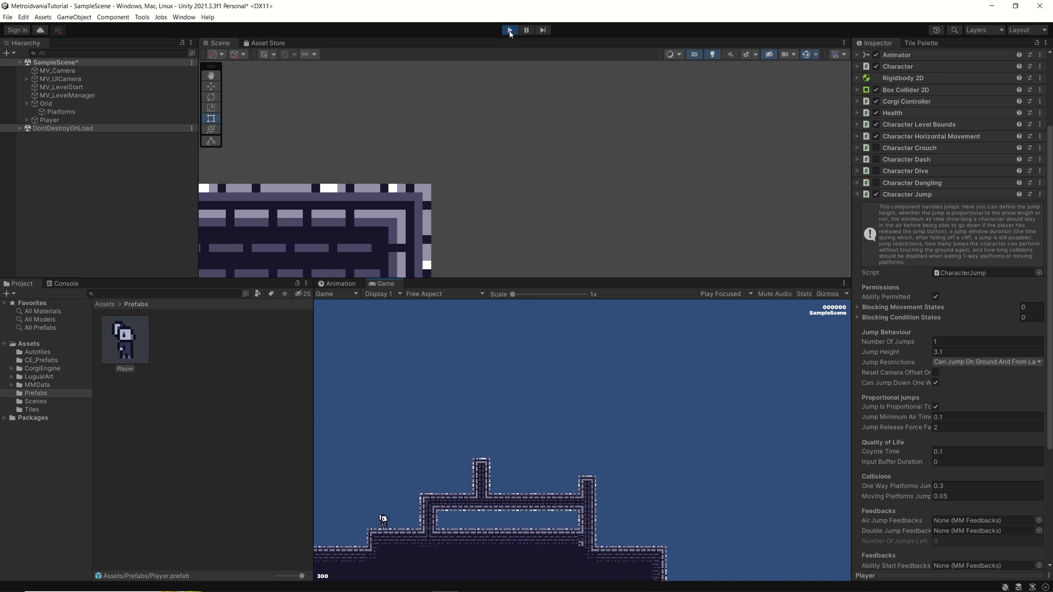
click(509, 30)
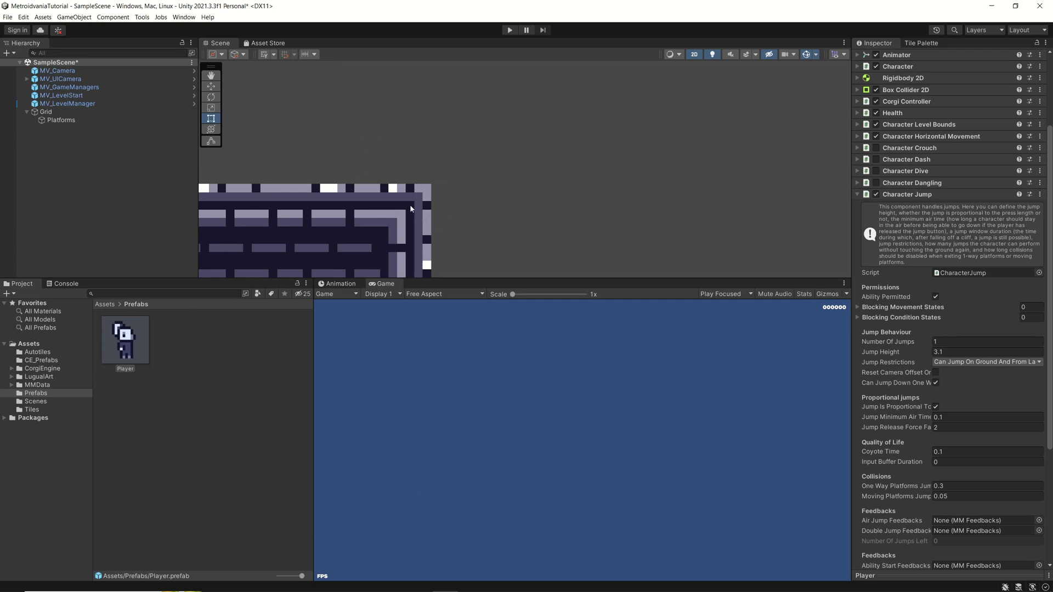
mouse_move(436, 176)
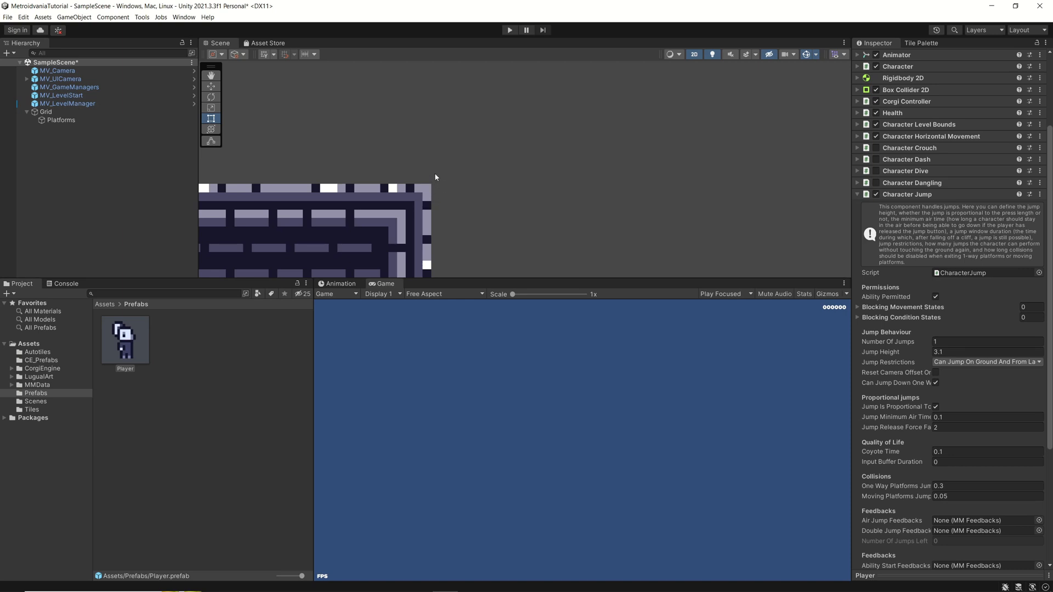
mouse_move(593, 97)
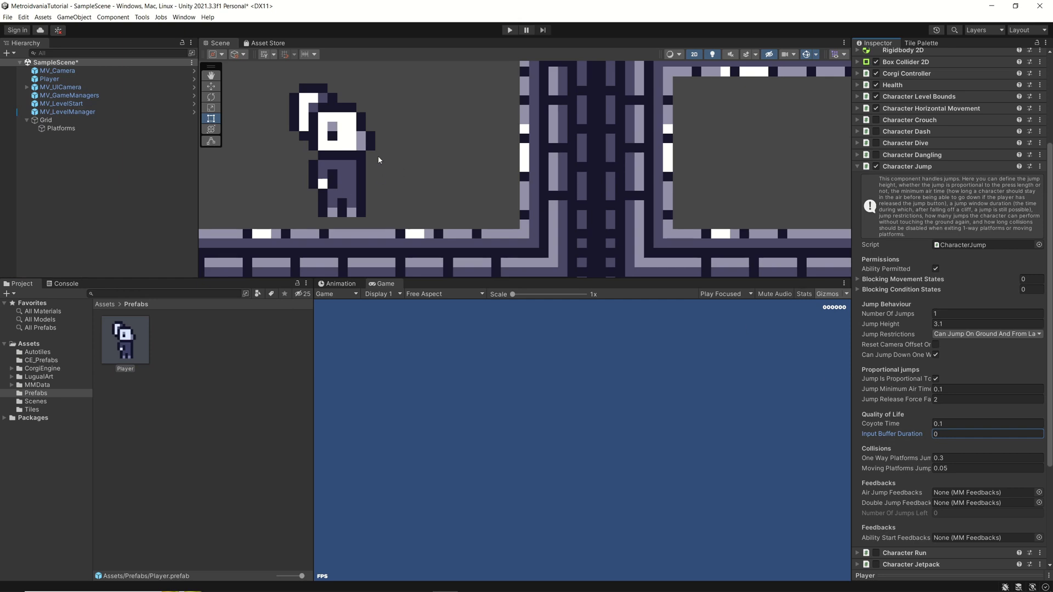
mouse_move(361, 213)
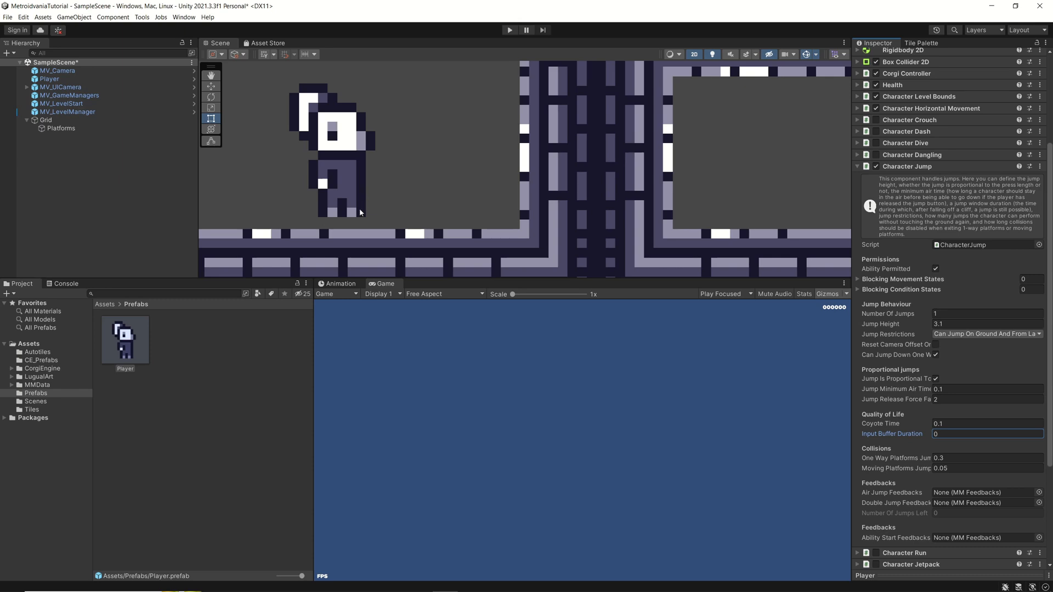
mouse_move(356, 246)
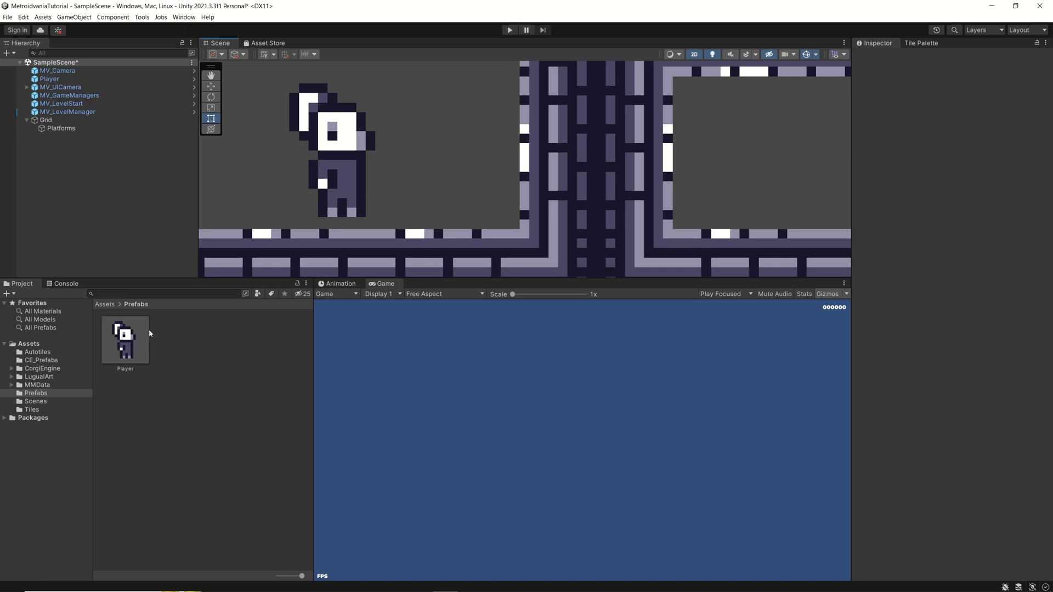
mouse_move(264, 173)
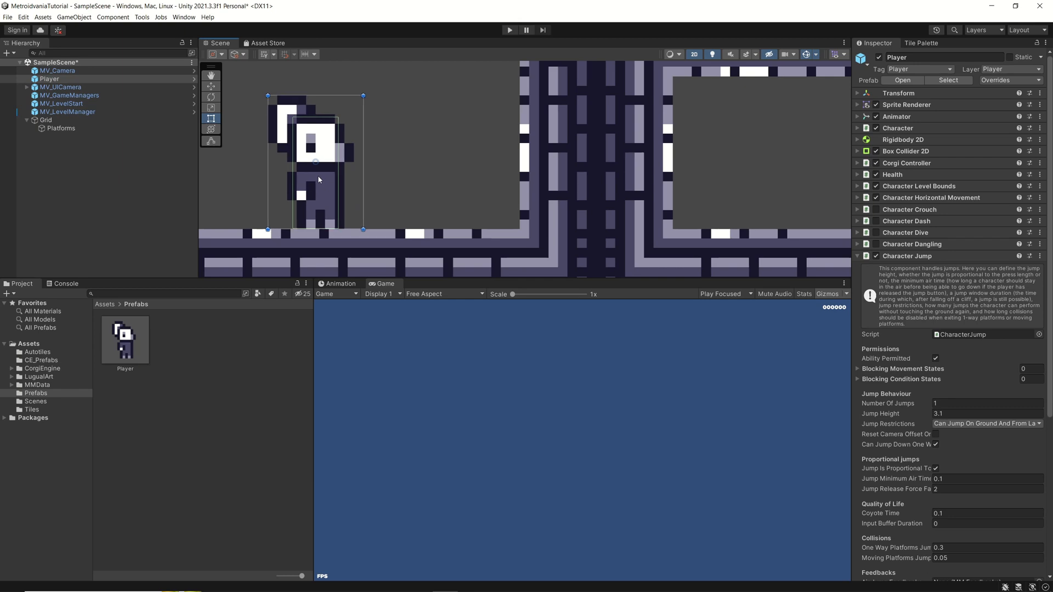
Step: Drag the Player down onto the floor tiles and scroll to its Character Jump settings
drag(316, 180, 322, 156)
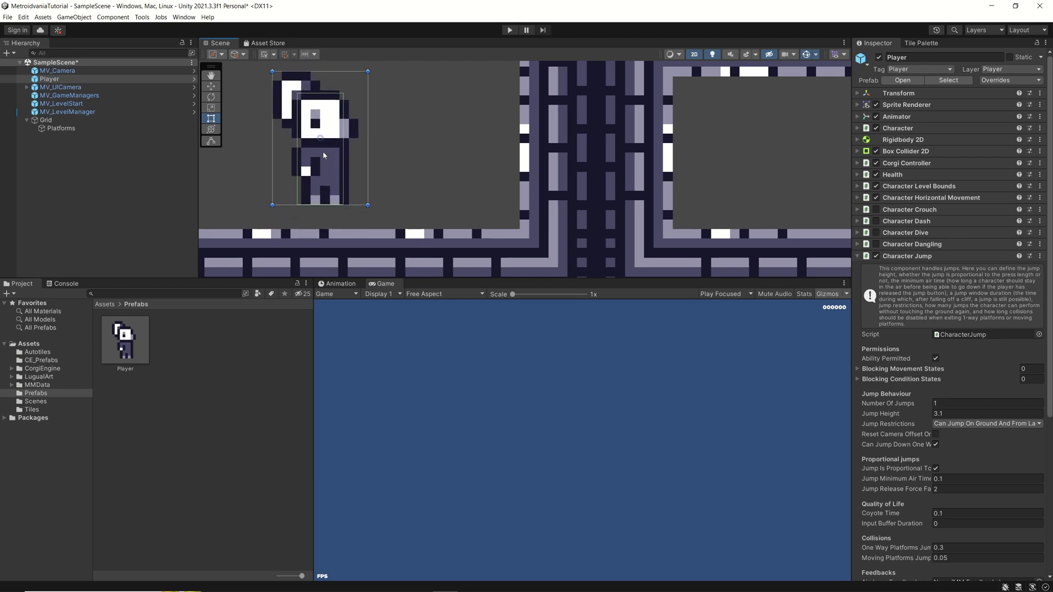
mouse_move(326, 213)
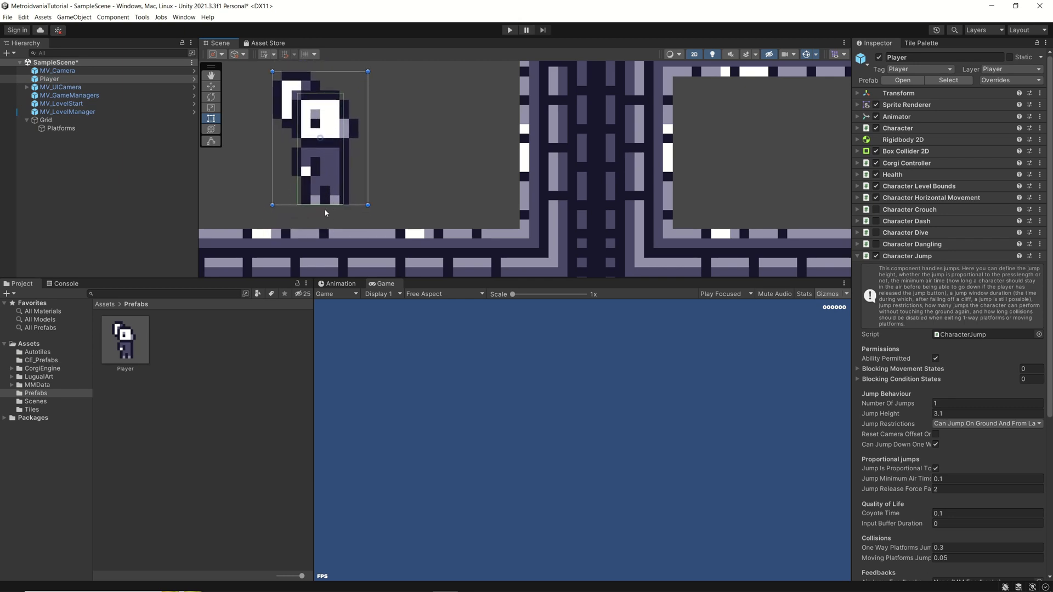
mouse_move(323, 246)
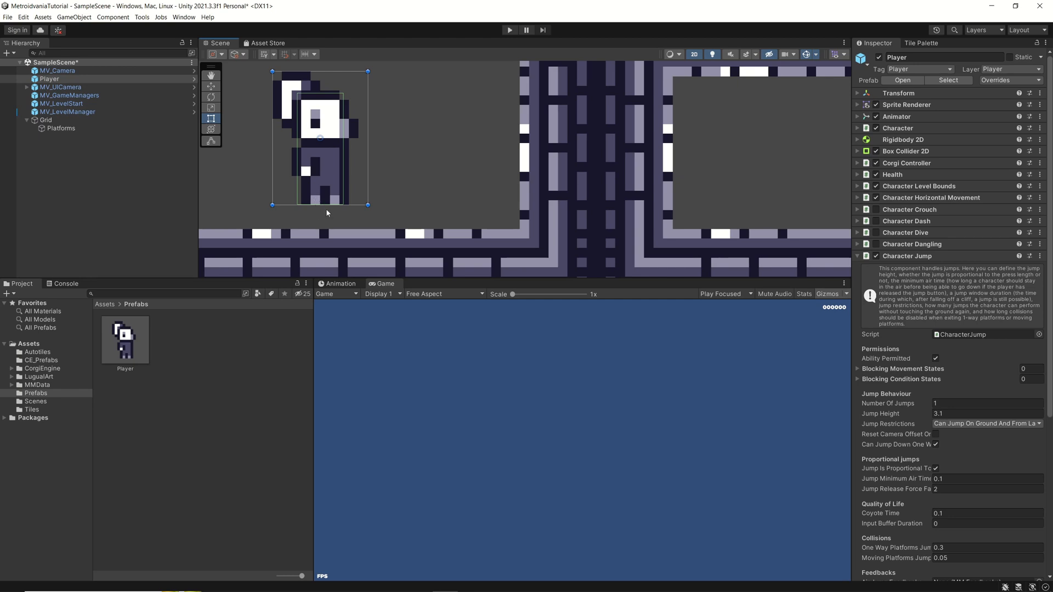
mouse_move(328, 145)
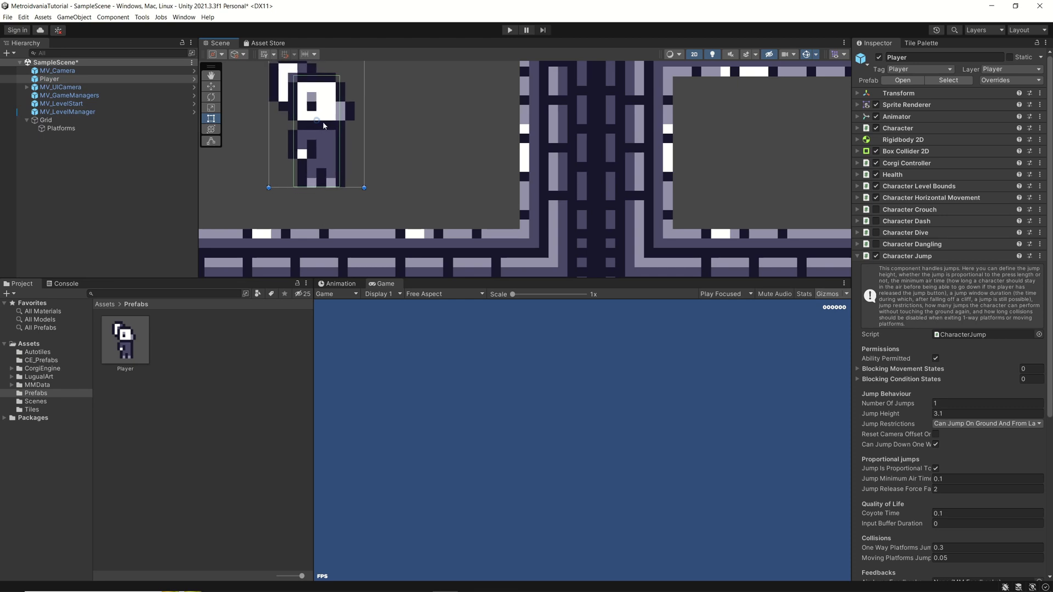
drag(322, 124, 306, 160)
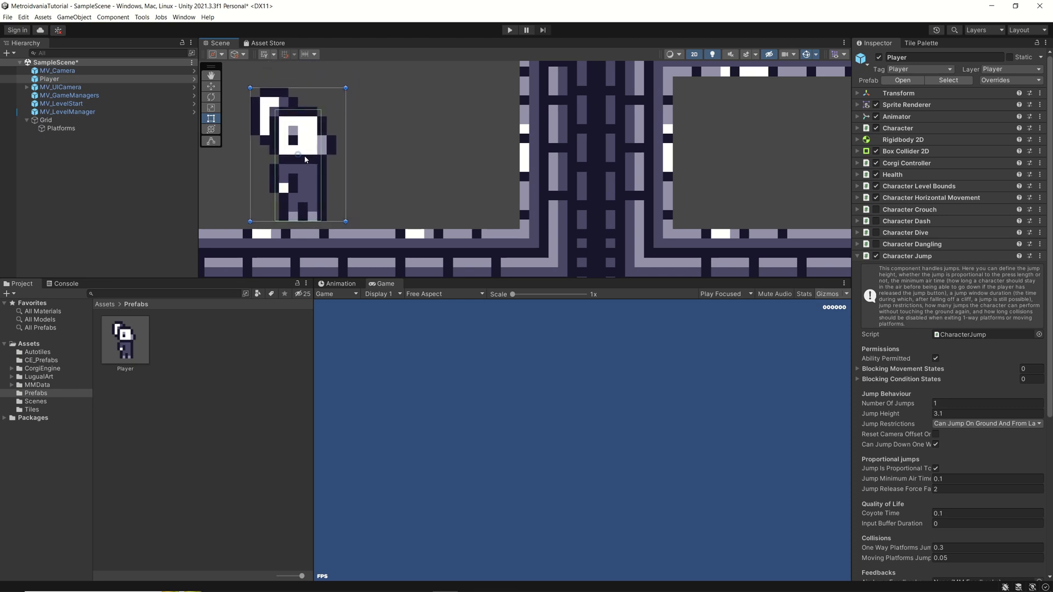
mouse_move(303, 230)
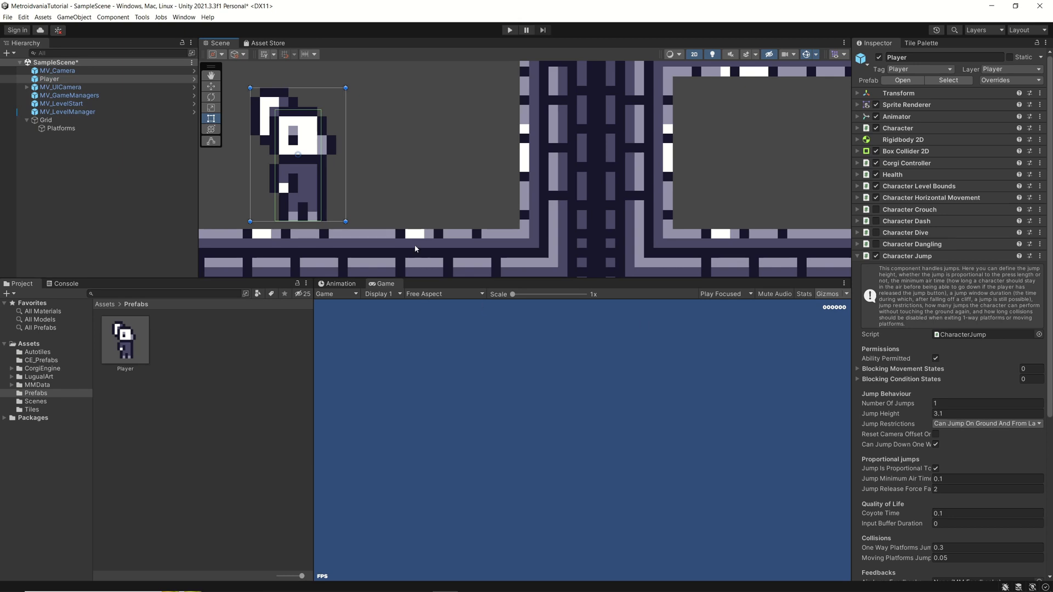
mouse_move(322, 185)
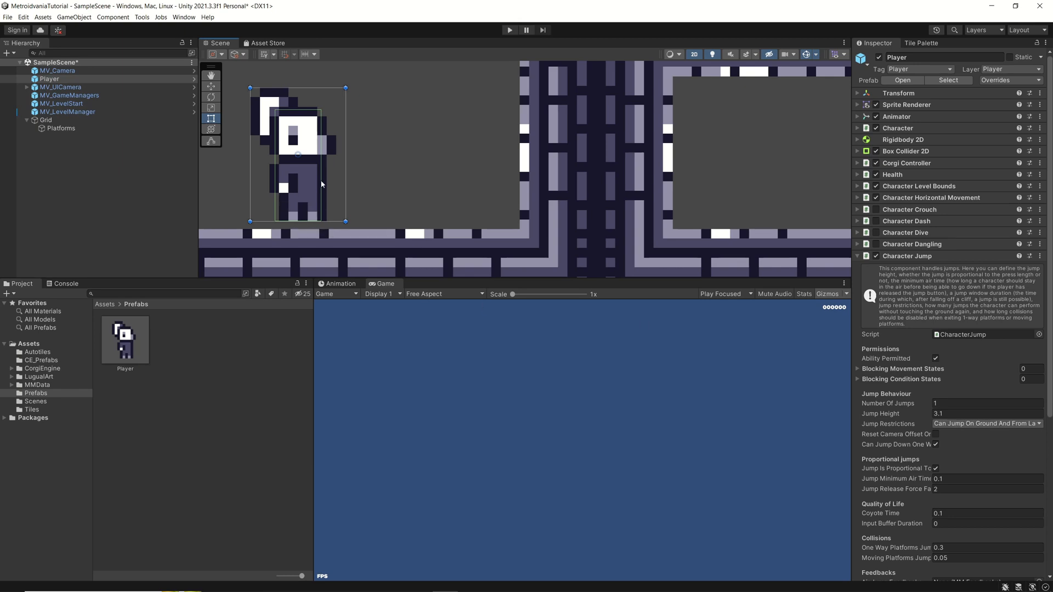
mouse_move(393, 170)
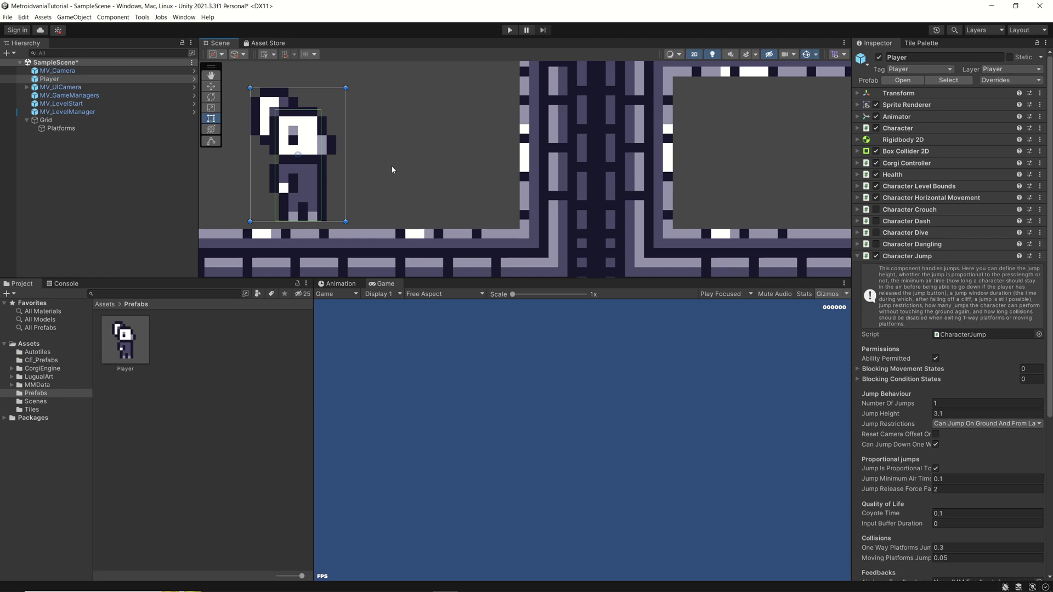
mouse_move(321, 168)
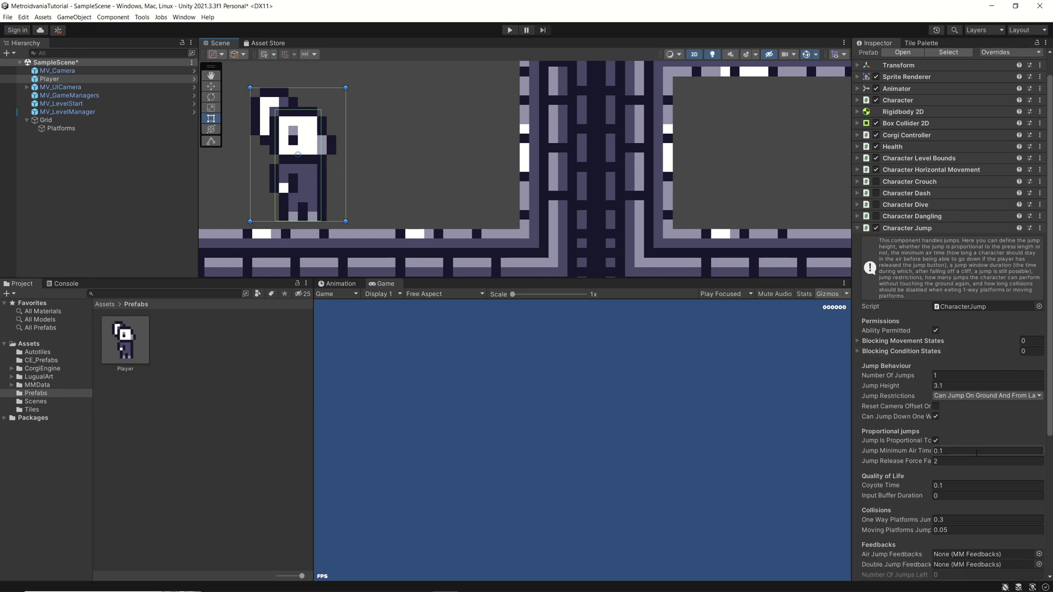
scroll(down, 3)
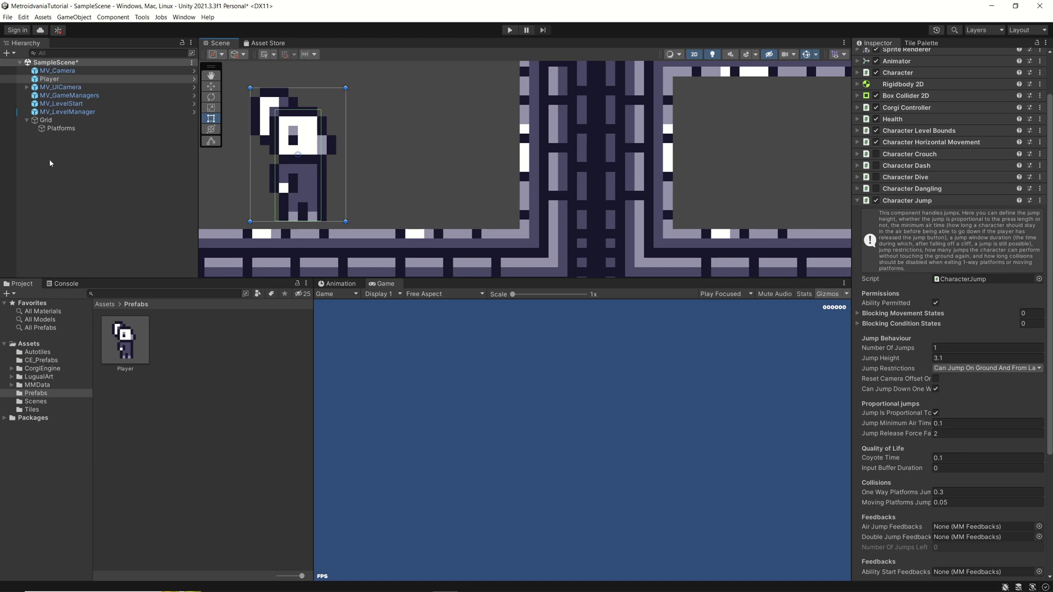
Step: Playtest the level, then edit the Player prefab's Input Buffer Duration toward 0.1
click(47, 79)
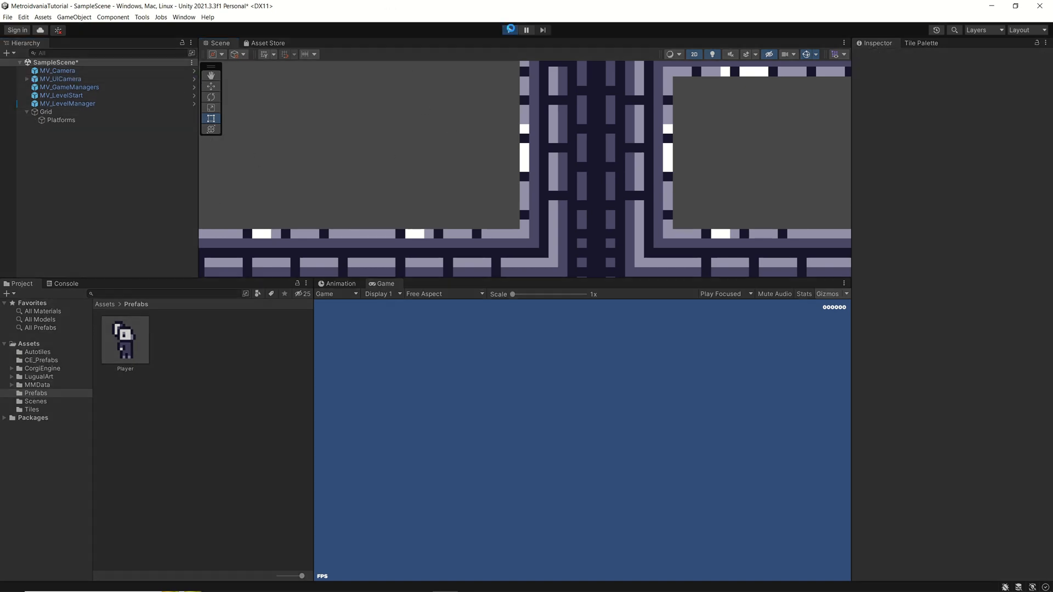
click(510, 30)
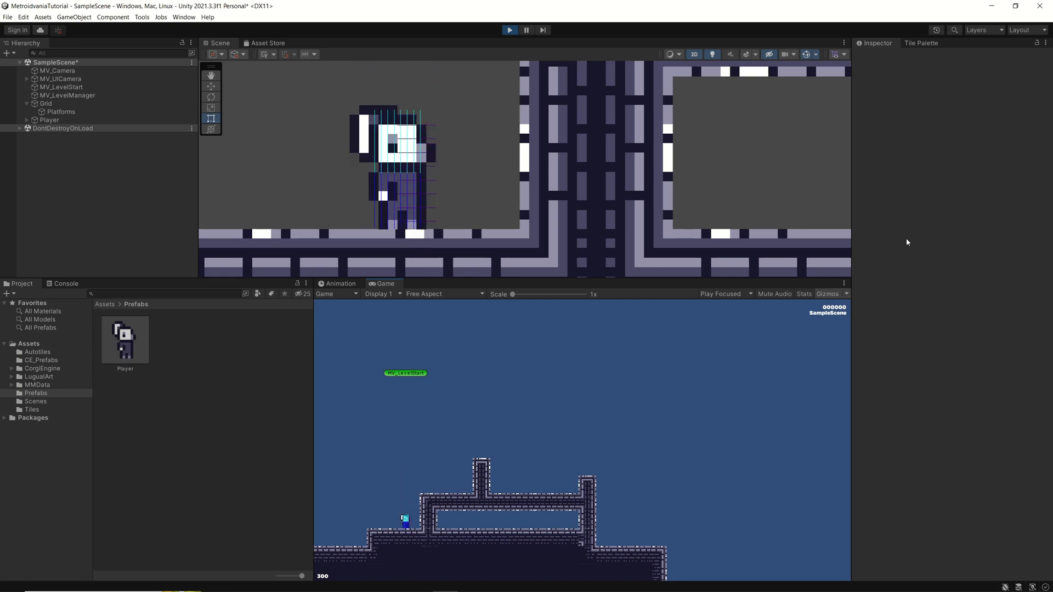
click(510, 30)
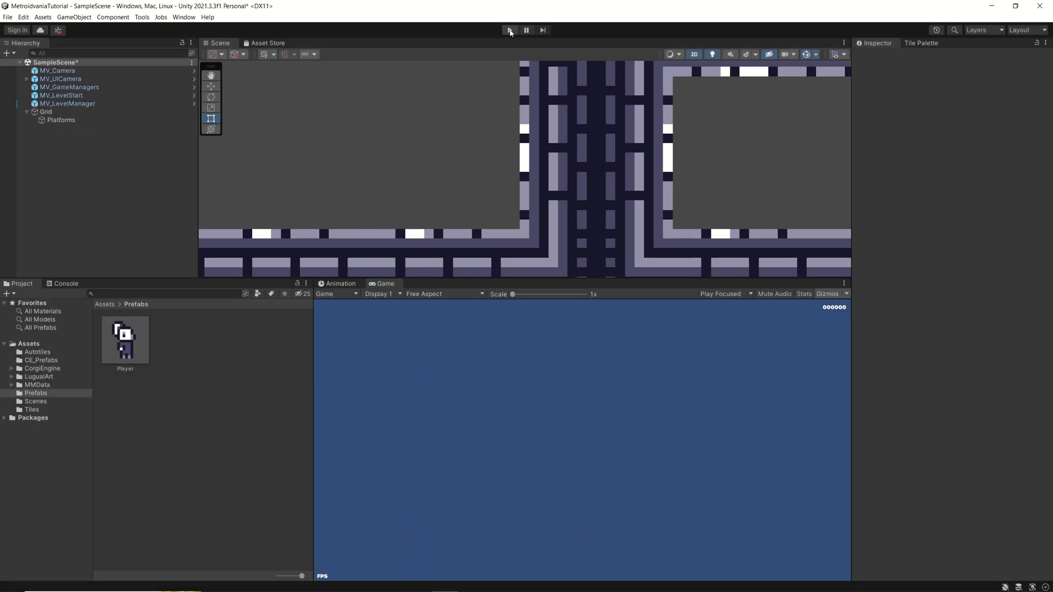
click(125, 340)
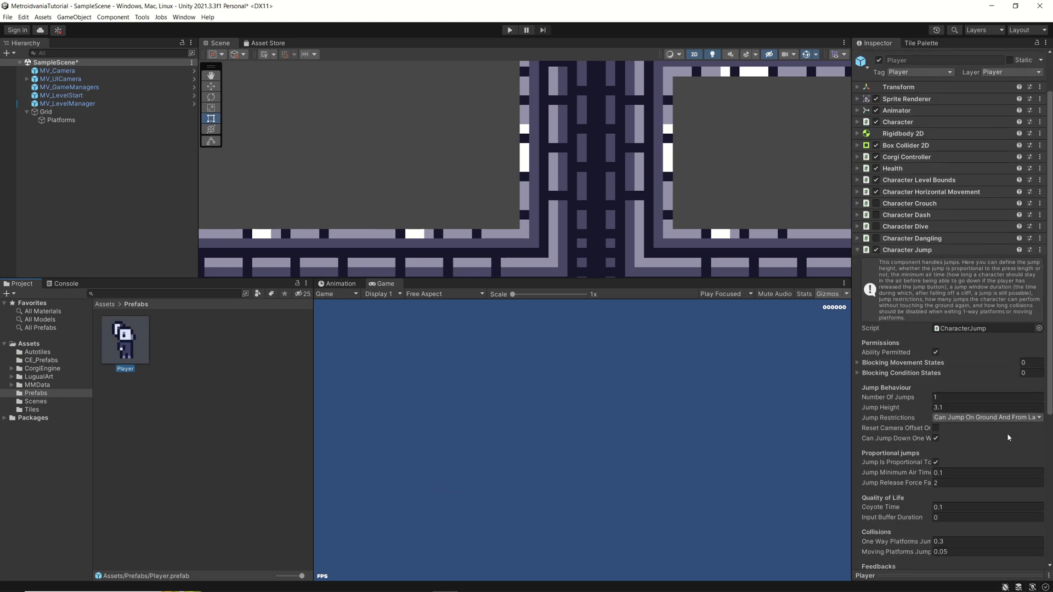
scroll(down, 3)
text(.2)
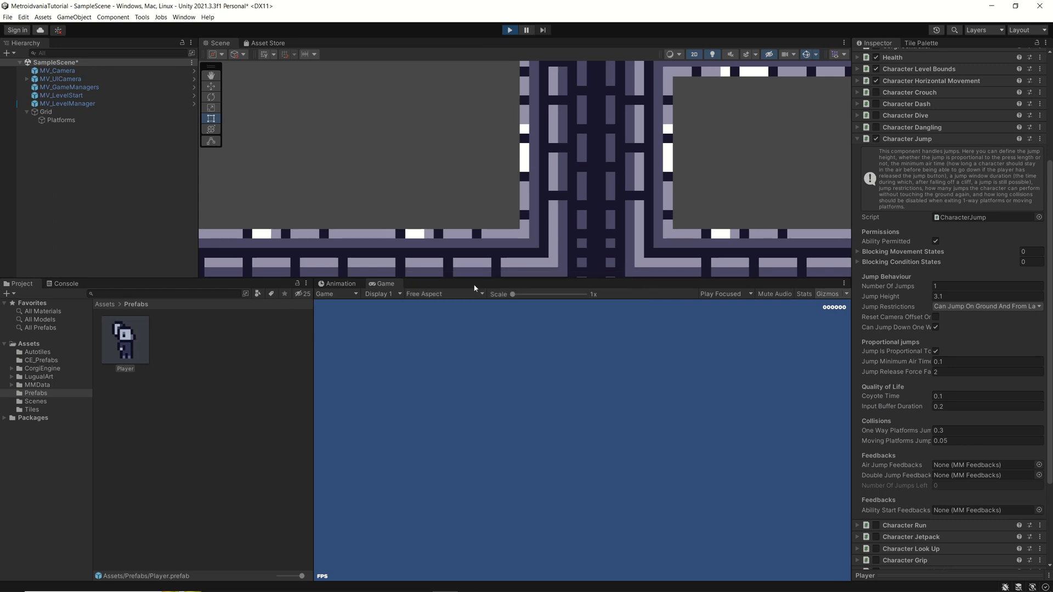
click(510, 31)
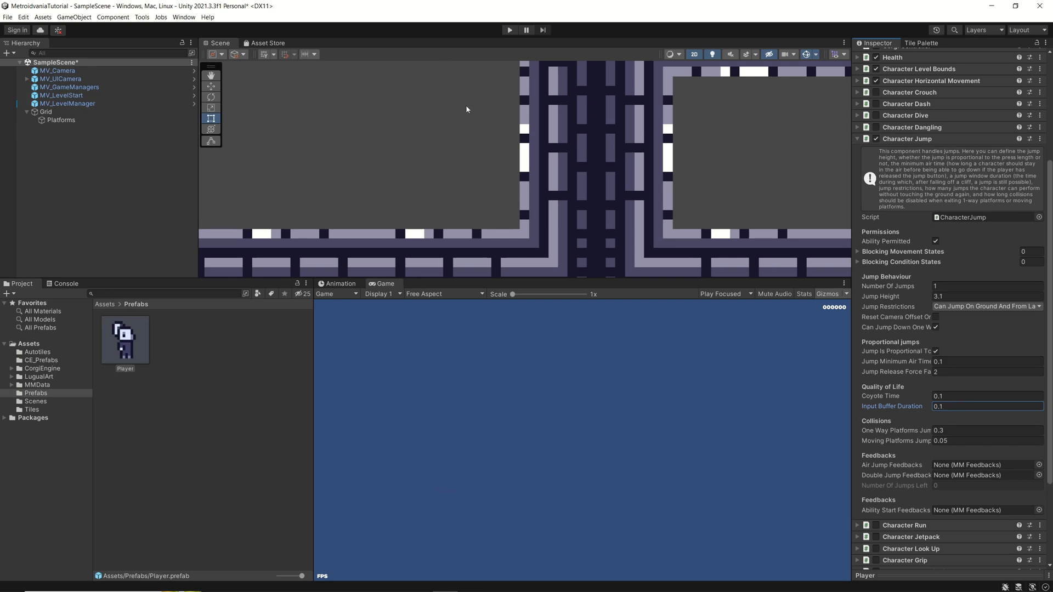
mouse_move(453, 167)
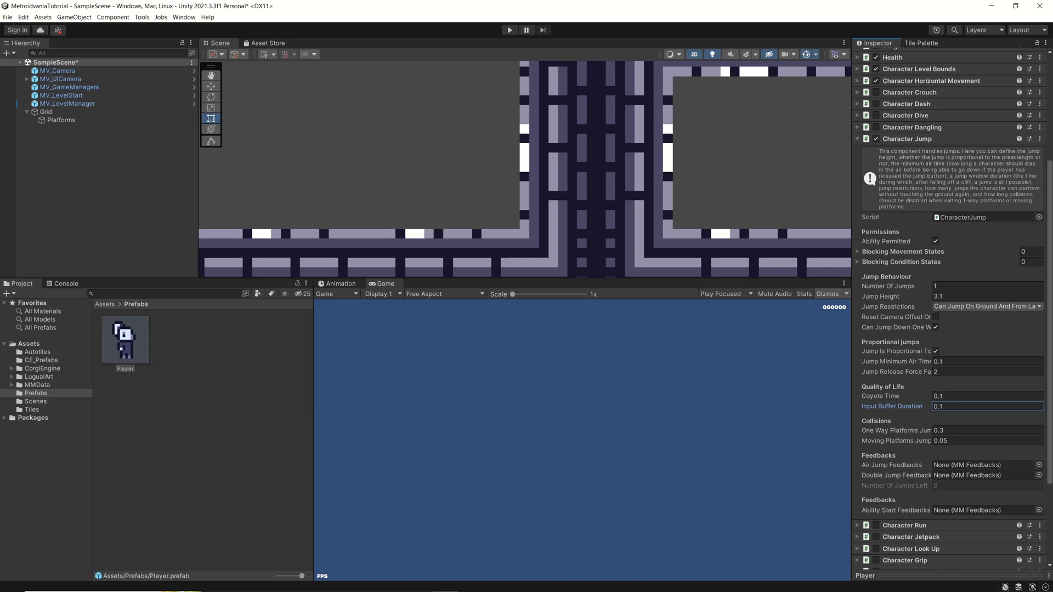
mouse_move(827, 405)
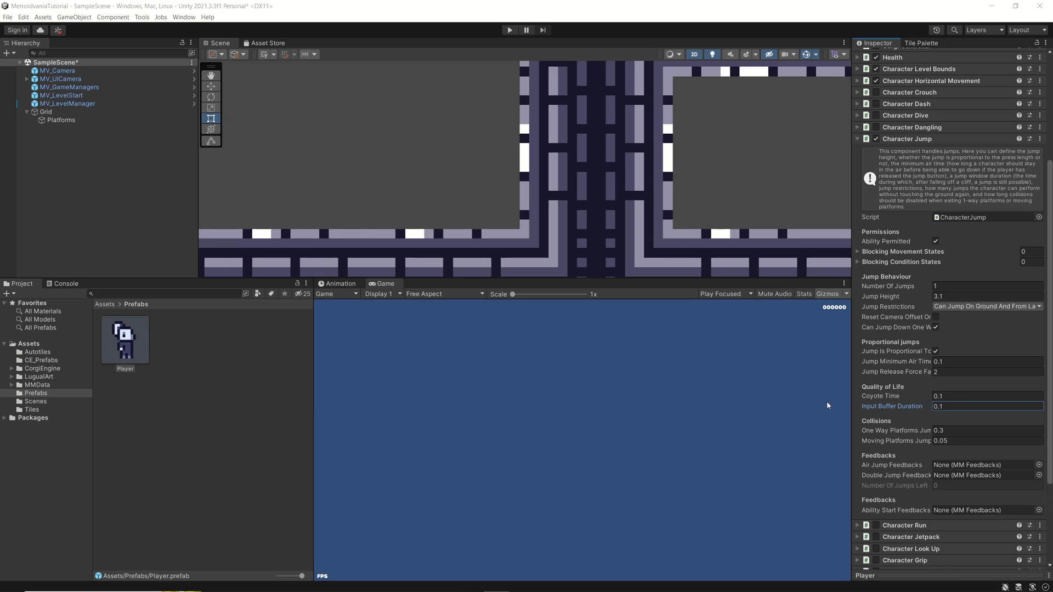
mouse_move(897, 396)
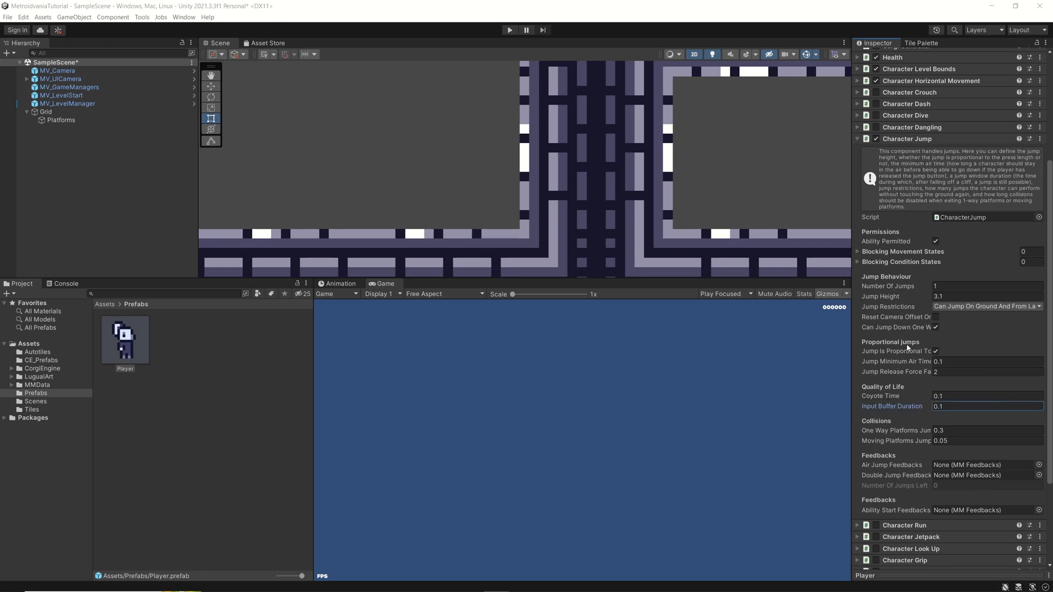
mouse_move(928, 348)
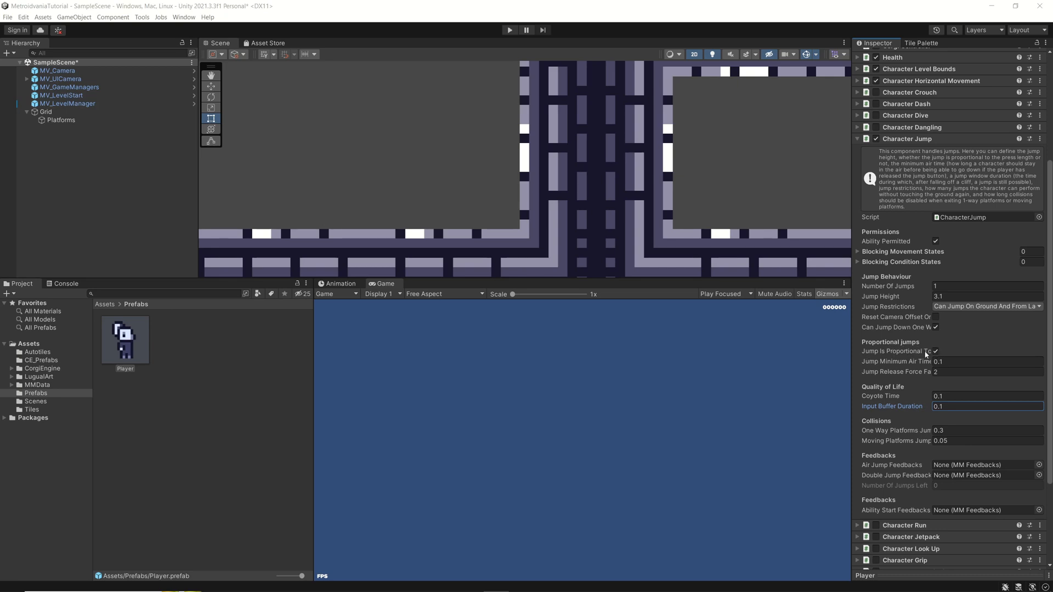
mouse_move(850, 347)
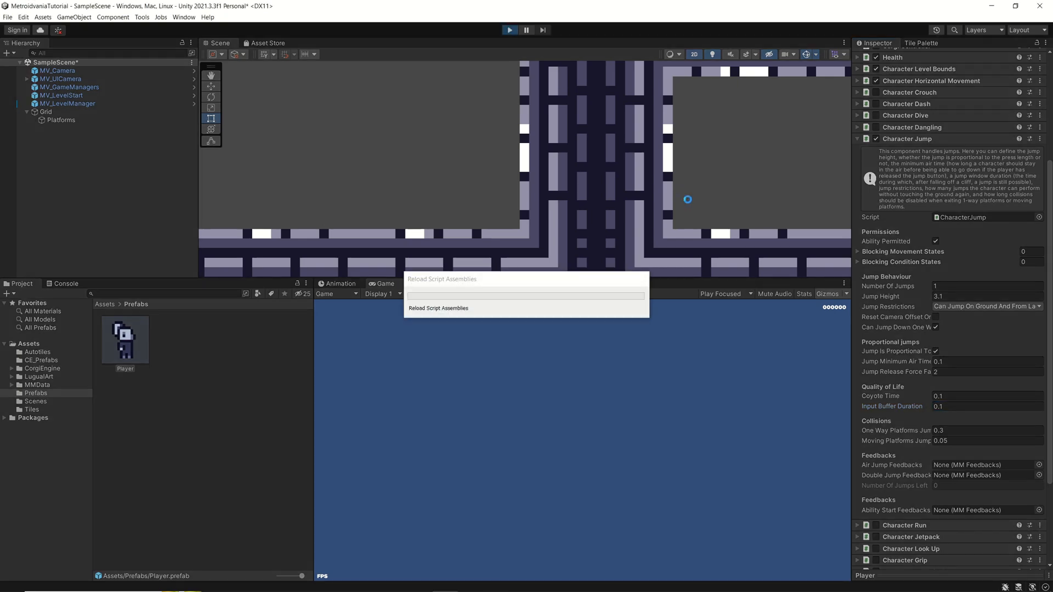
click(509, 30)
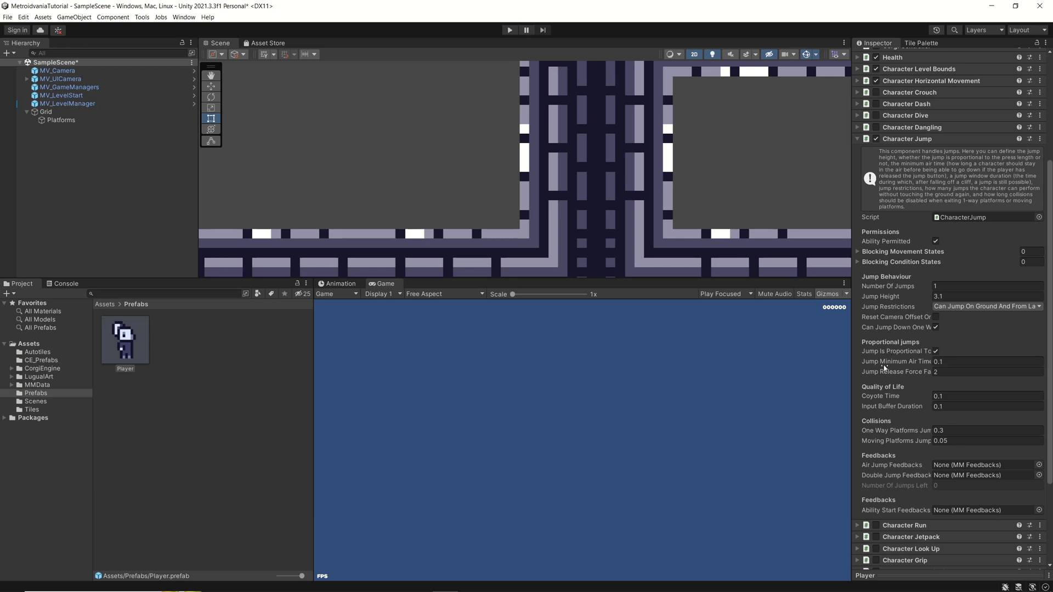
click(986, 361)
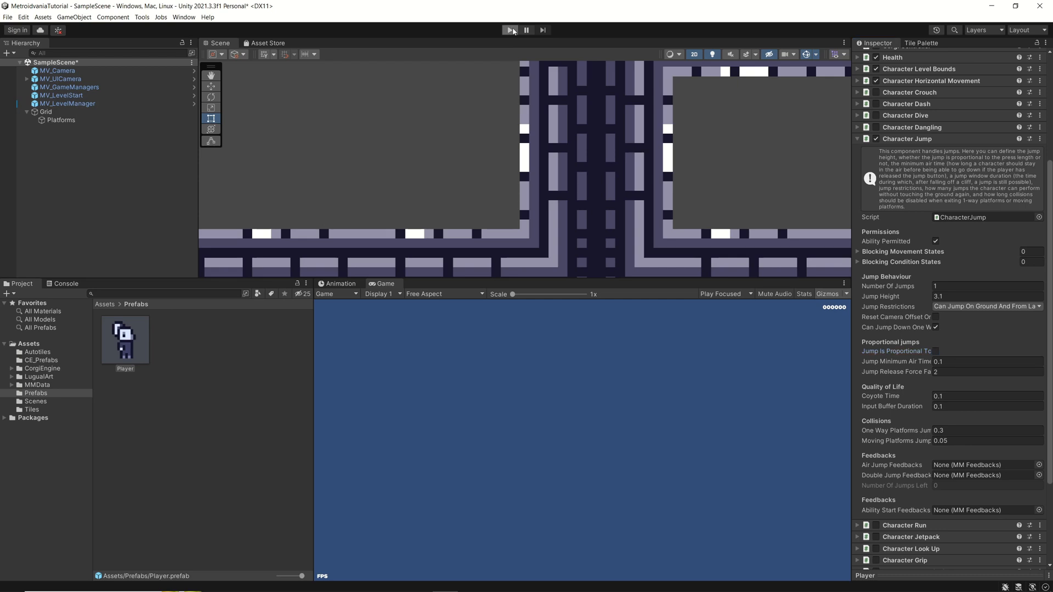
click(509, 30)
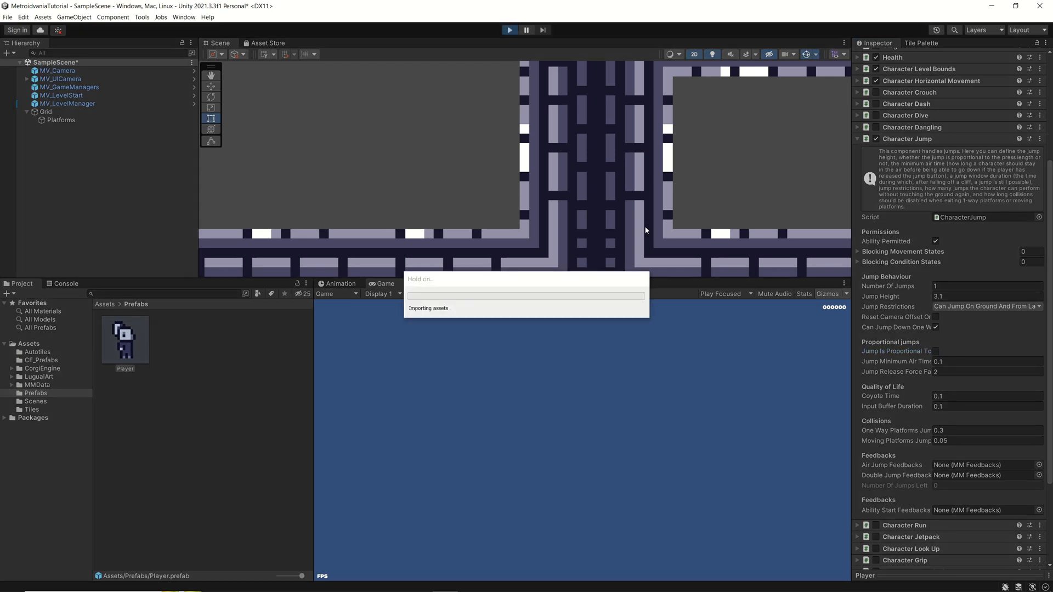
click(509, 30)
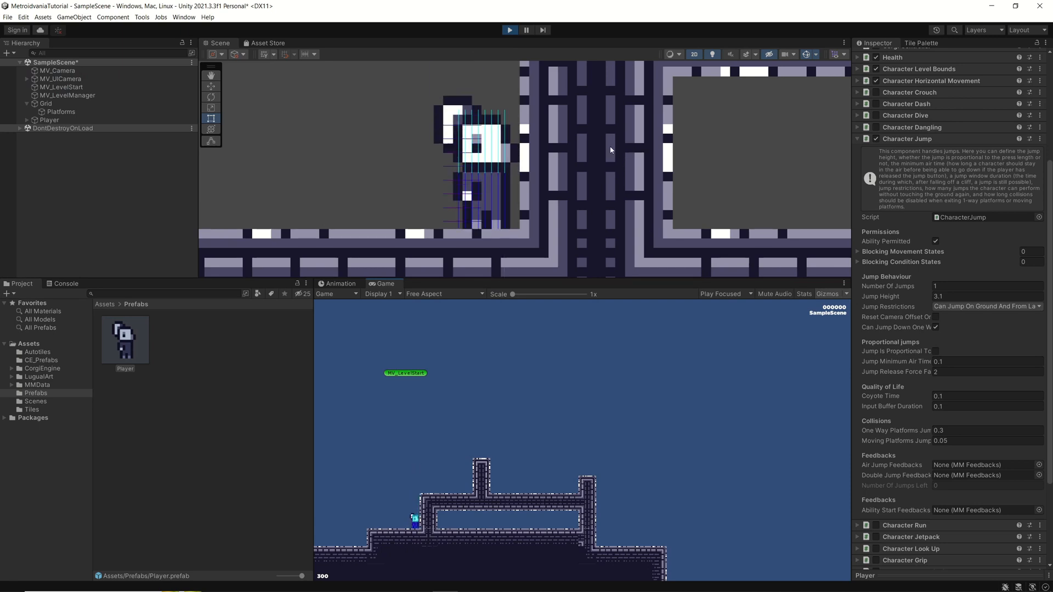
click(510, 30)
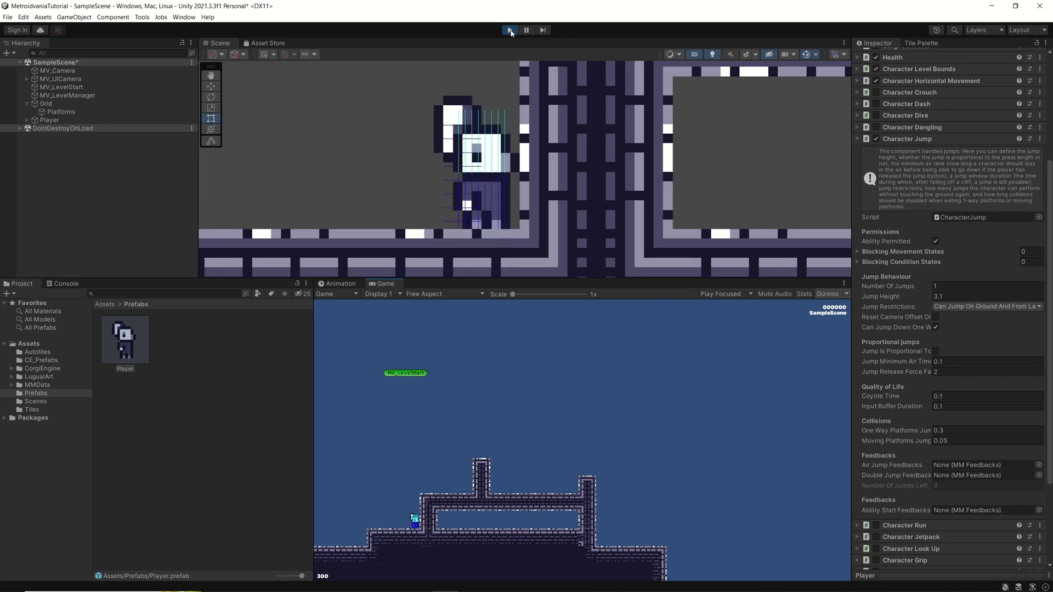
click(509, 30)
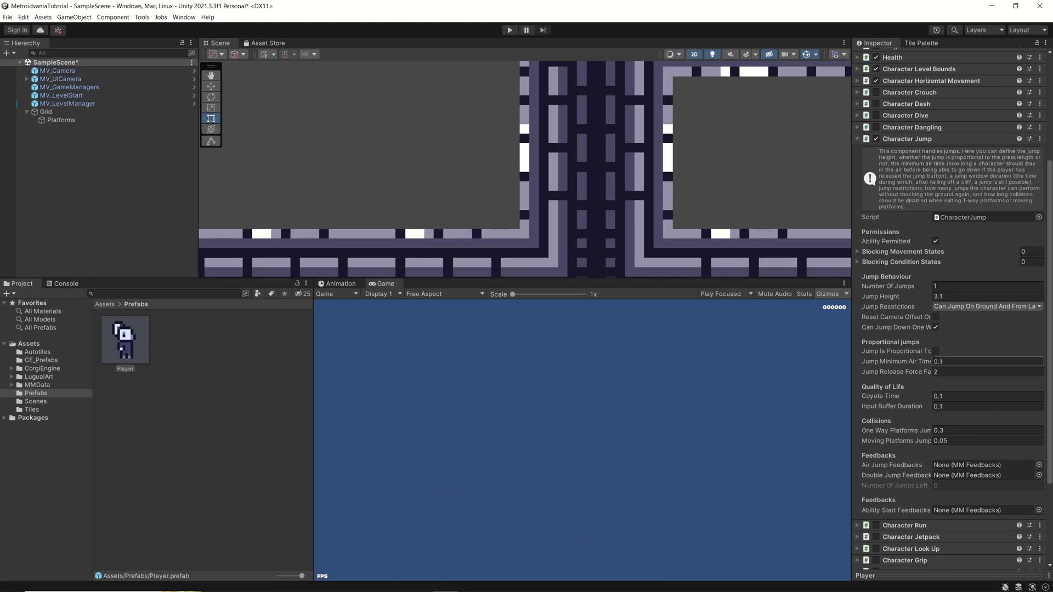
click(935, 351)
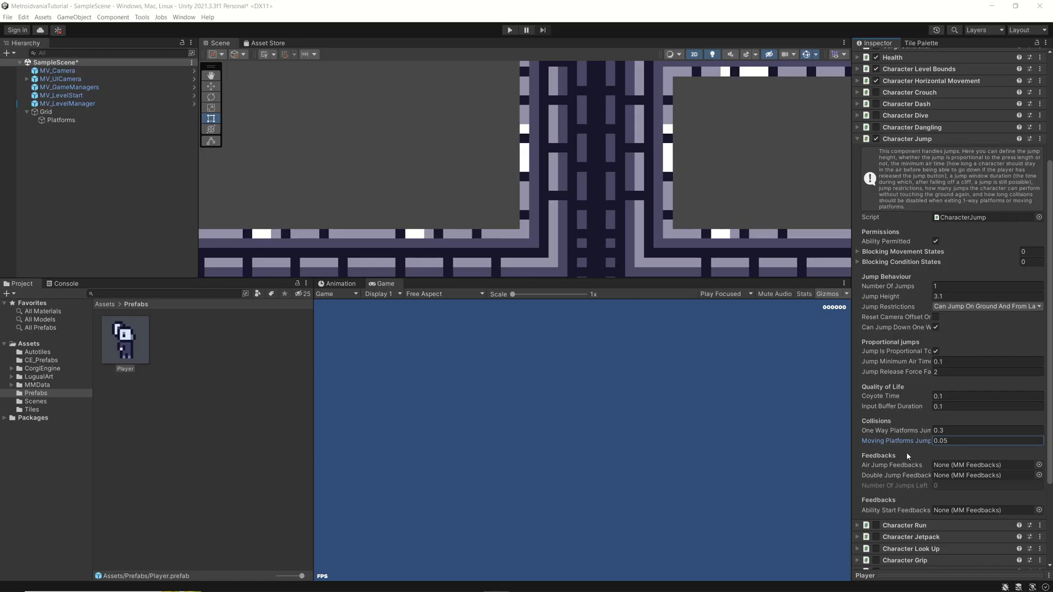
mouse_move(890, 430)
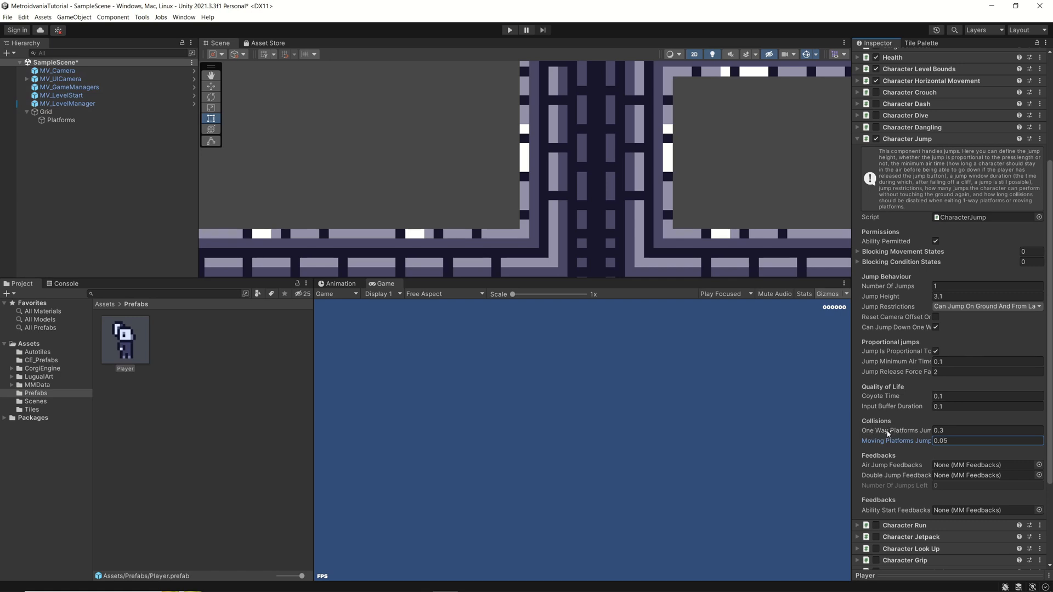
click(987, 430)
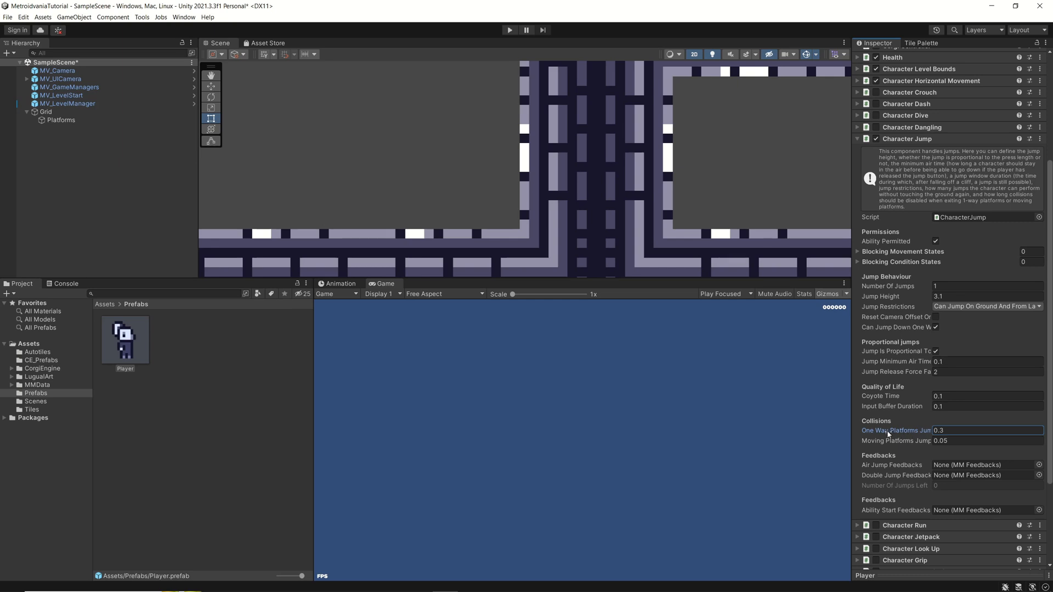
mouse_move(450, 107)
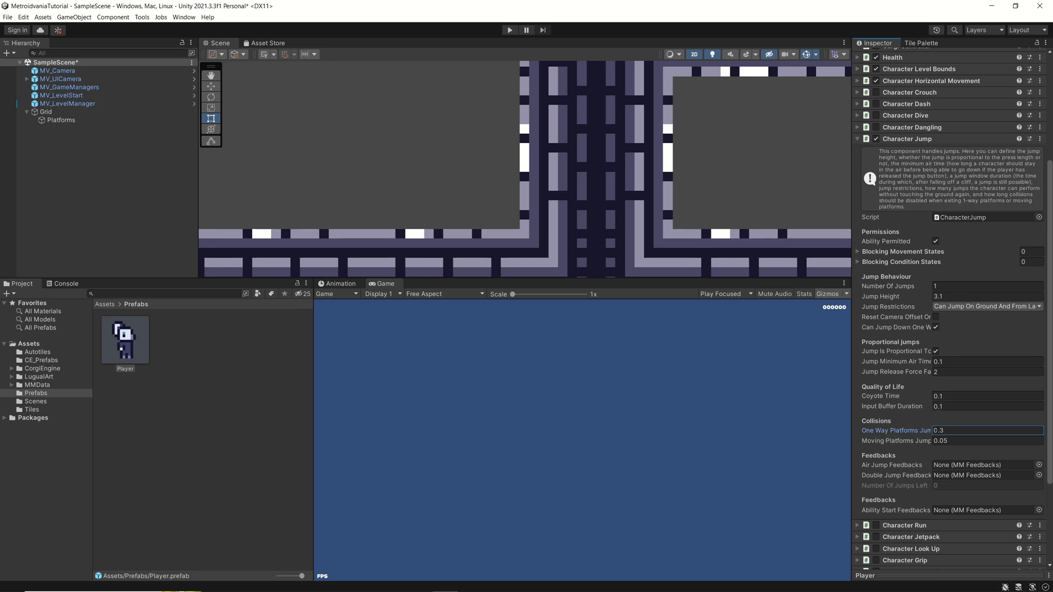
mouse_move(361, 190)
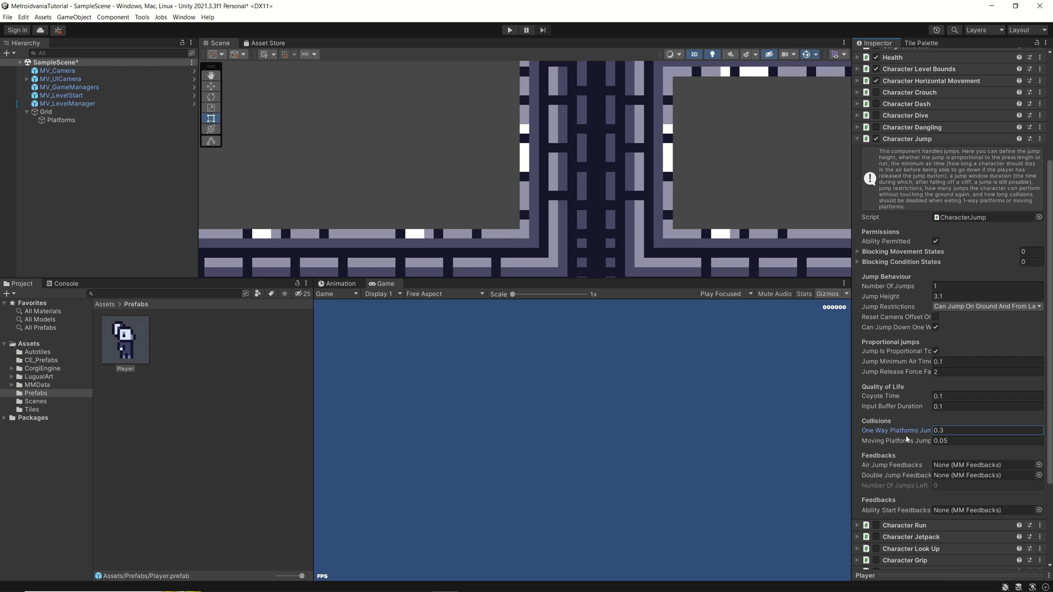
mouse_move(492, 148)
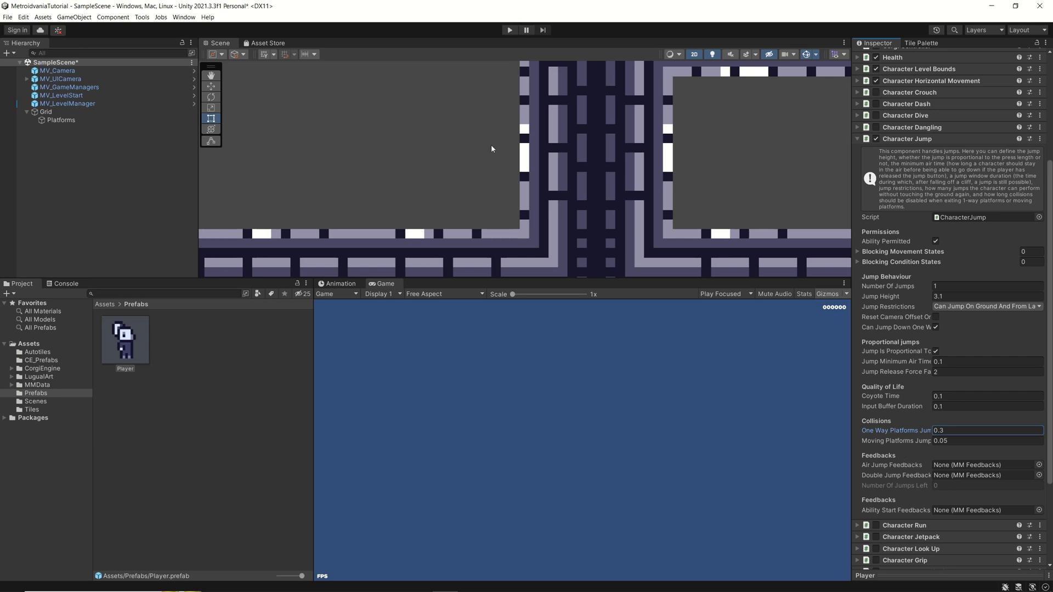
mouse_move(542, 208)
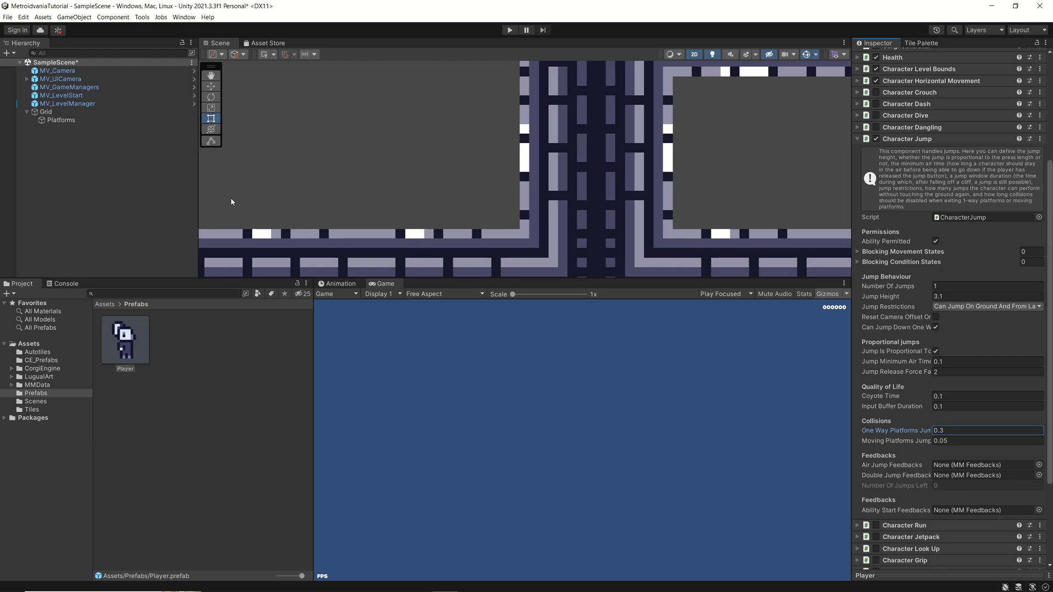
mouse_move(483, 79)
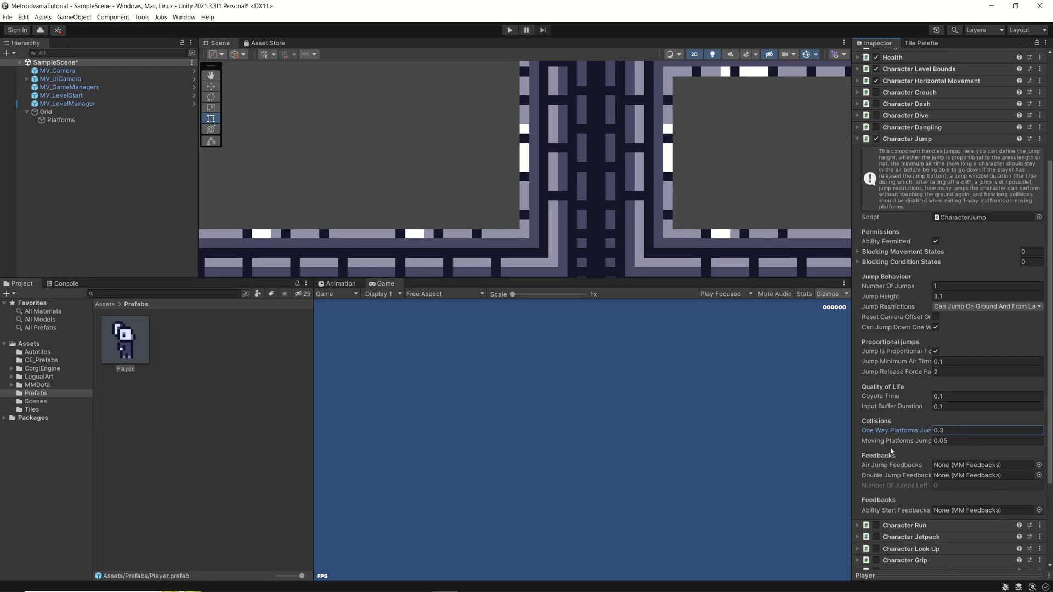
mouse_move(896, 441)
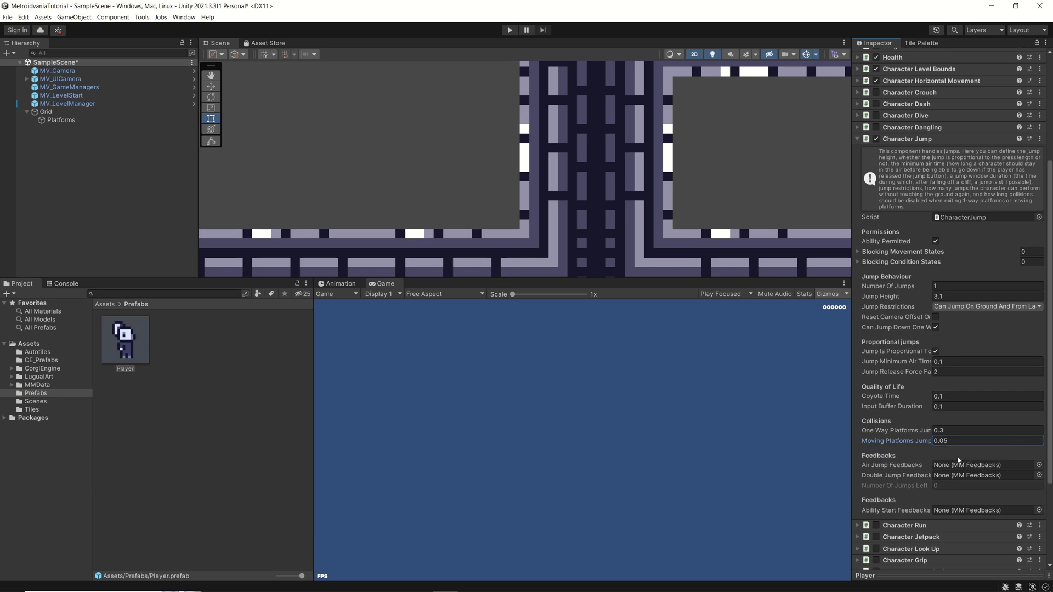
mouse_move(478, 331)
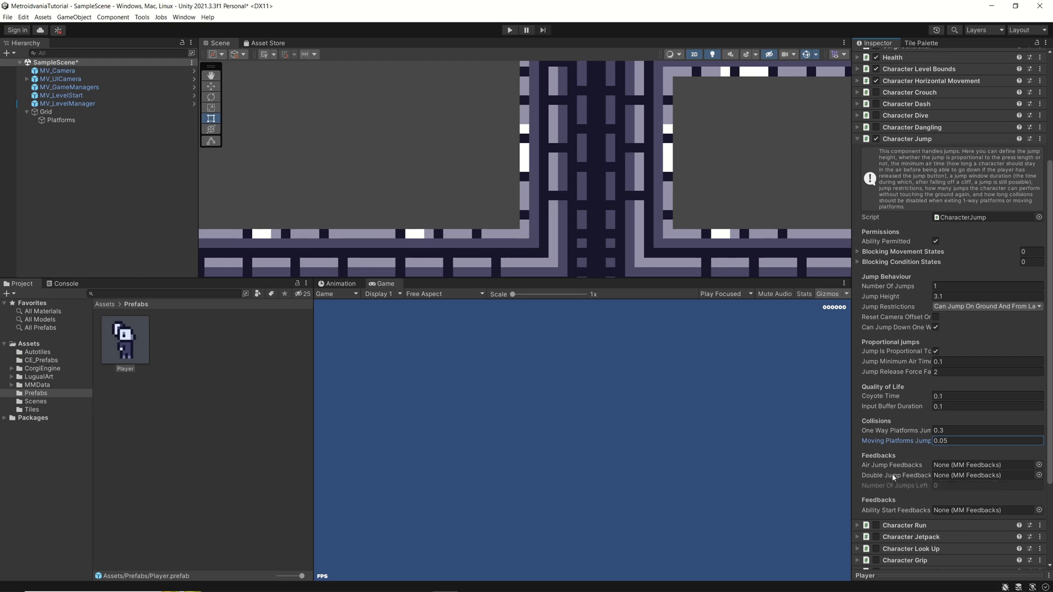
mouse_move(889, 465)
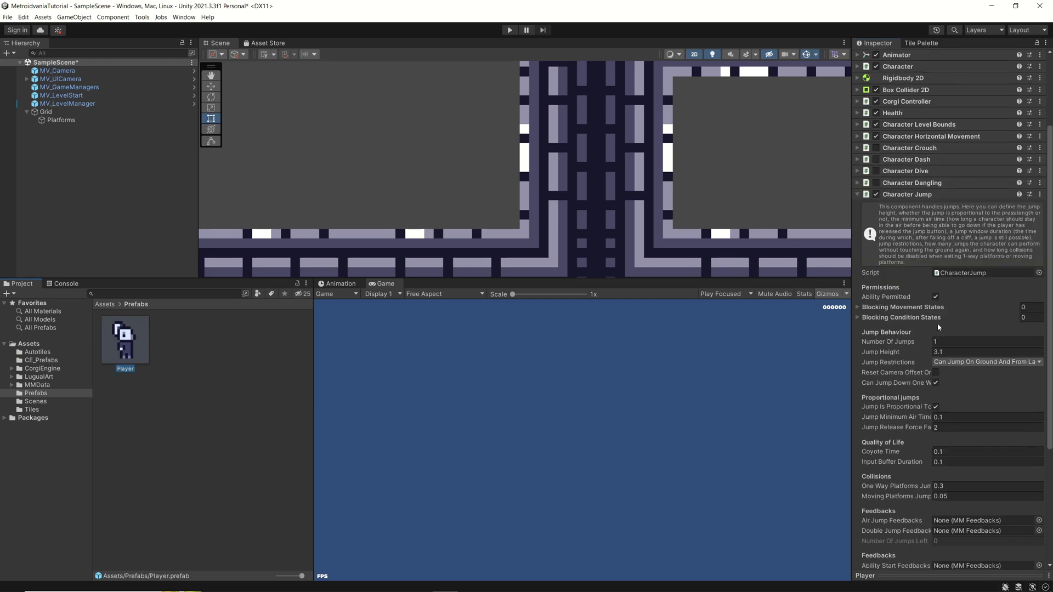
click(46, 152)
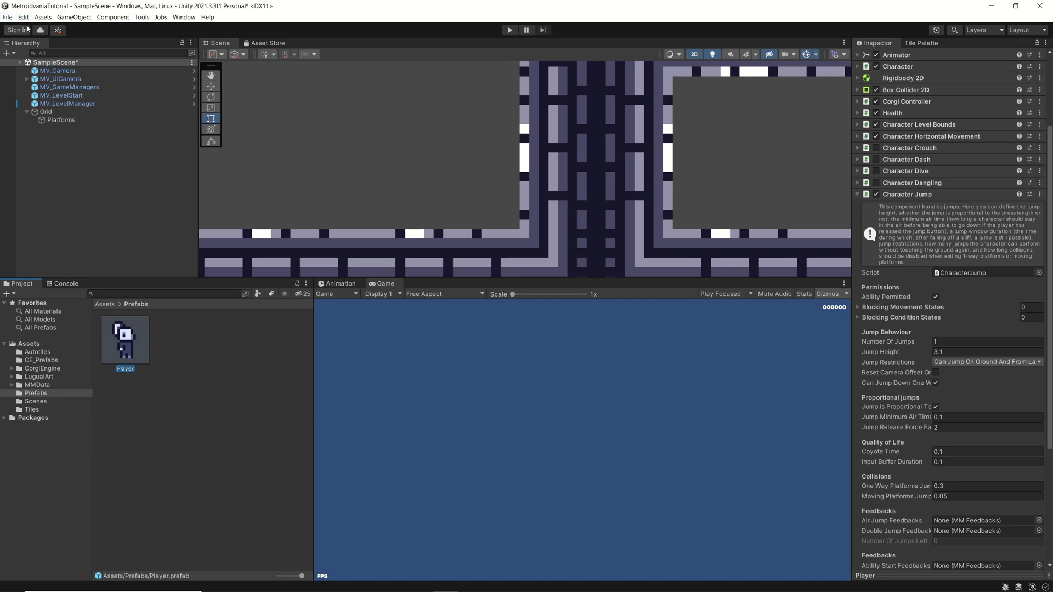
click(510, 29)
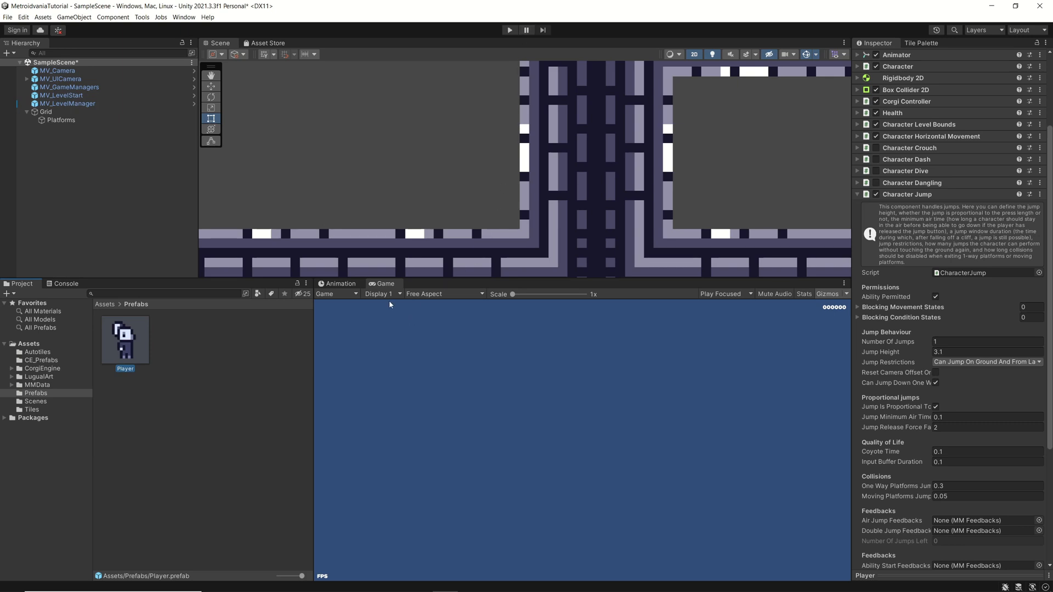
mouse_move(339, 204)
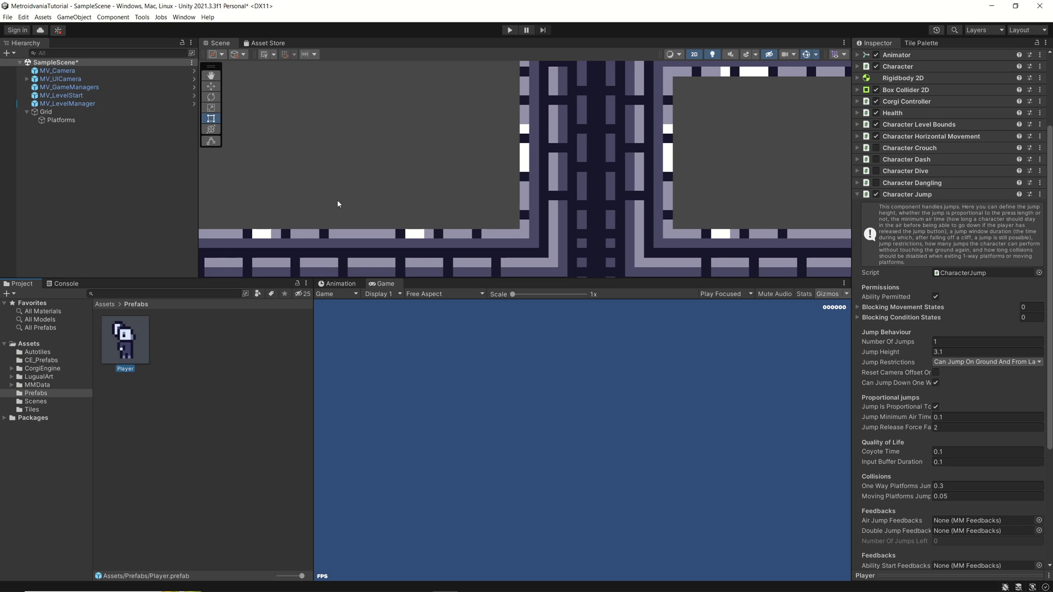
mouse_move(358, 247)
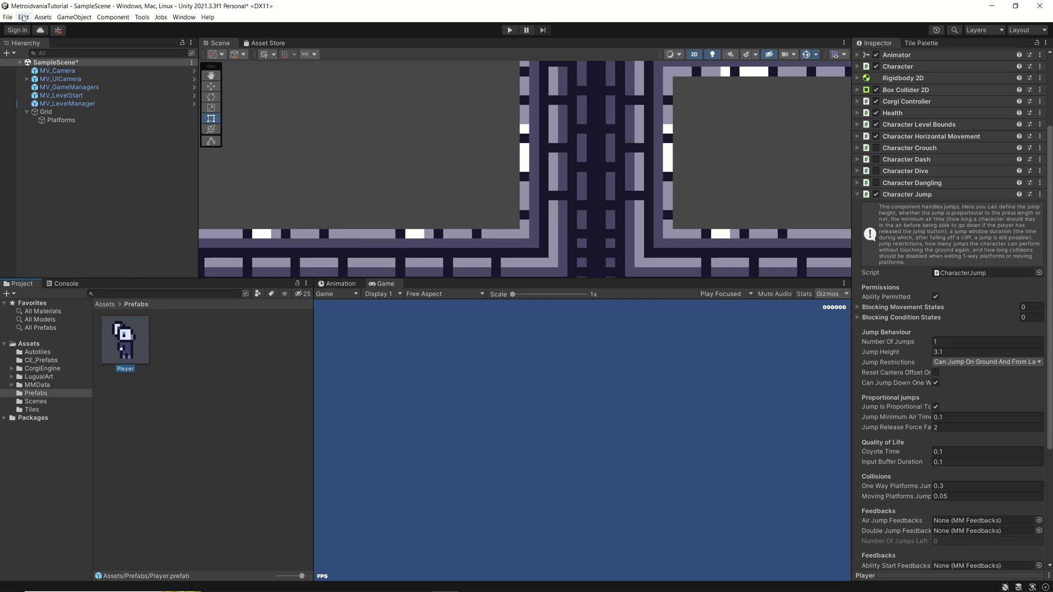
Step: Bring up Project Settings from the Edit menu on the Input Manager page
click(21, 19)
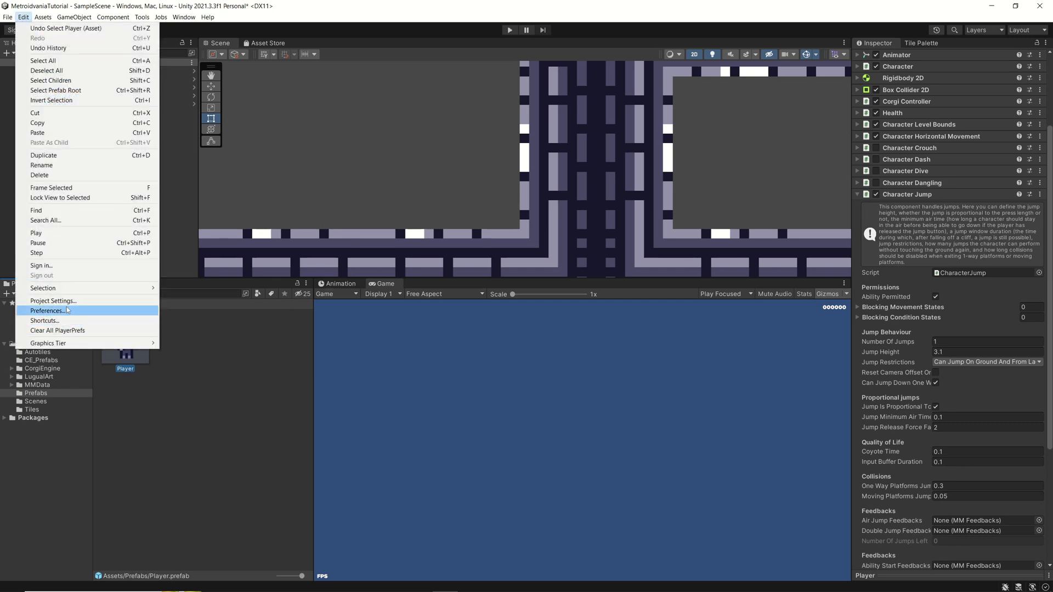
click(53, 300)
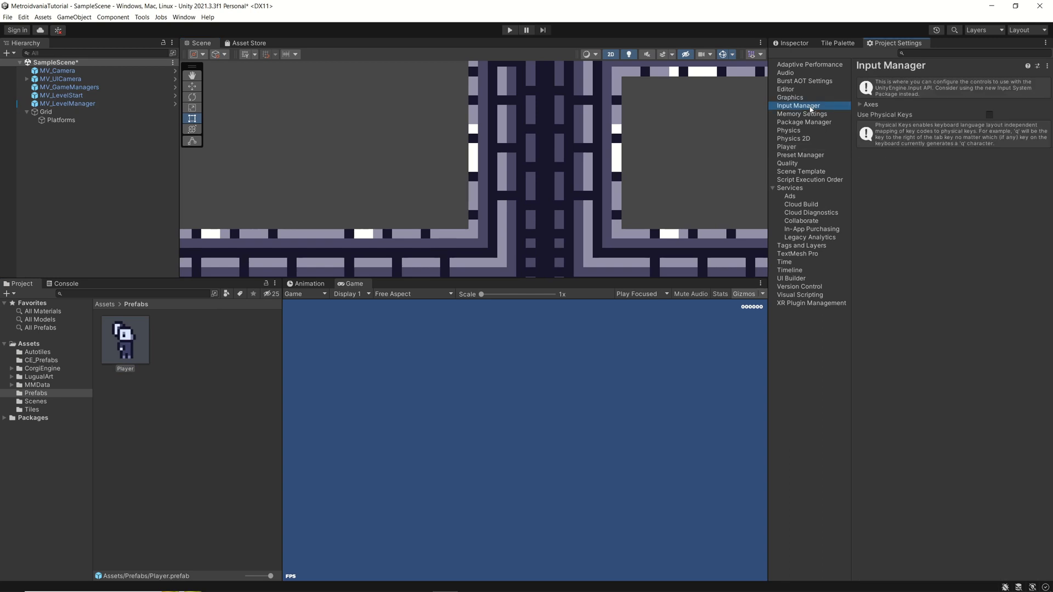
Step: Expand Axes and unfold the Player1_Horizontal and Player1_Jump axis definitions
click(860, 104)
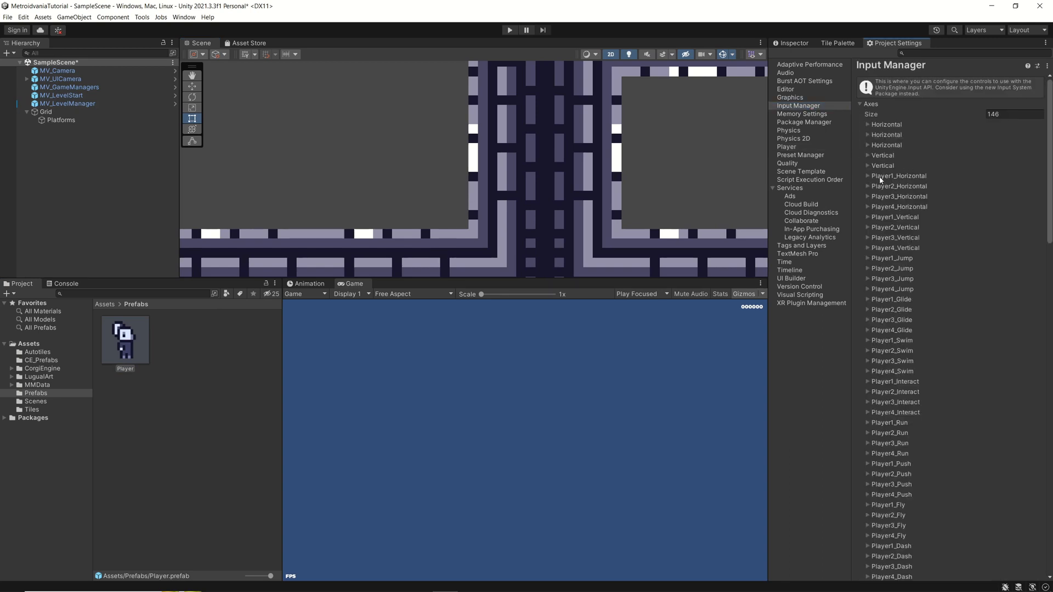
click(868, 176)
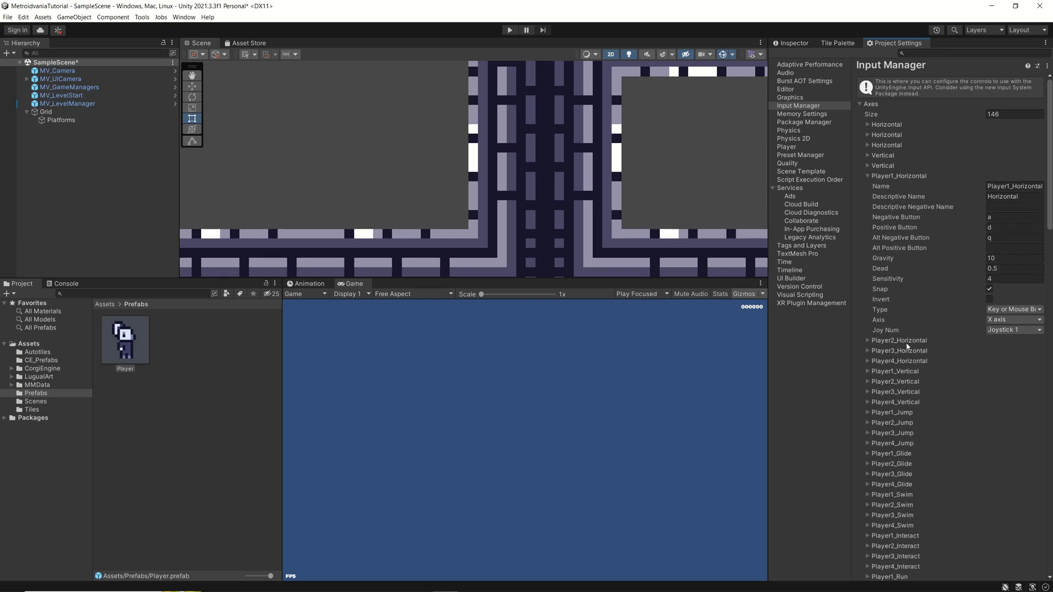
scroll(down, 3)
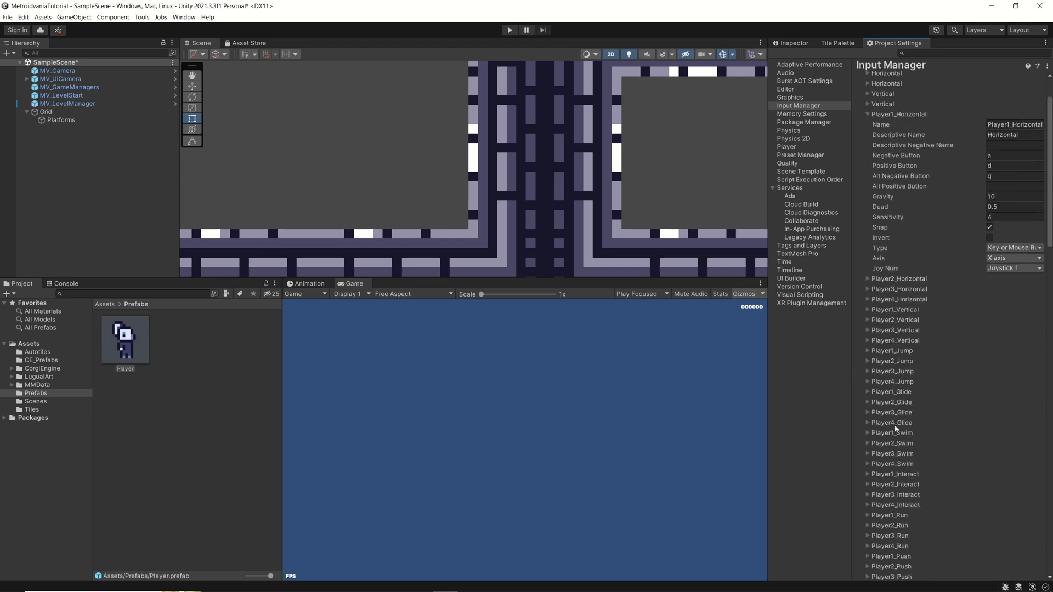
scroll(down, 3)
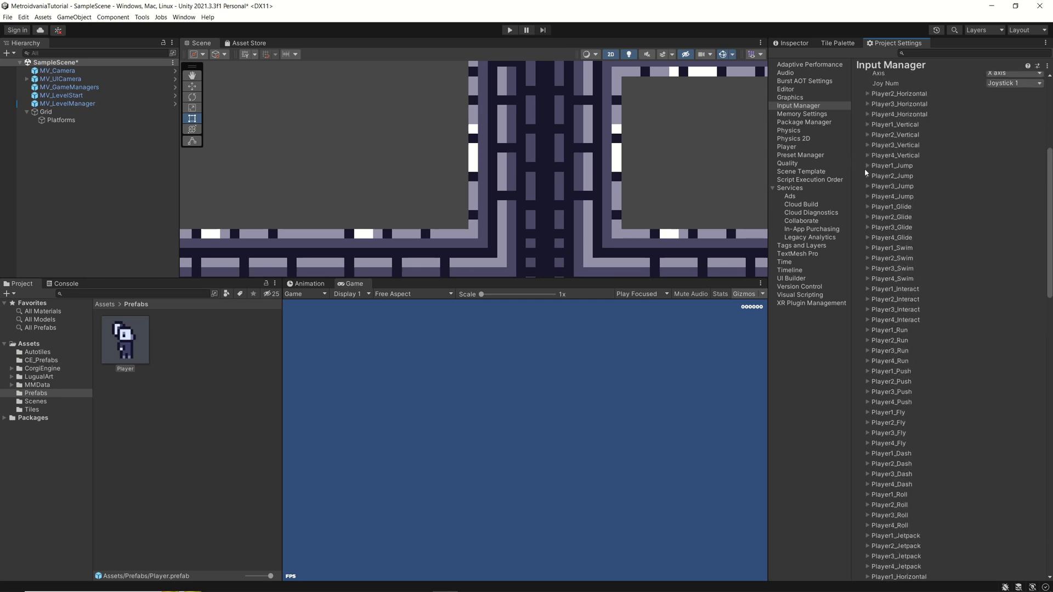
click(867, 165)
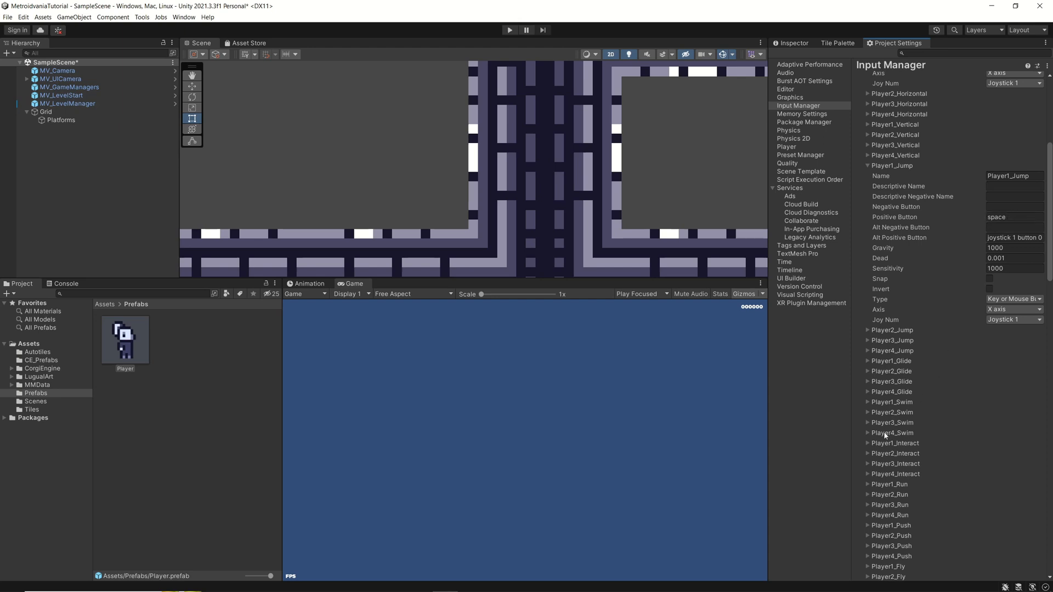
Step: Scroll through the remainder of the Input Manager axes list to review it
scroll(down, 3)
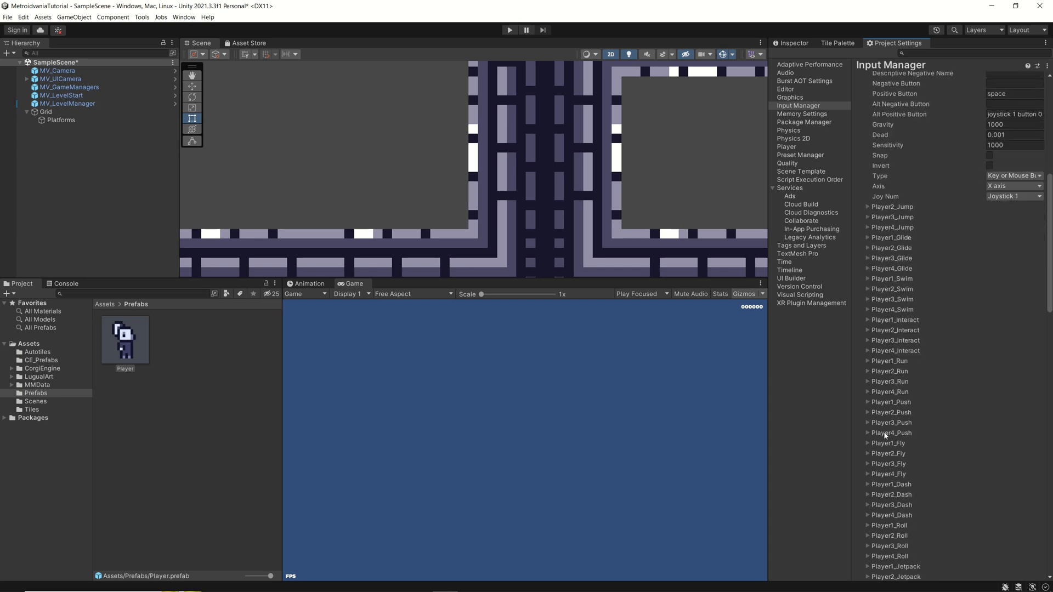
scroll(down, 3)
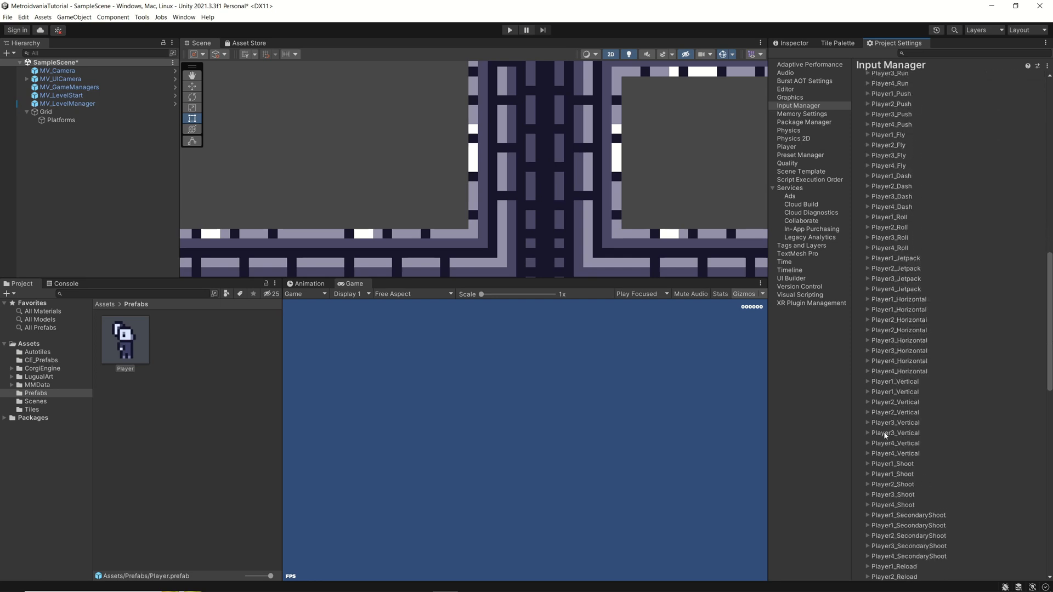
scroll(down, 3)
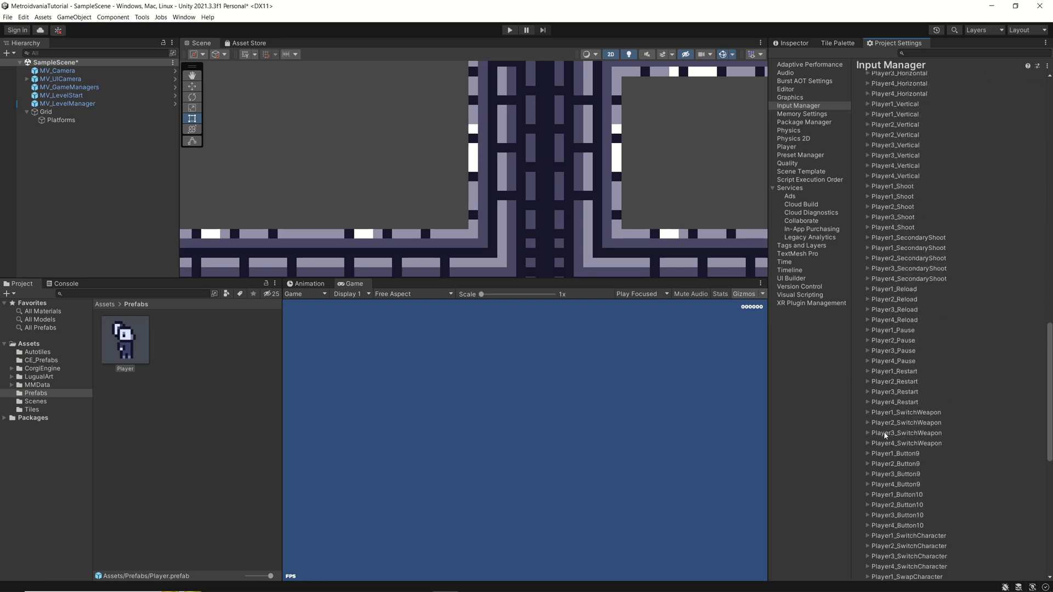
scroll(down, 3)
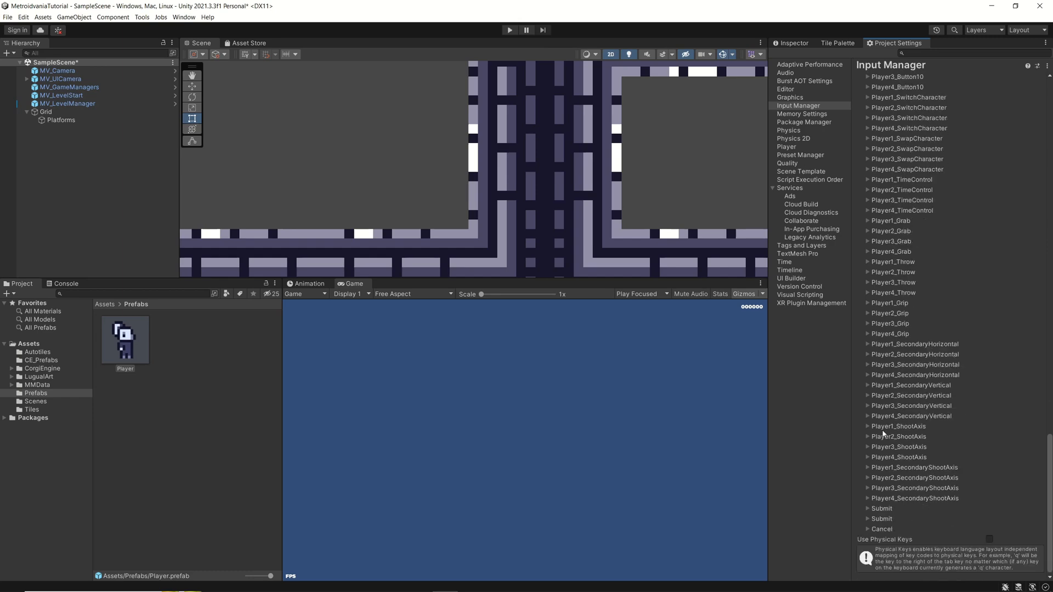
scroll(down, 3)
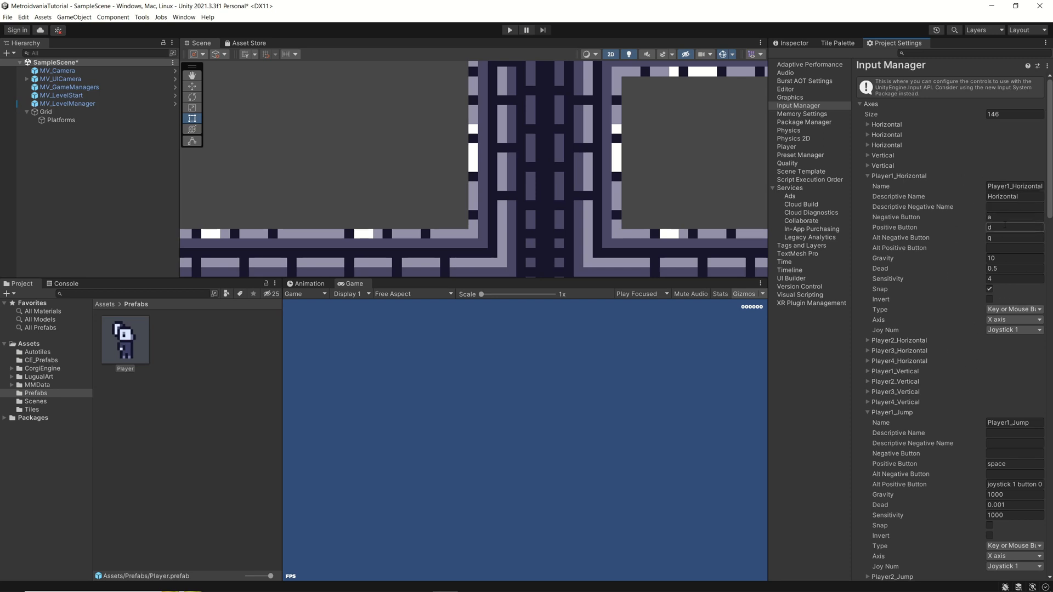
click(1011, 217)
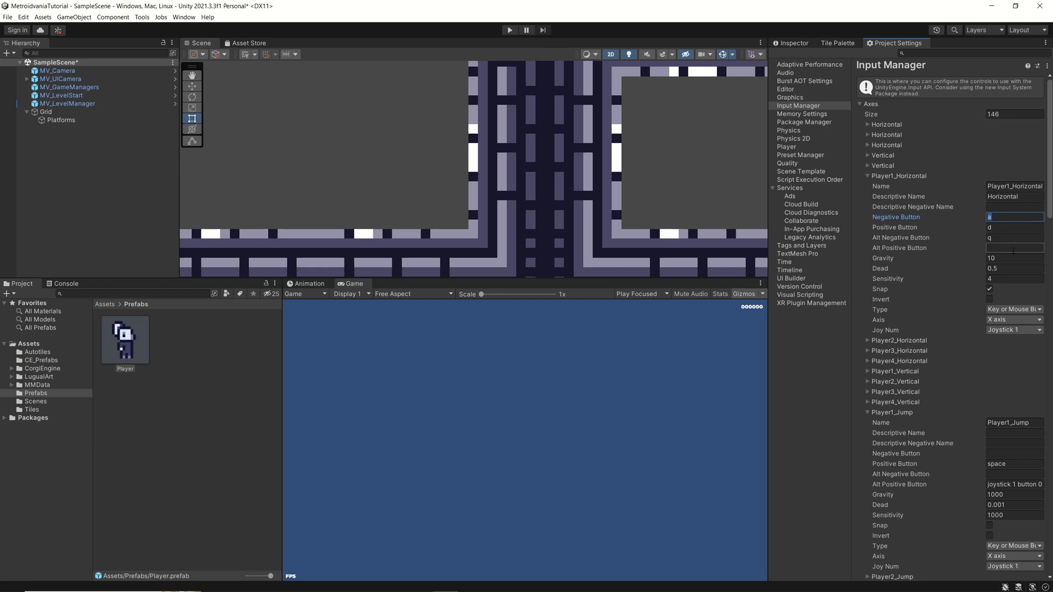
scroll(down, 3)
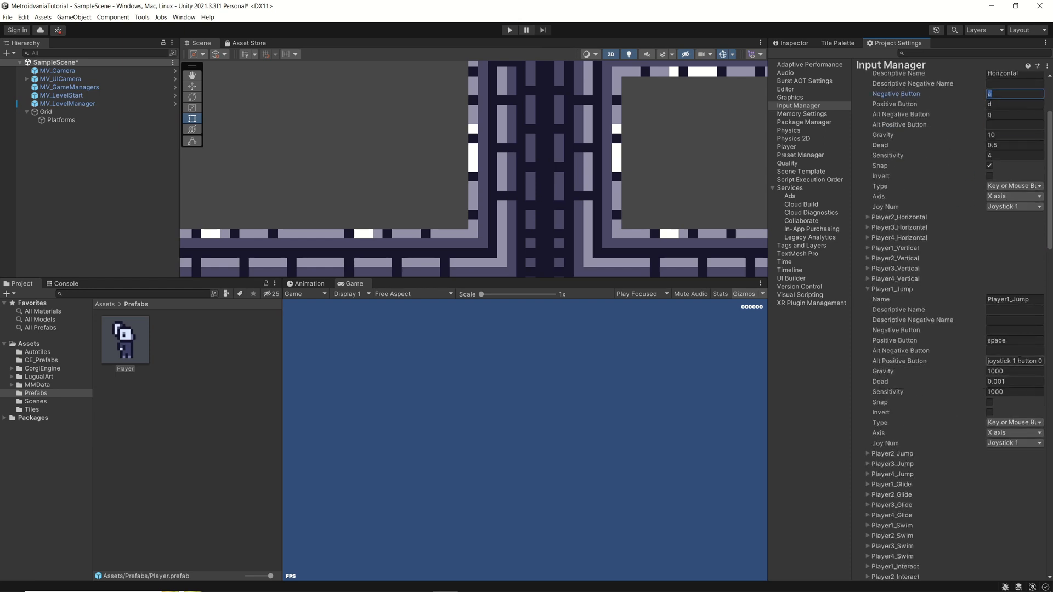